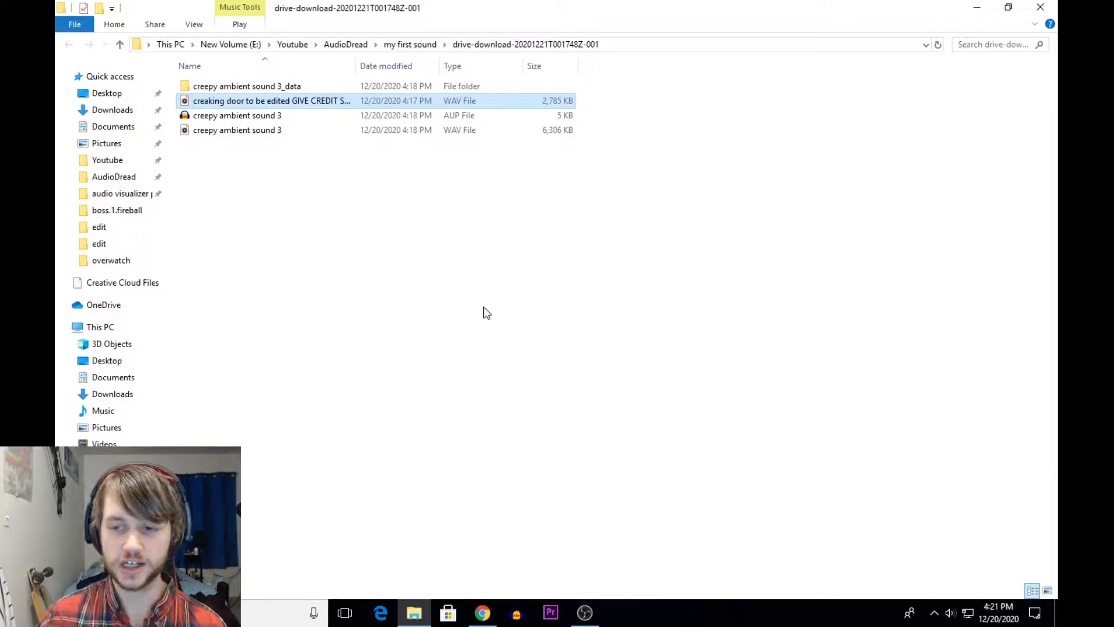
mouse_move(434, 320)
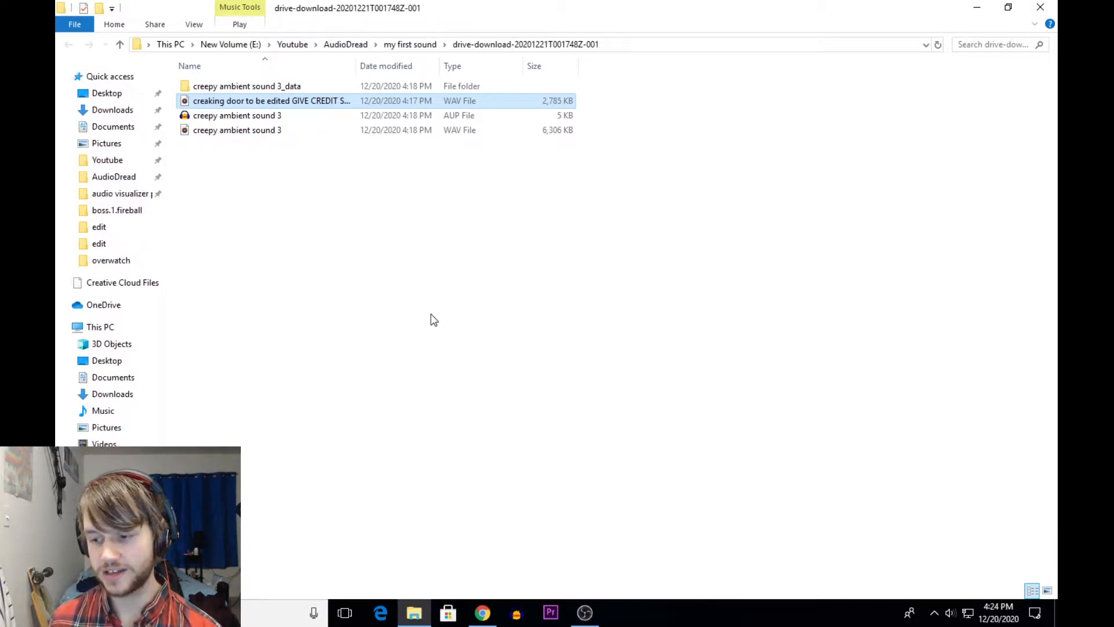
mouse_move(278, 170)
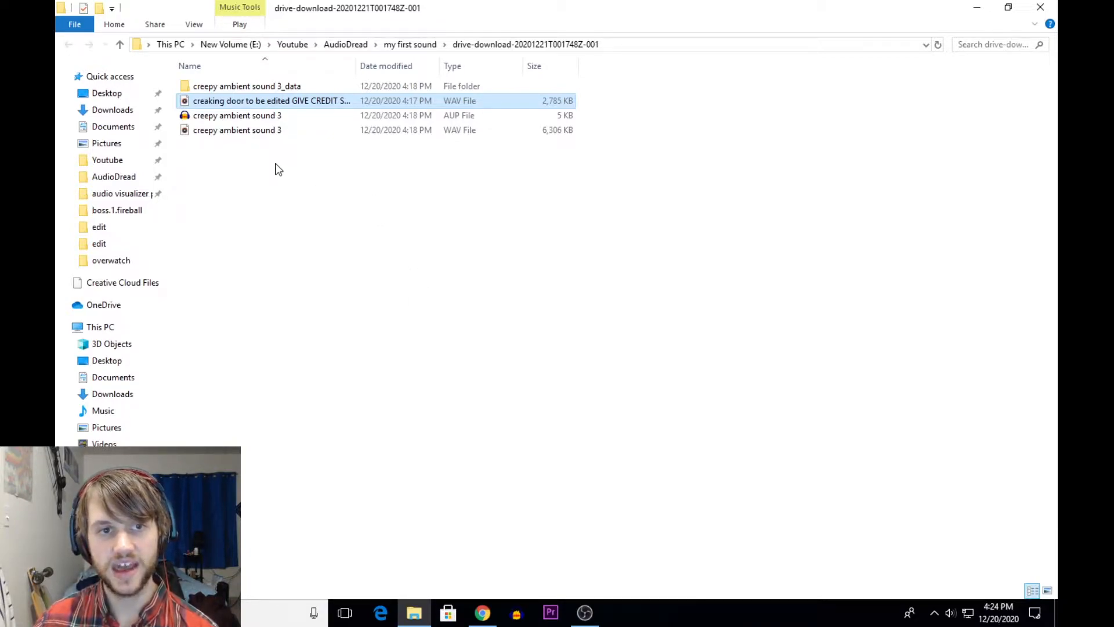
mouse_move(281, 159)
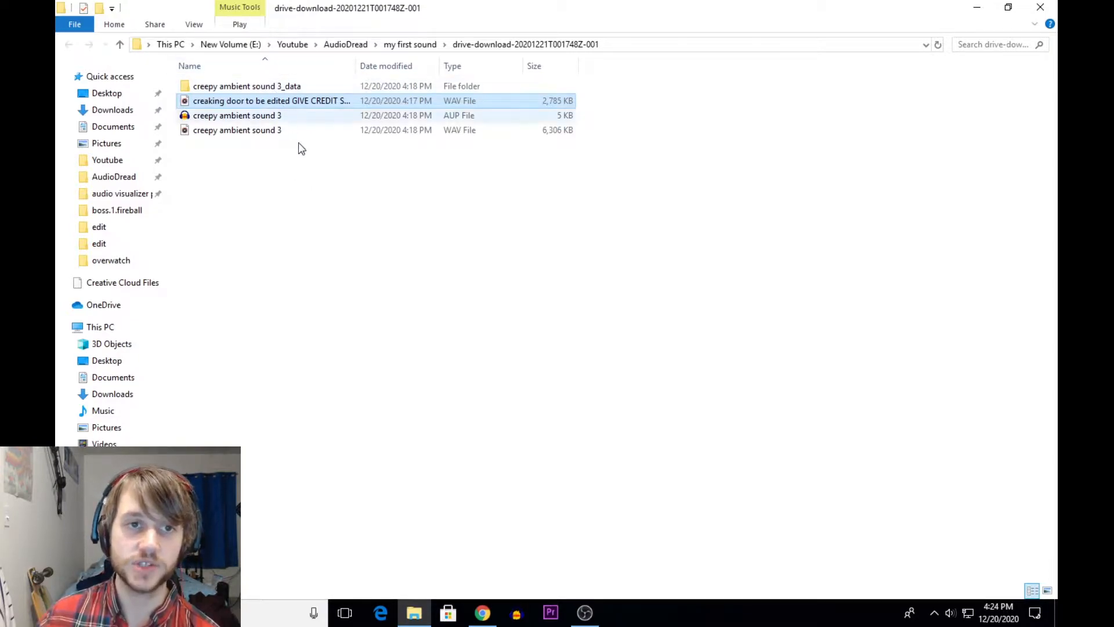
mouse_move(299, 166)
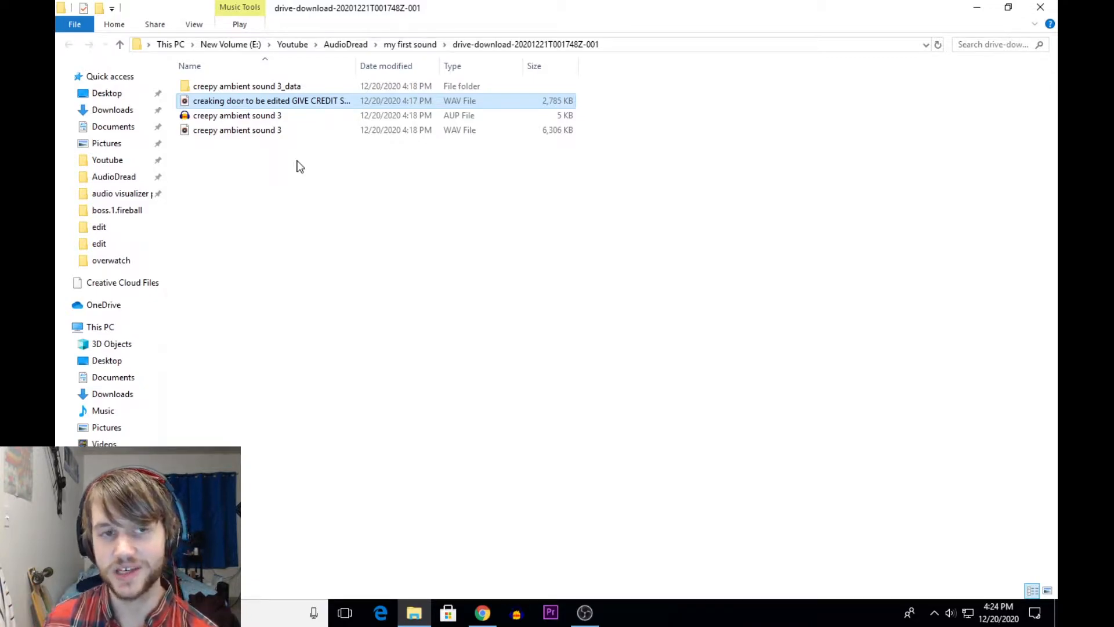
mouse_move(291, 154)
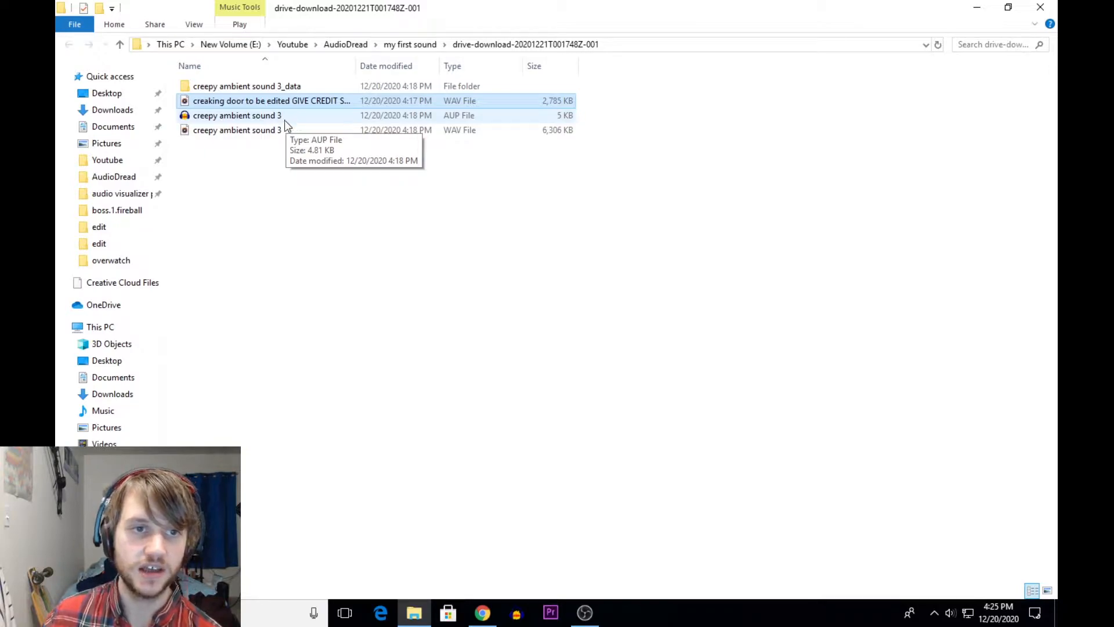
mouse_move(278, 122)
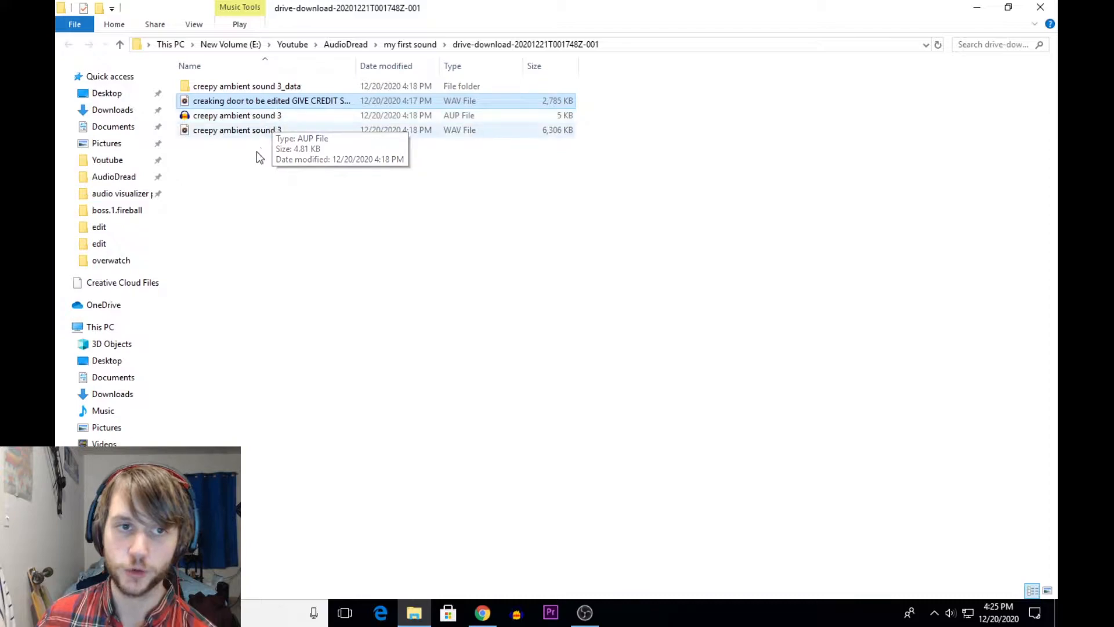
mouse_move(236, 115)
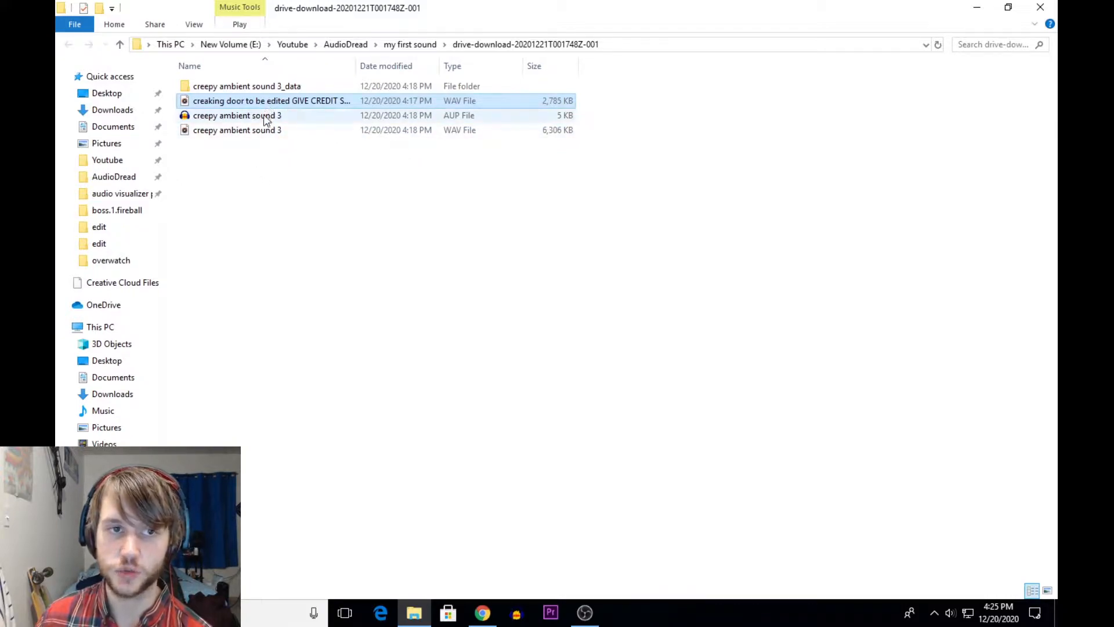
mouse_move(237, 115)
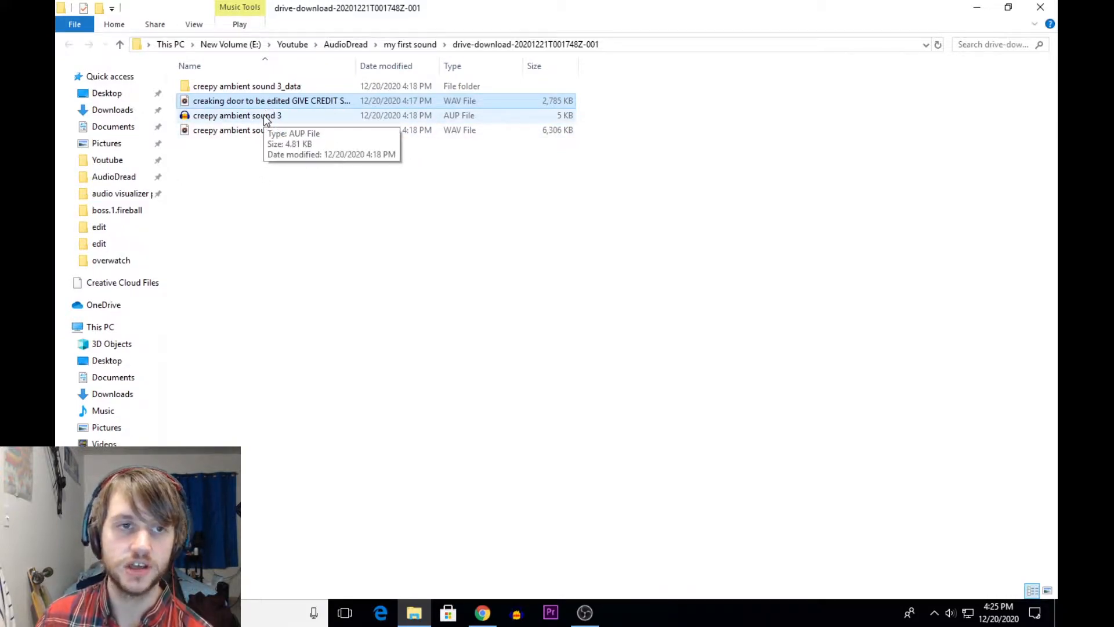
Step: Open the creepy ambient sound 3 AUP project from the File Explorer folder
left_click(237, 115)
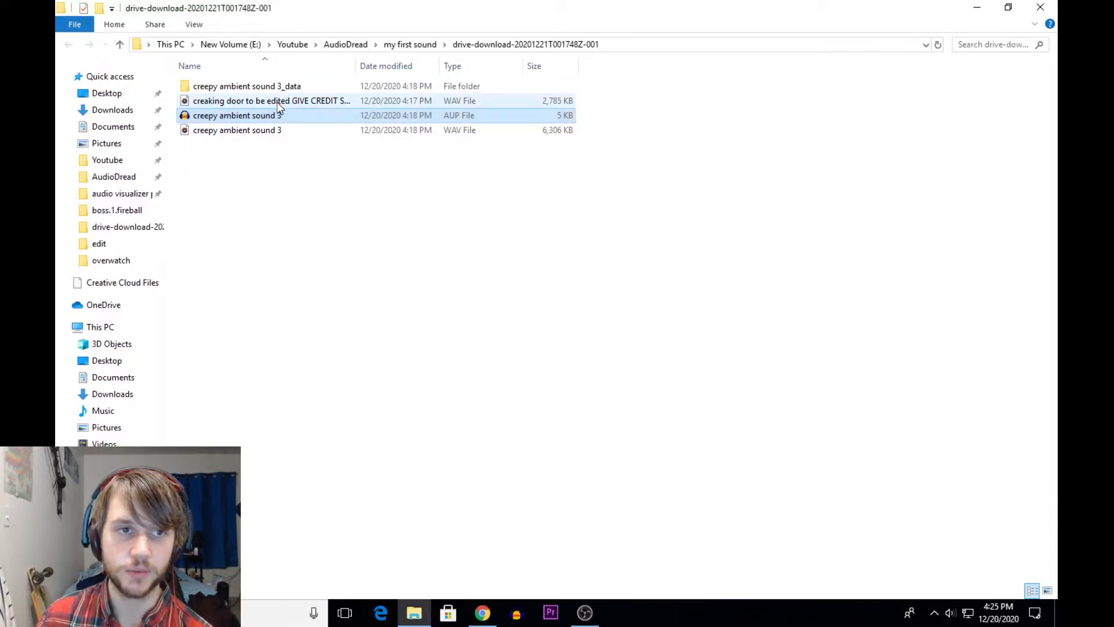
double_click(237, 115)
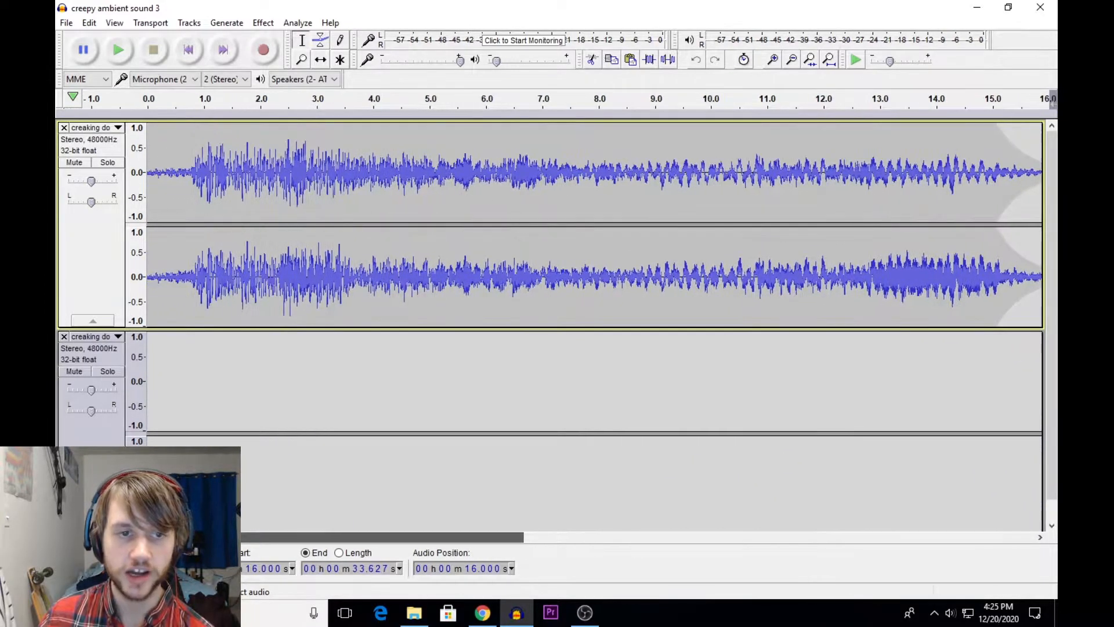
scroll("down", 3)
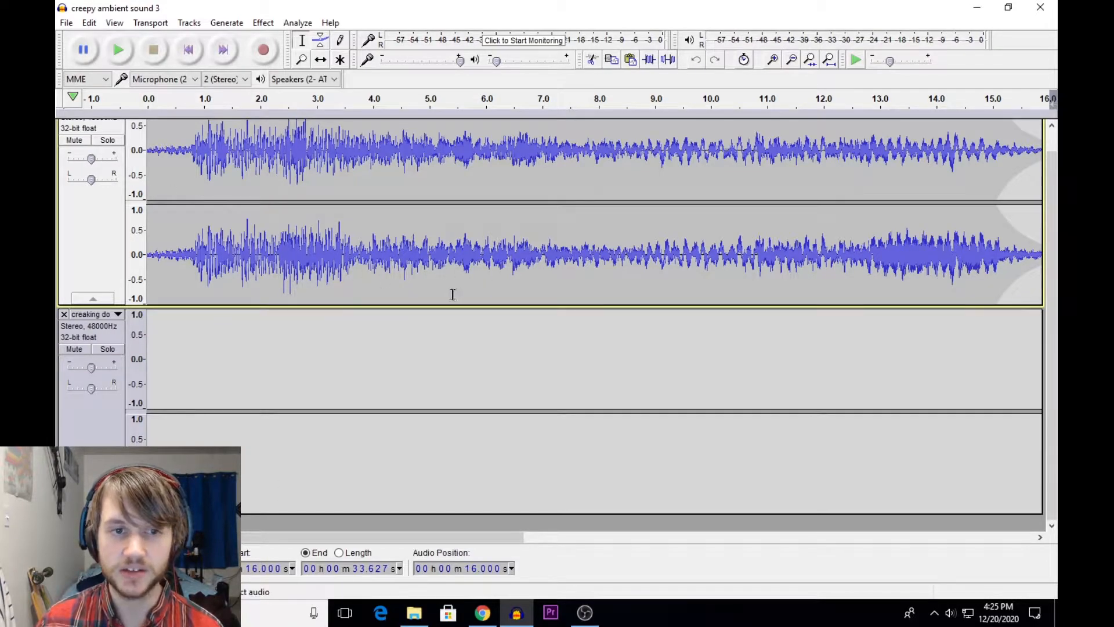
mouse_move(536, 202)
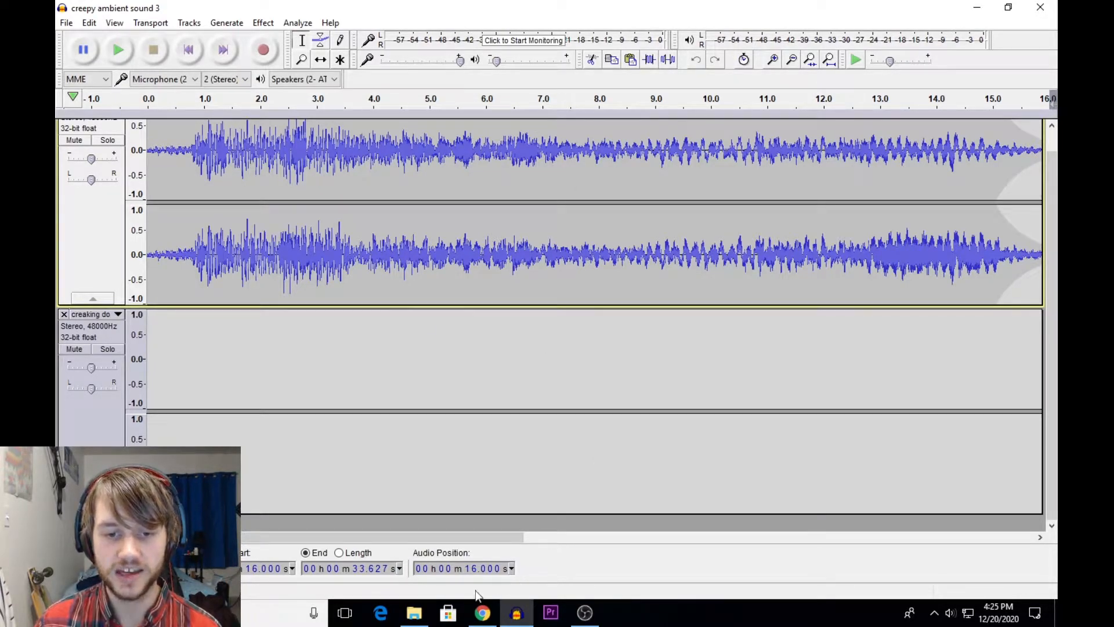
left_click(413, 613)
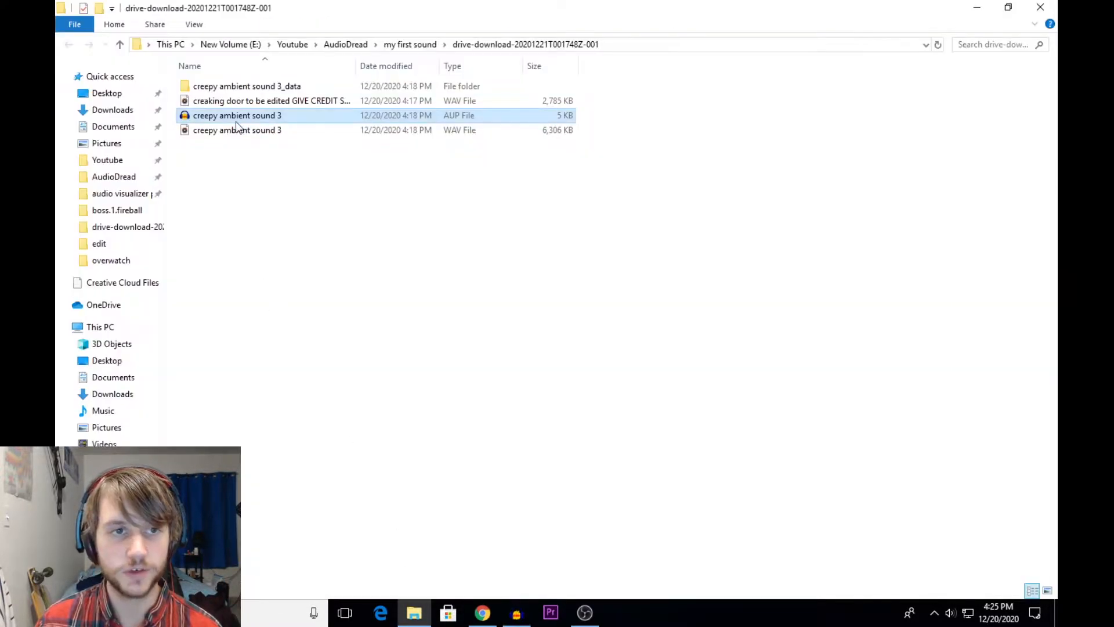
left_click(271, 100)
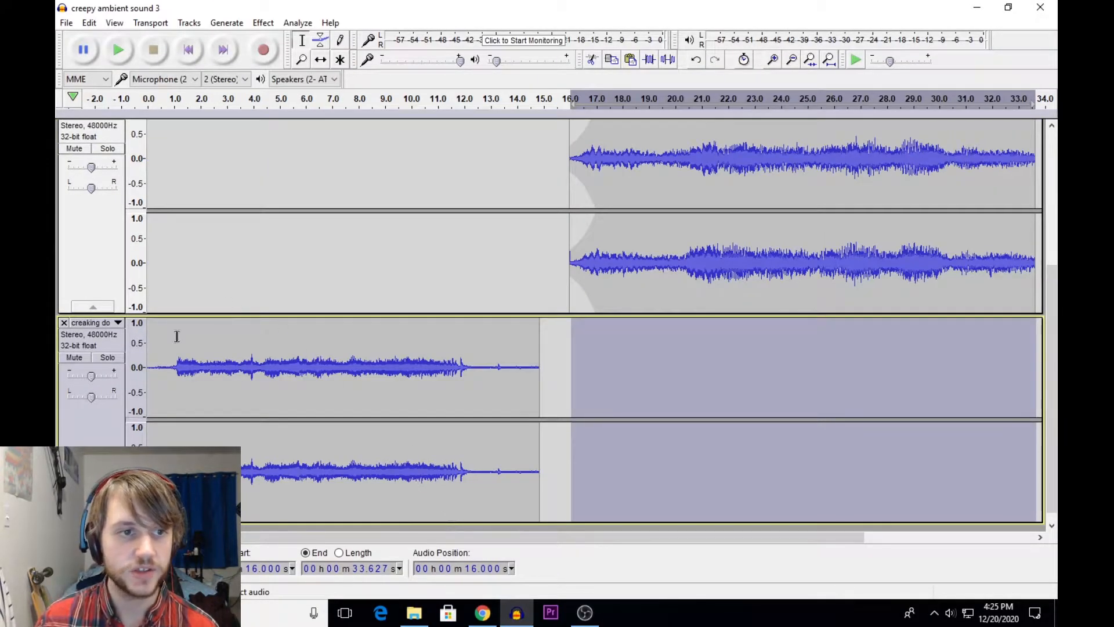
Step: Rename the lower creaking door track and crossfade the two clips at 16 seconds
left_click(118, 323)
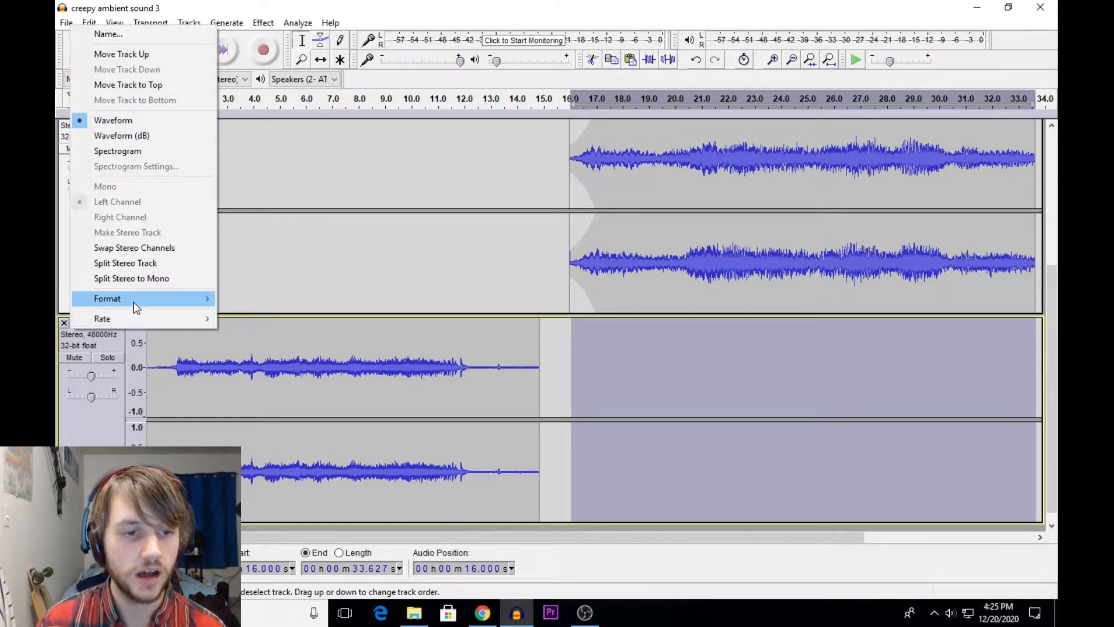
mouse_move(142, 34)
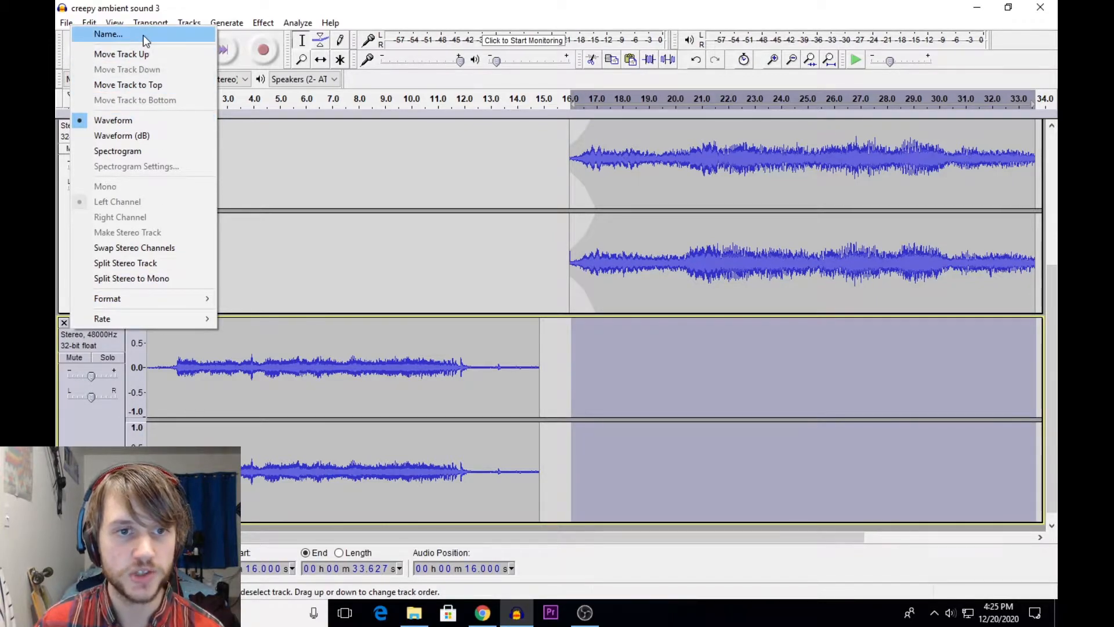
left_click(108, 33)
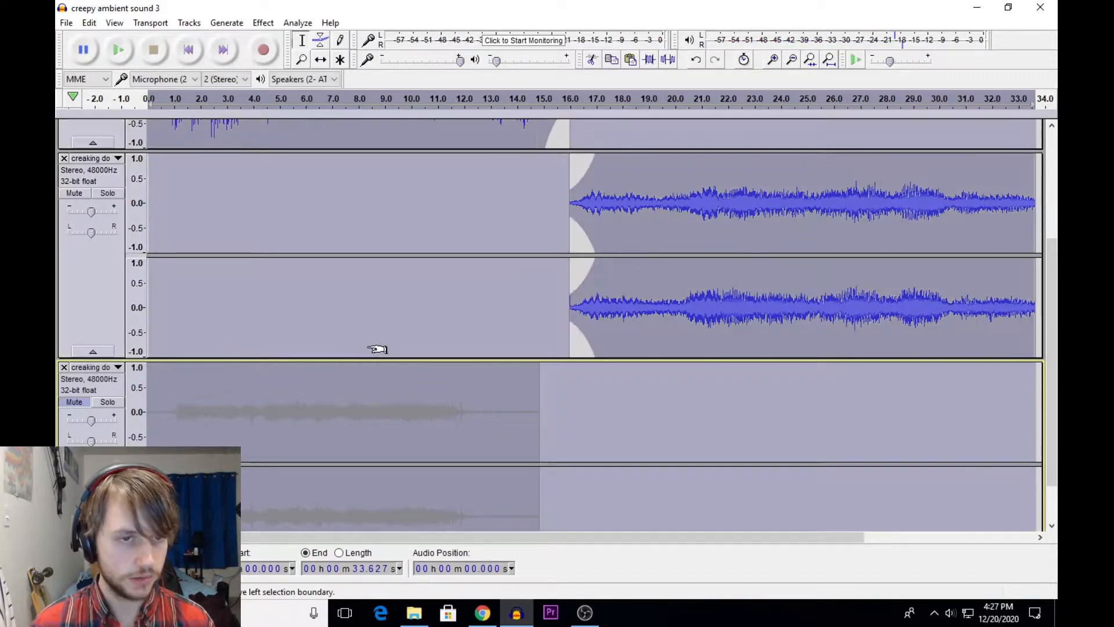
left_click(118, 49)
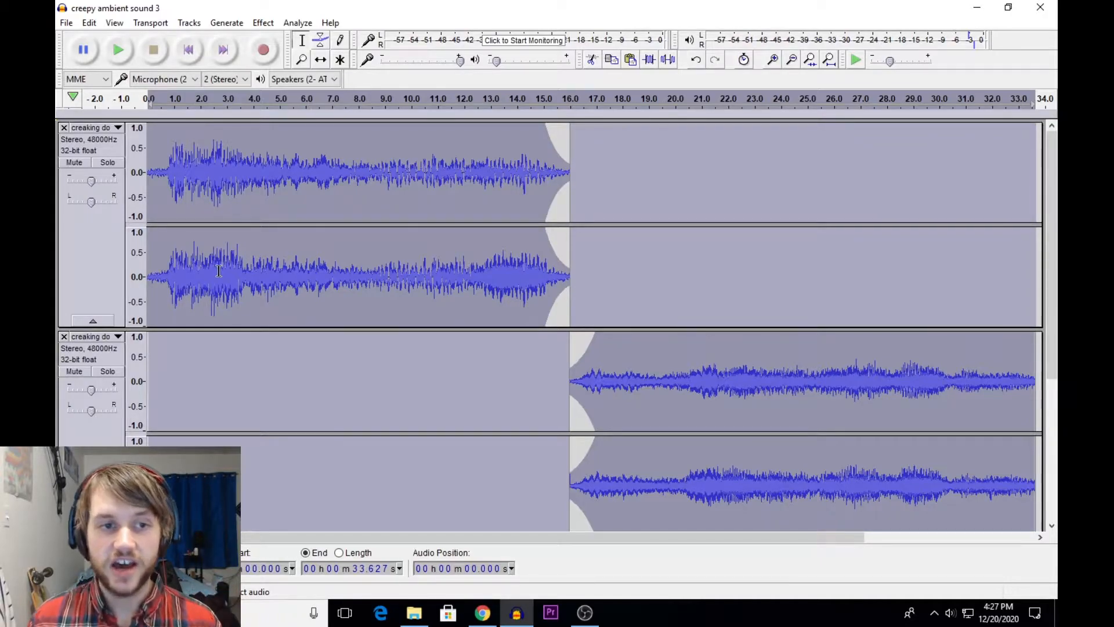
mouse_move(600, 166)
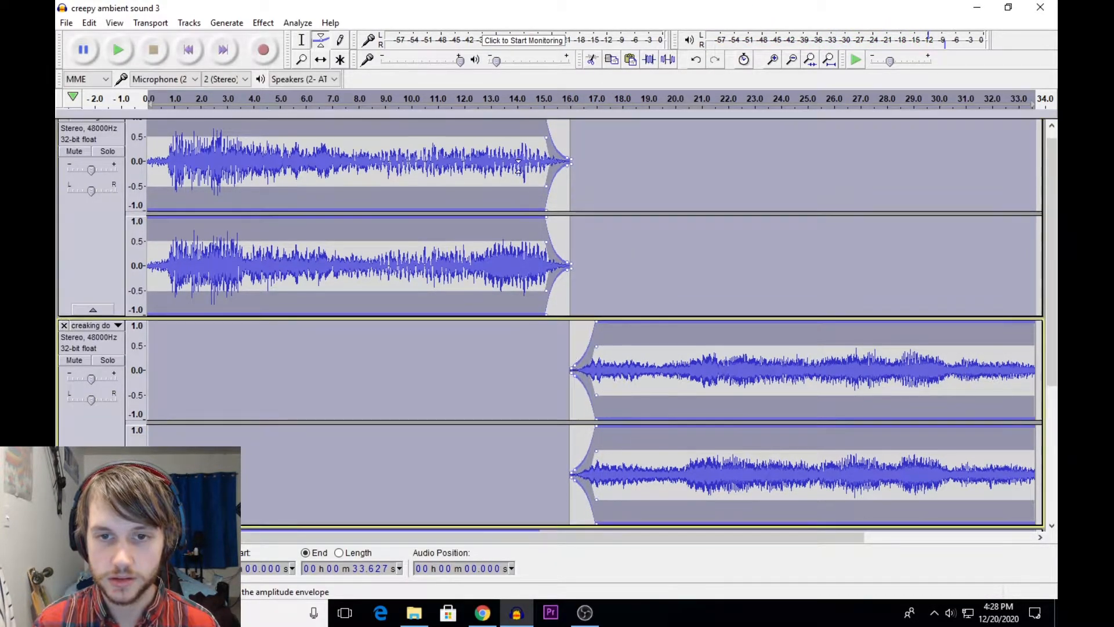
Step: Adjust the envelope points at the 16-second boundary and preview the crossfade
left_click(547, 98)
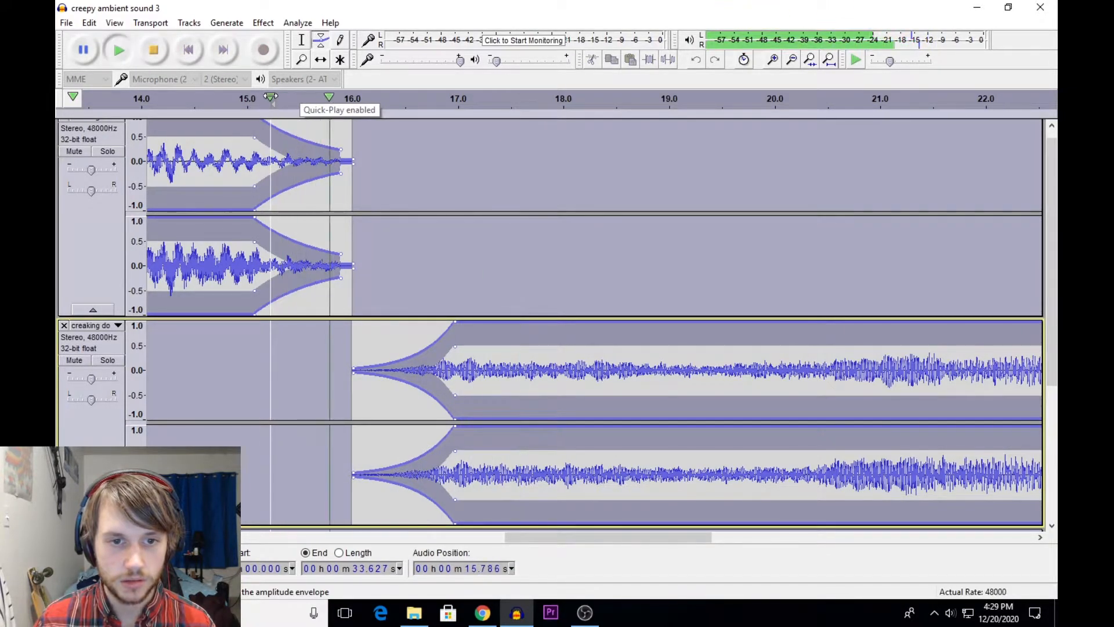
left_click(119, 49)
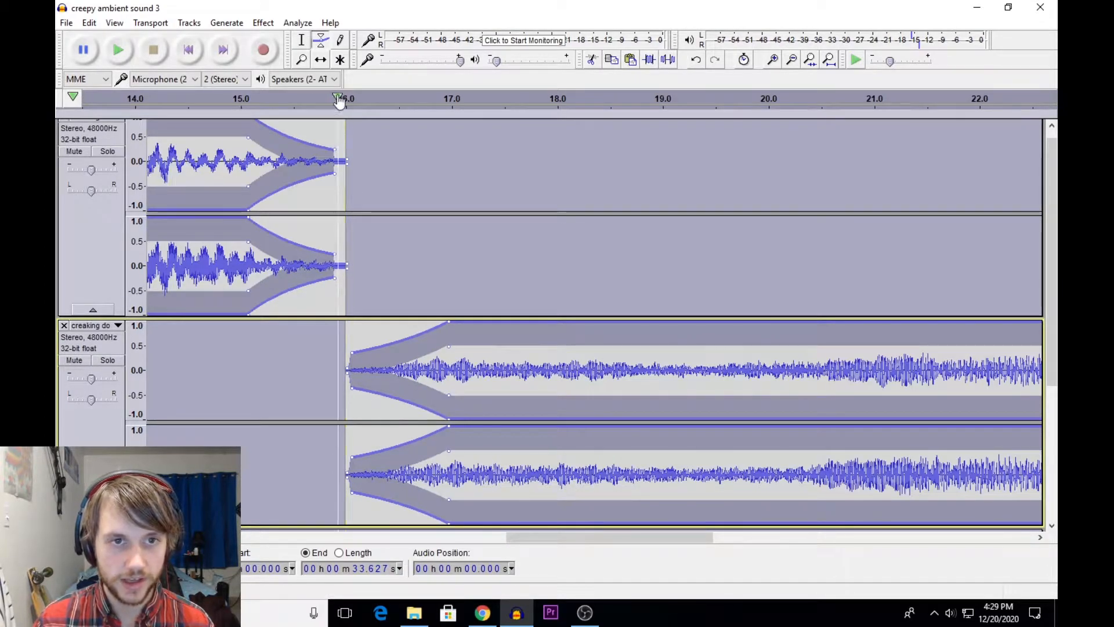
left_click(282, 98)
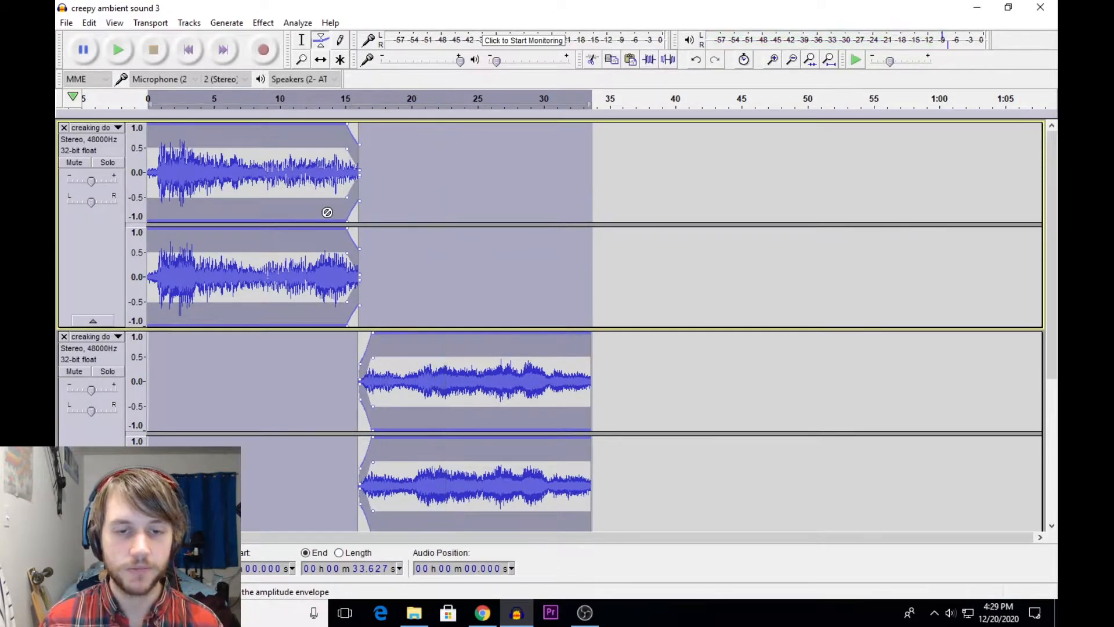
Step: Delete the stray third creaking door track
scroll("down", 3)
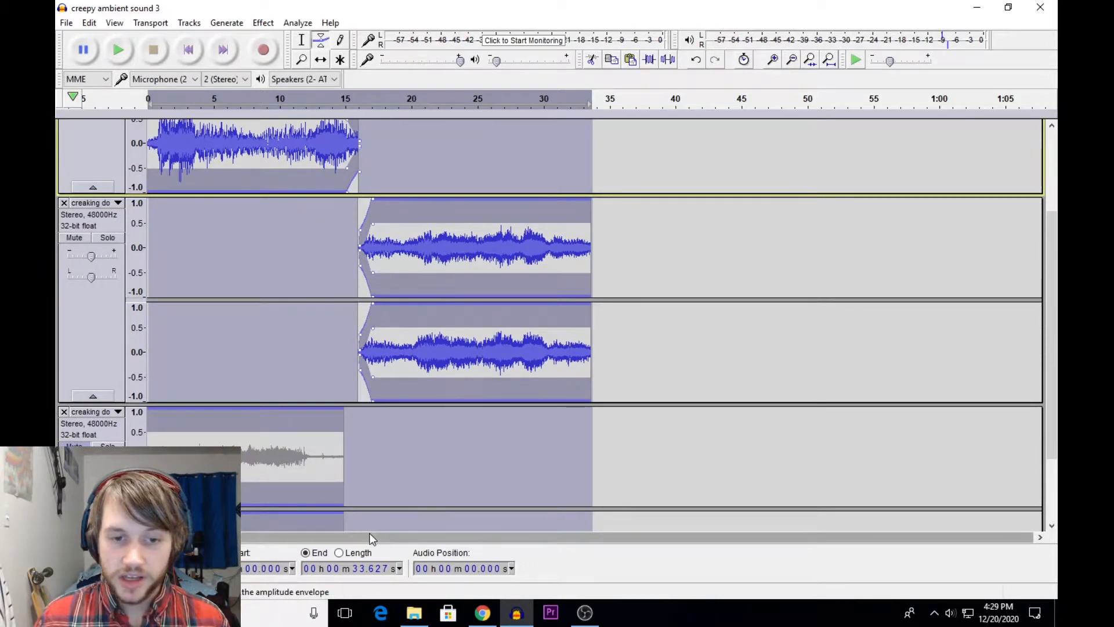
mouse_move(224, 300)
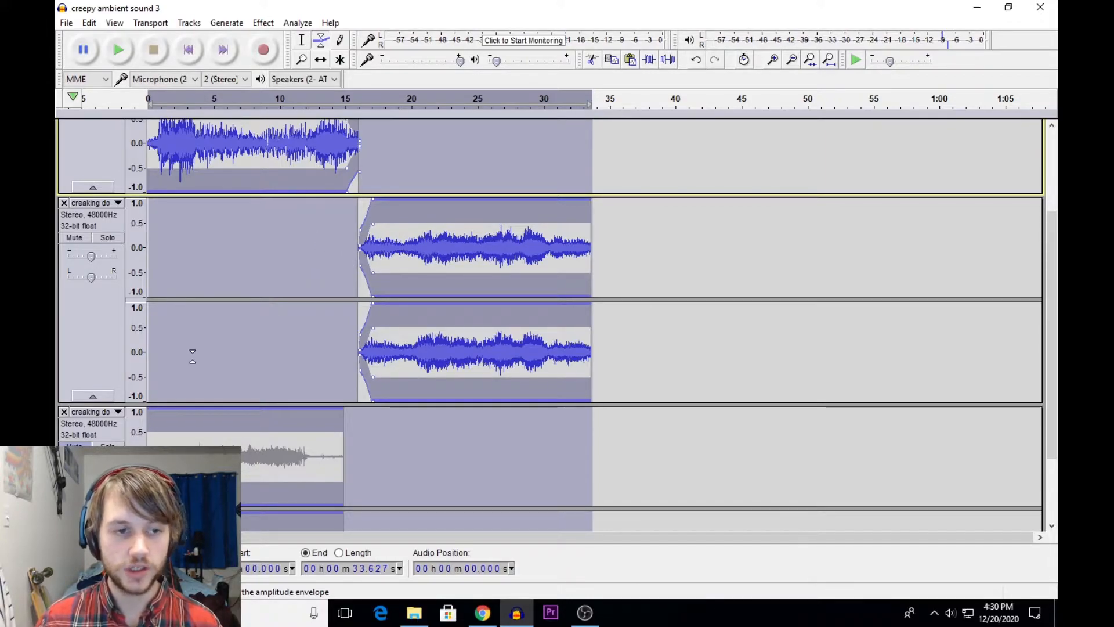
left_click(1040, 7)
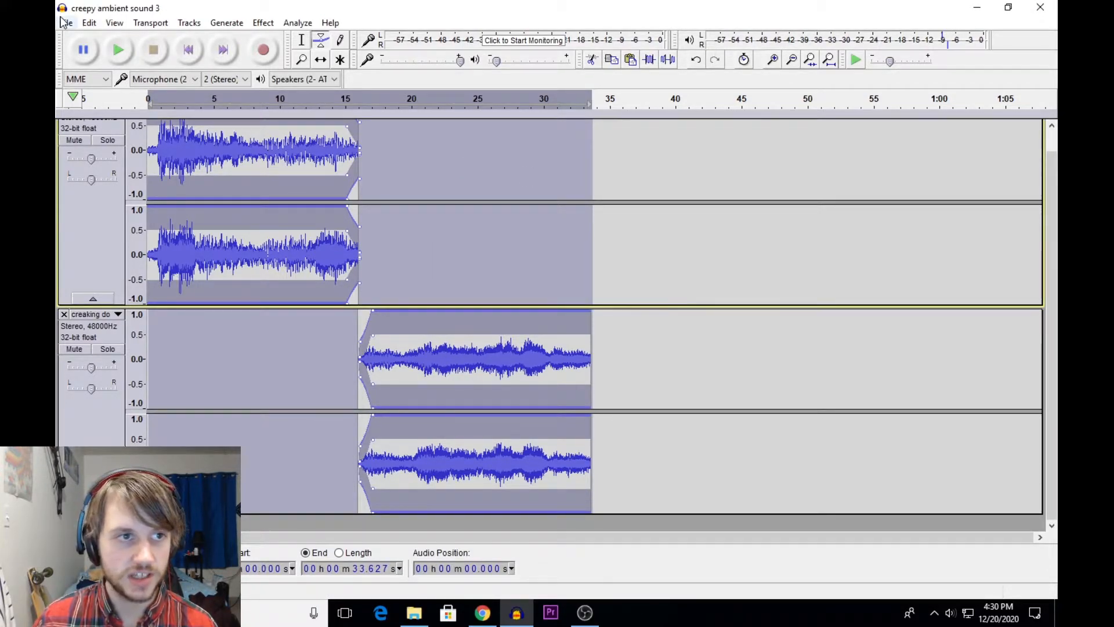
Step: Save the project as a new copy named creepy ambient sound 4
left_click(66, 22)
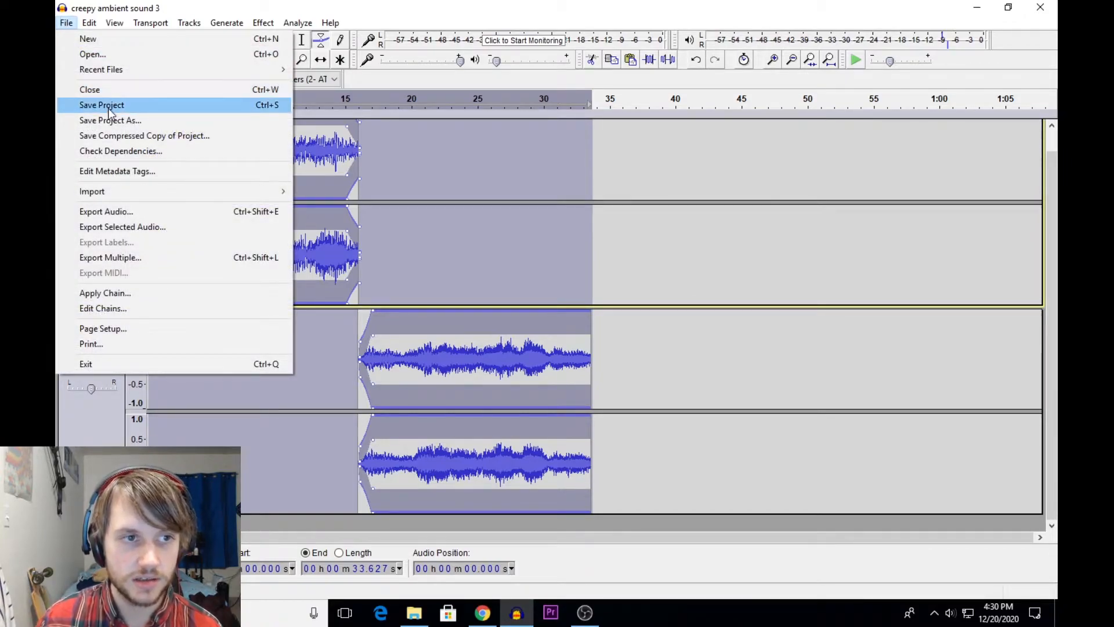
left_click(101, 105)
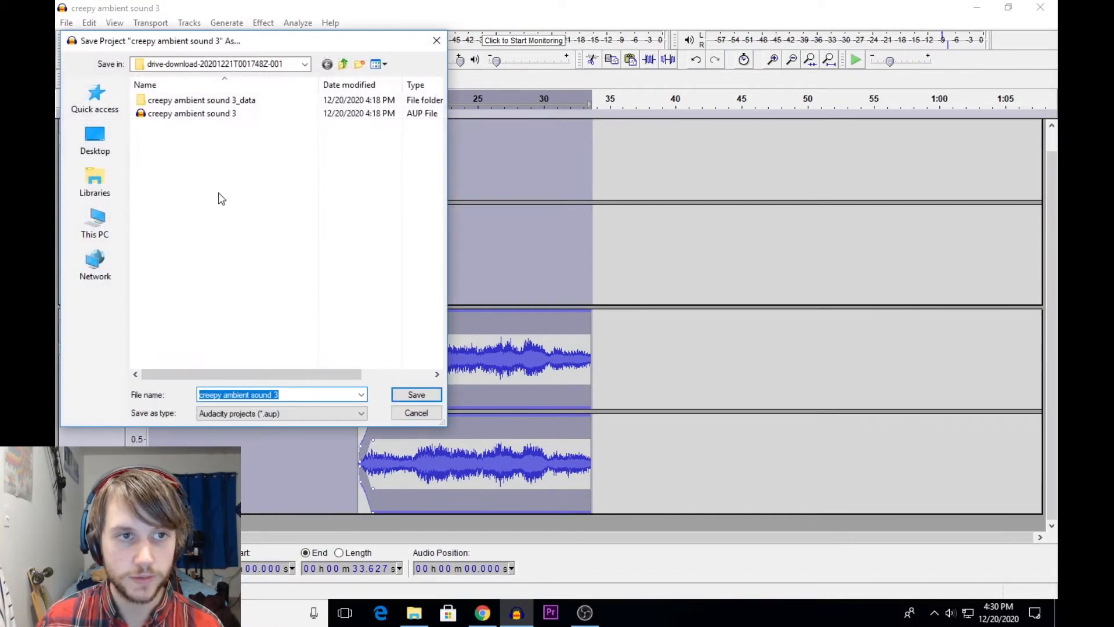
left_click(309, 394)
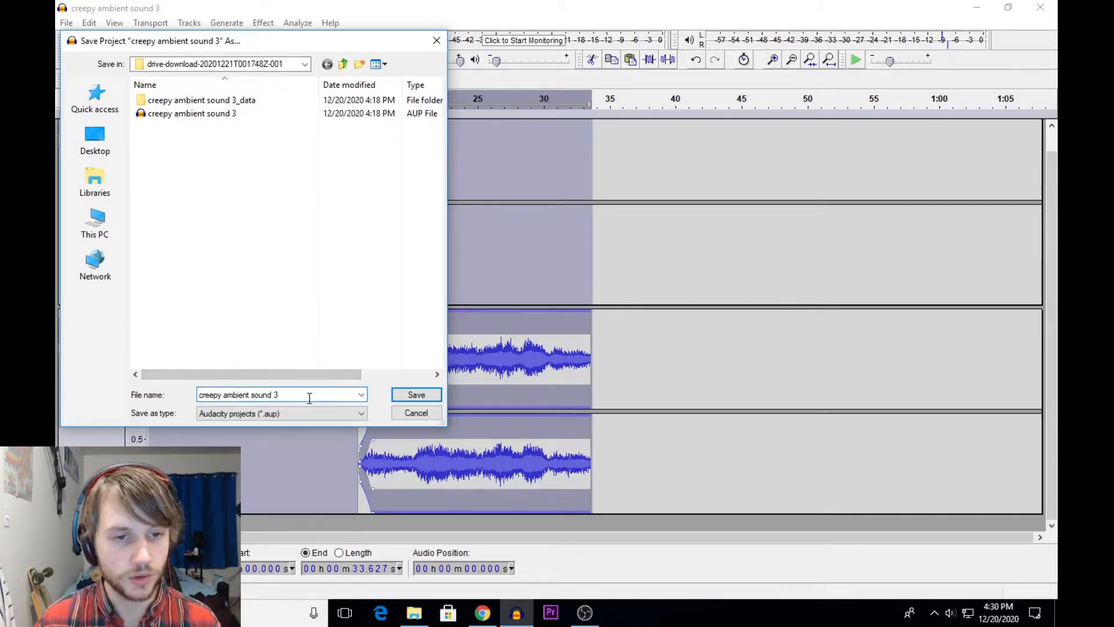
type("4")
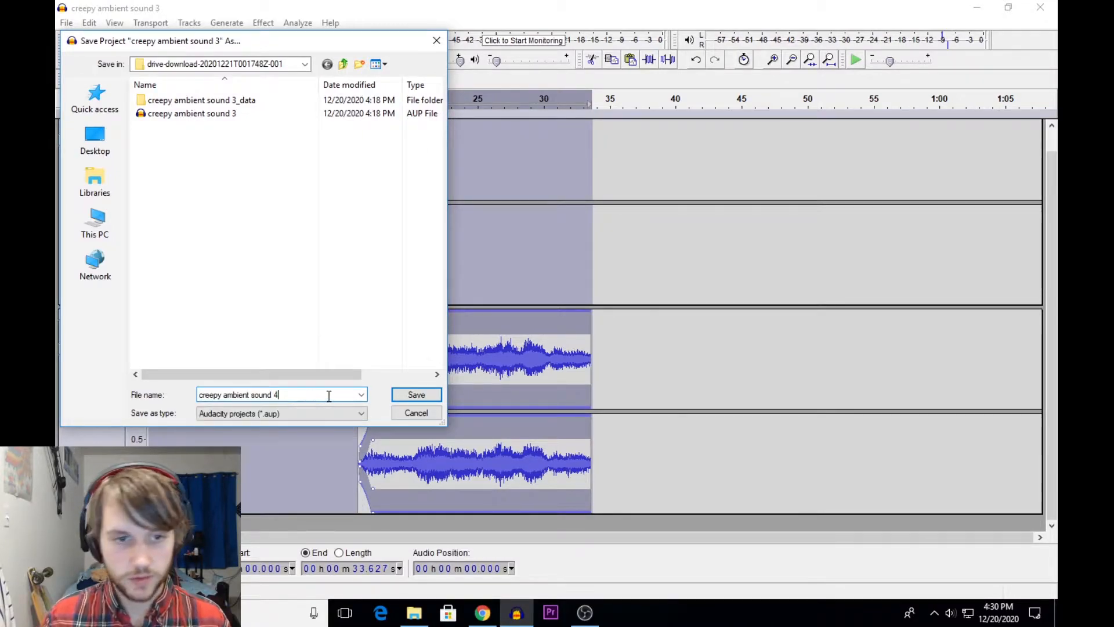
left_click(416, 395)
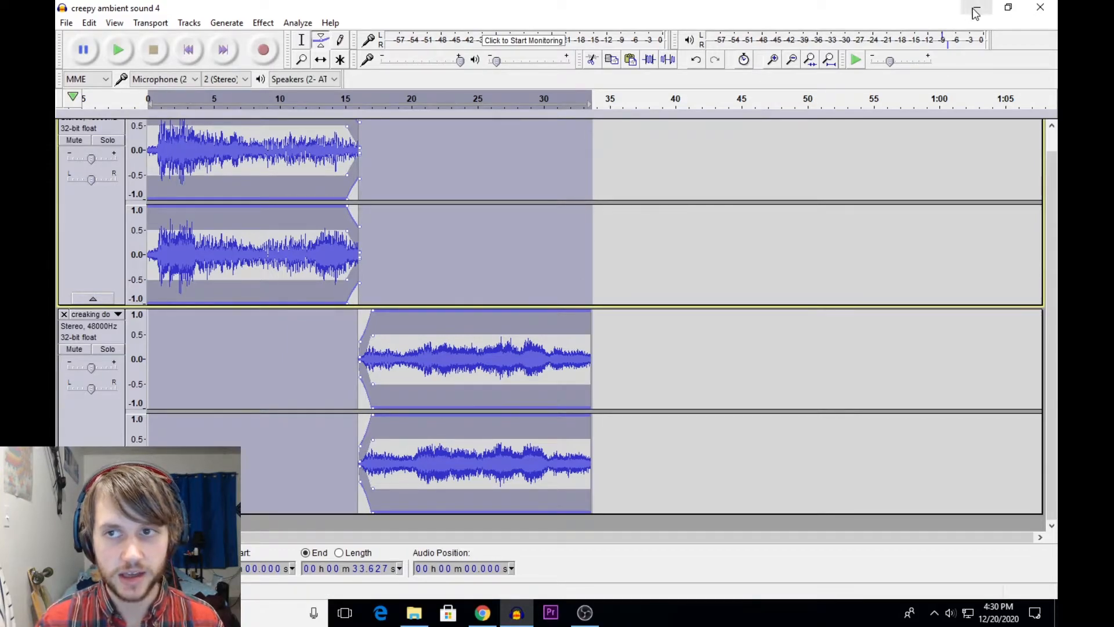
Step: Open the original creaking door WAV from the folder into Audacity
left_click(414, 612)
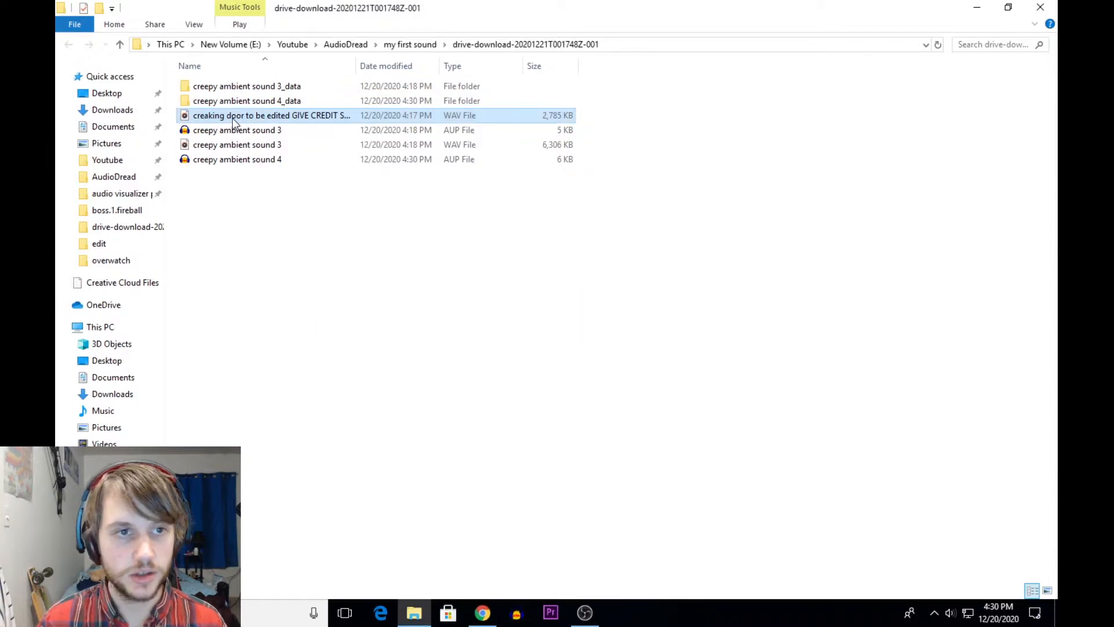
double_click(270, 114)
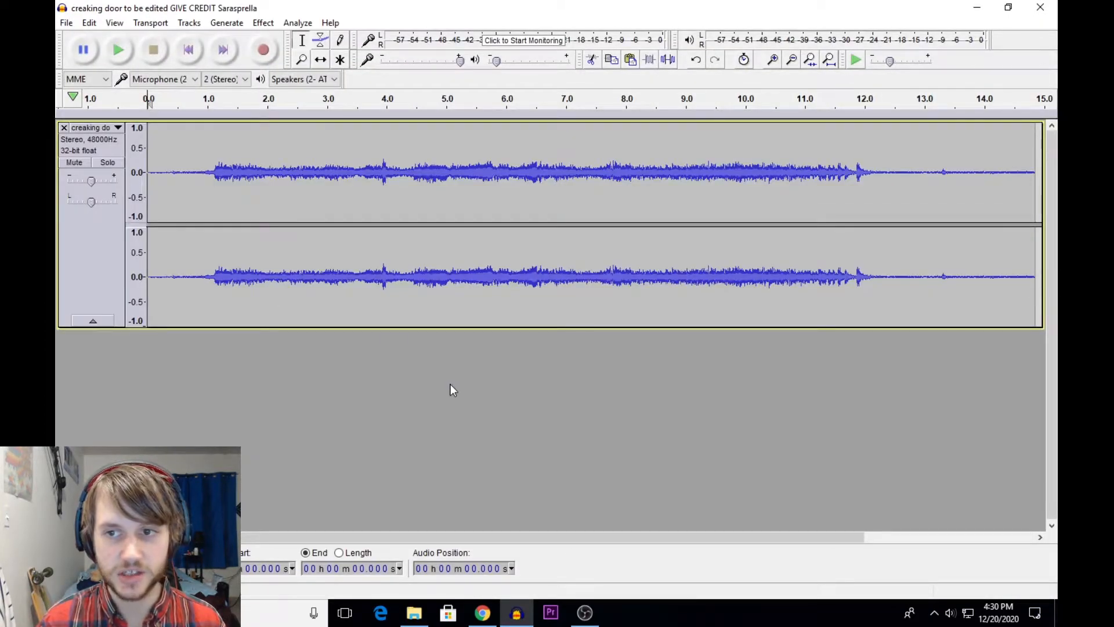
mouse_move(441, 372)
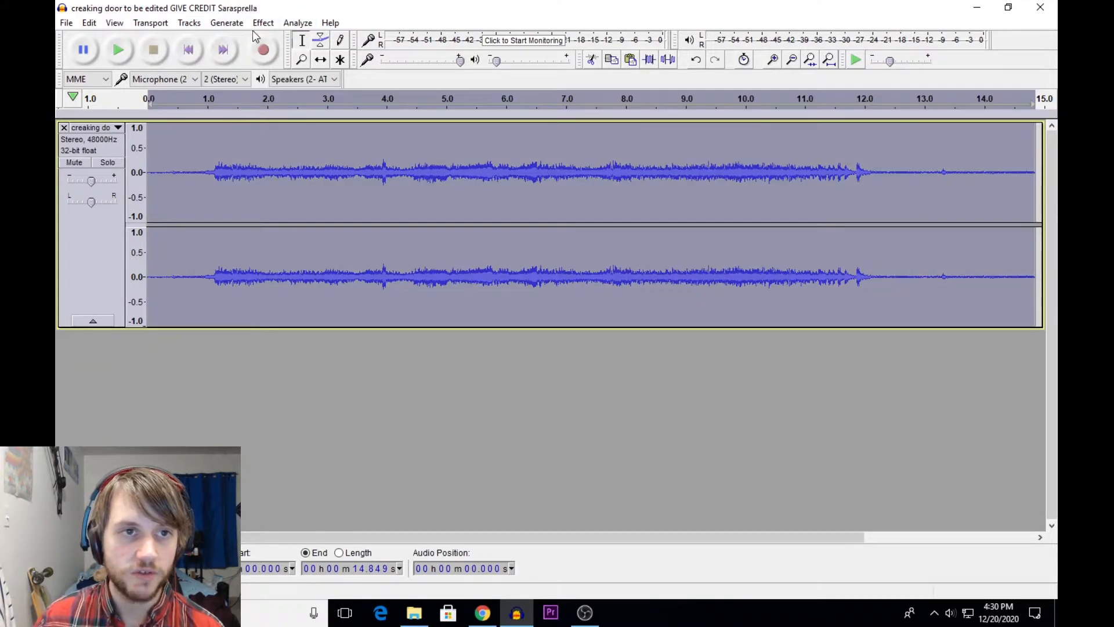
Step: Apply Change Speed at -50 percent to the door recording and preview the slowed result
left_click(263, 22)
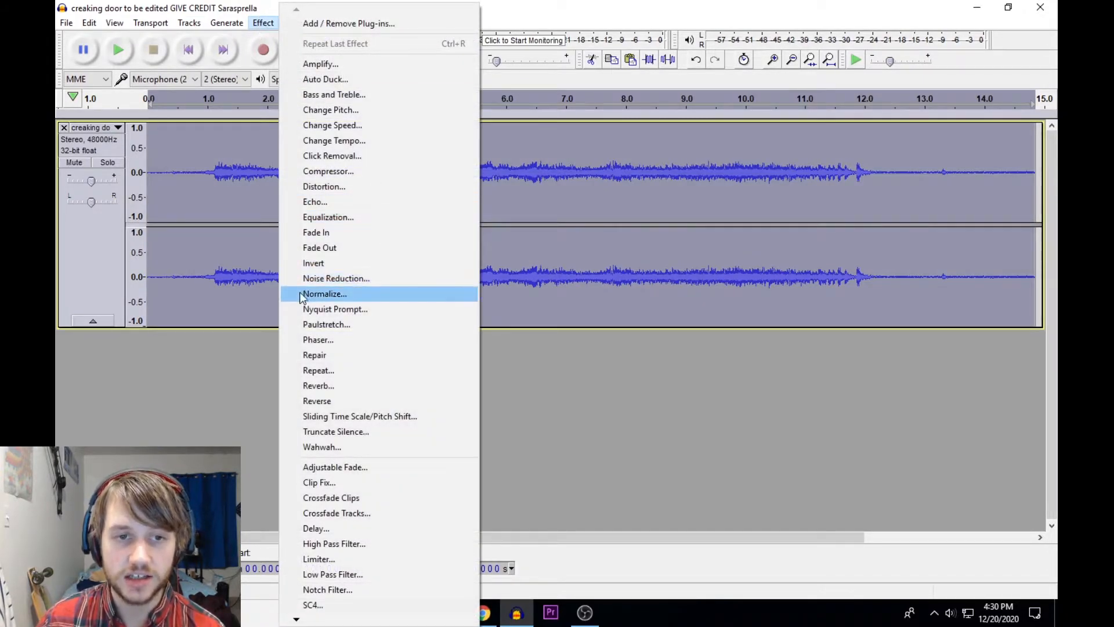
left_click(332, 125)
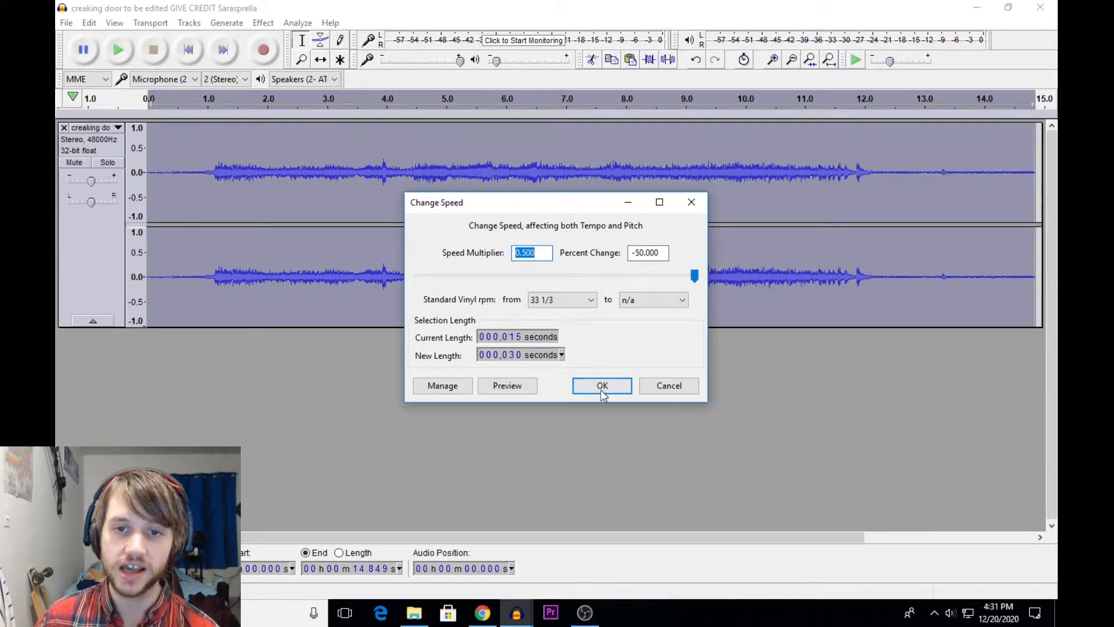
left_click(602, 385)
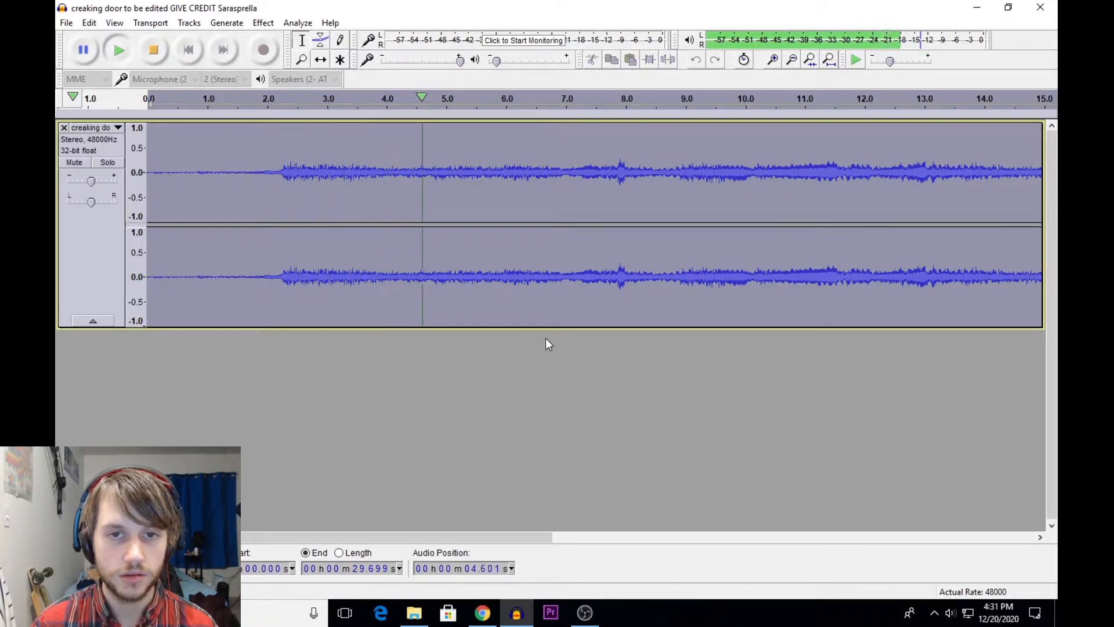
left_click(188, 49)
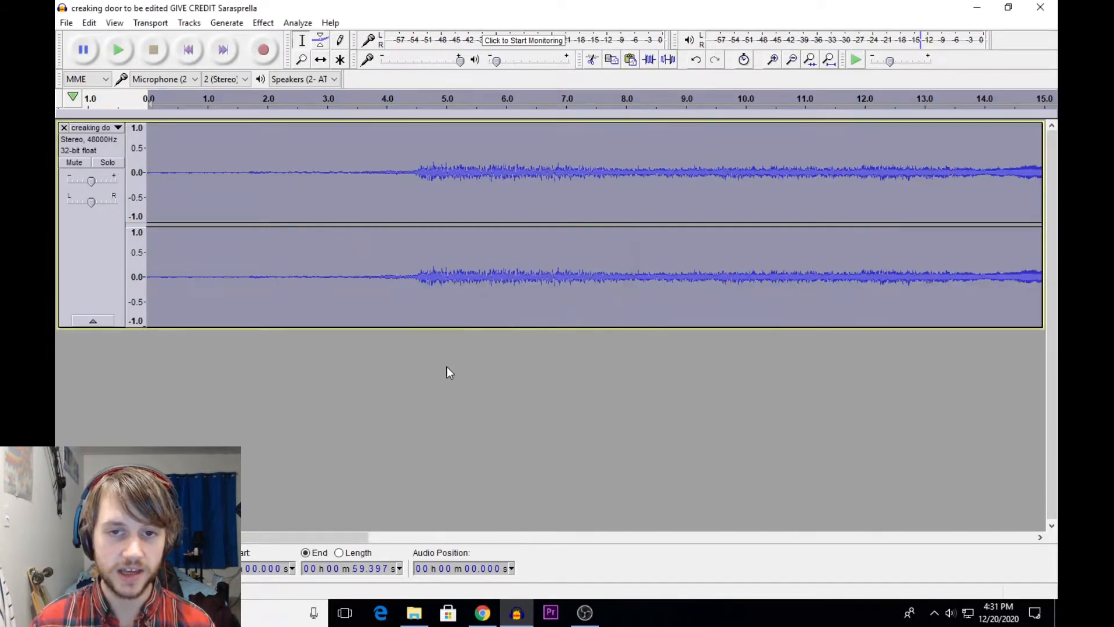
left_click(425, 98)
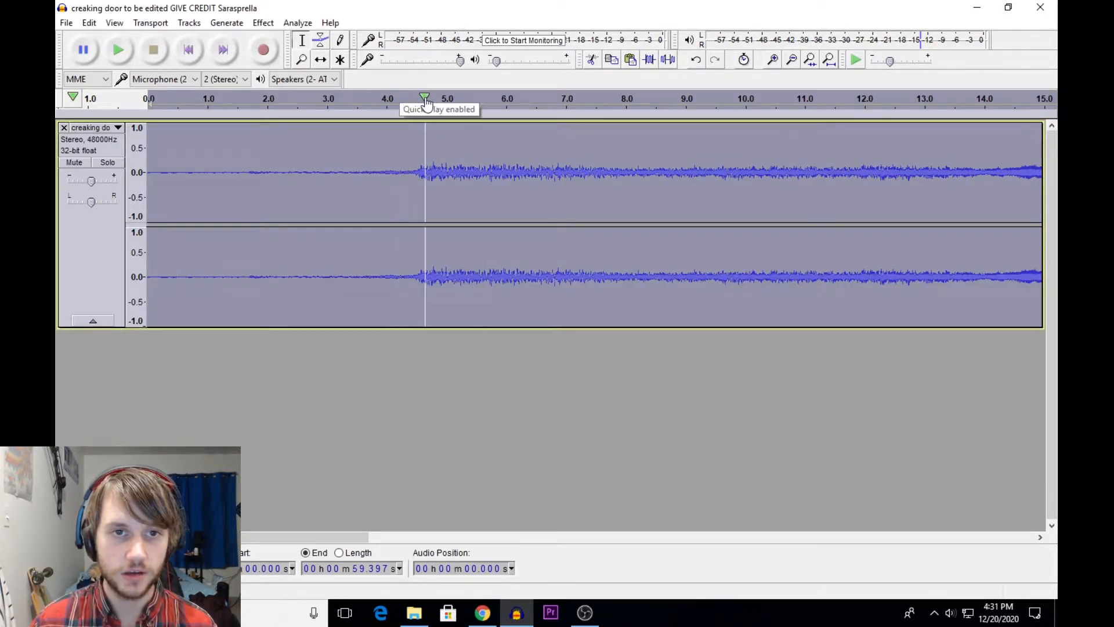
left_click(119, 49)
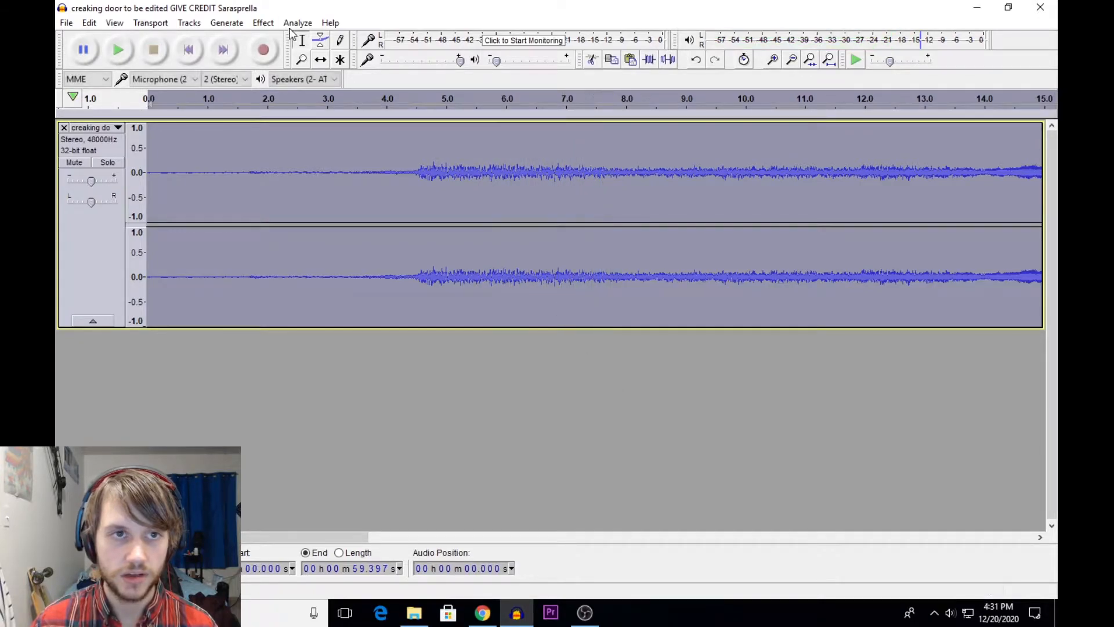
Step: Normalize with DC offset removal to 0.0 dB maximum amplitude and play it back
left_click(264, 22)
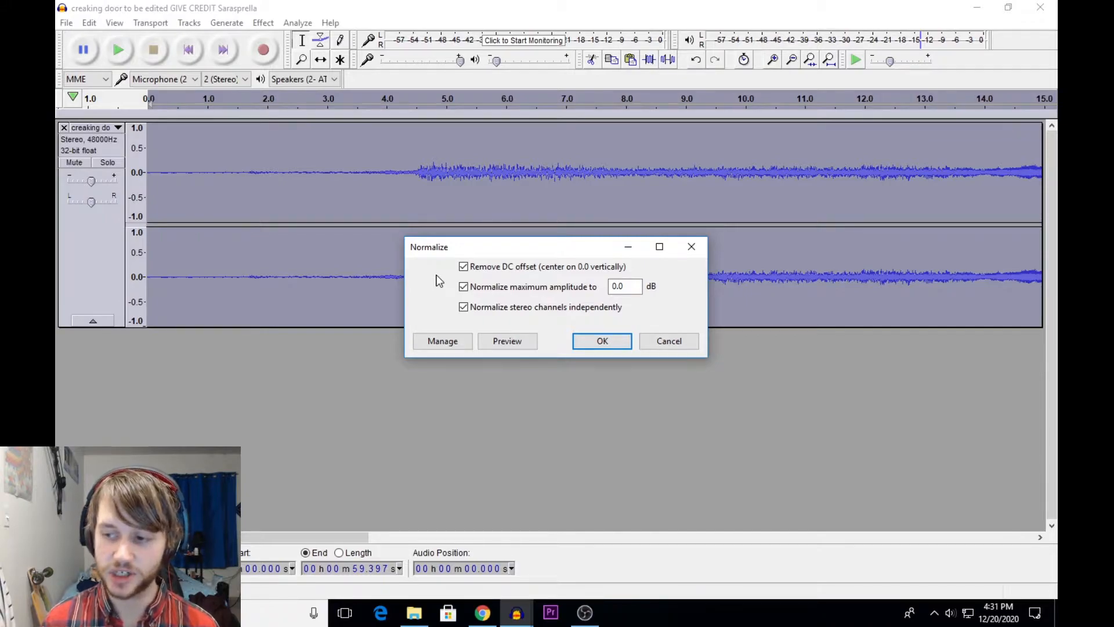
mouse_move(627, 226)
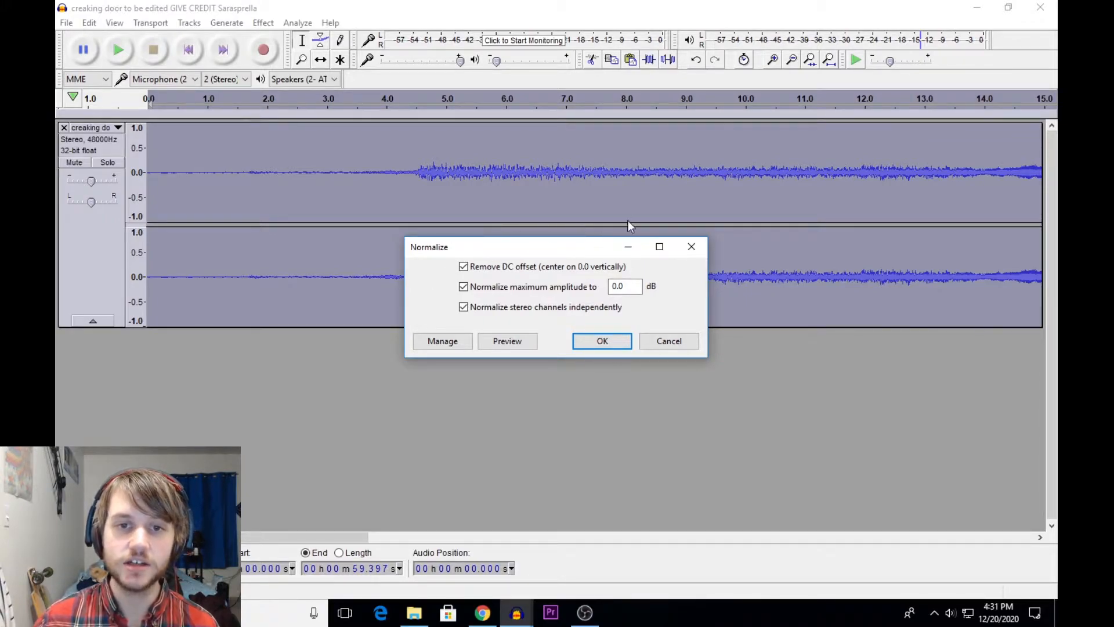
left_click(602, 340)
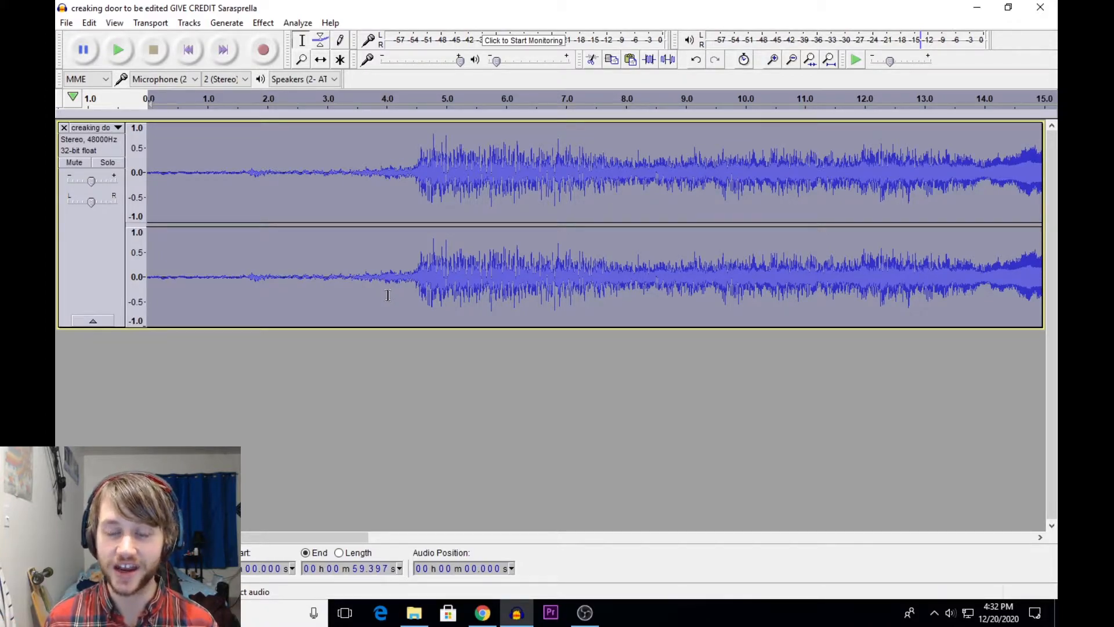
left_click(118, 49)
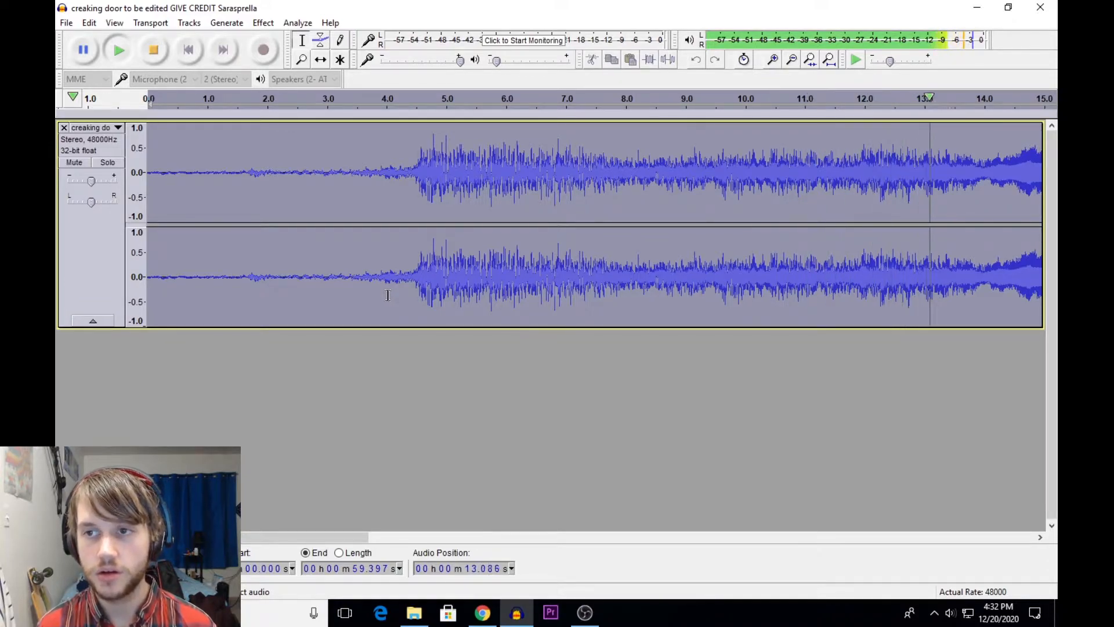
scroll("right", 3)
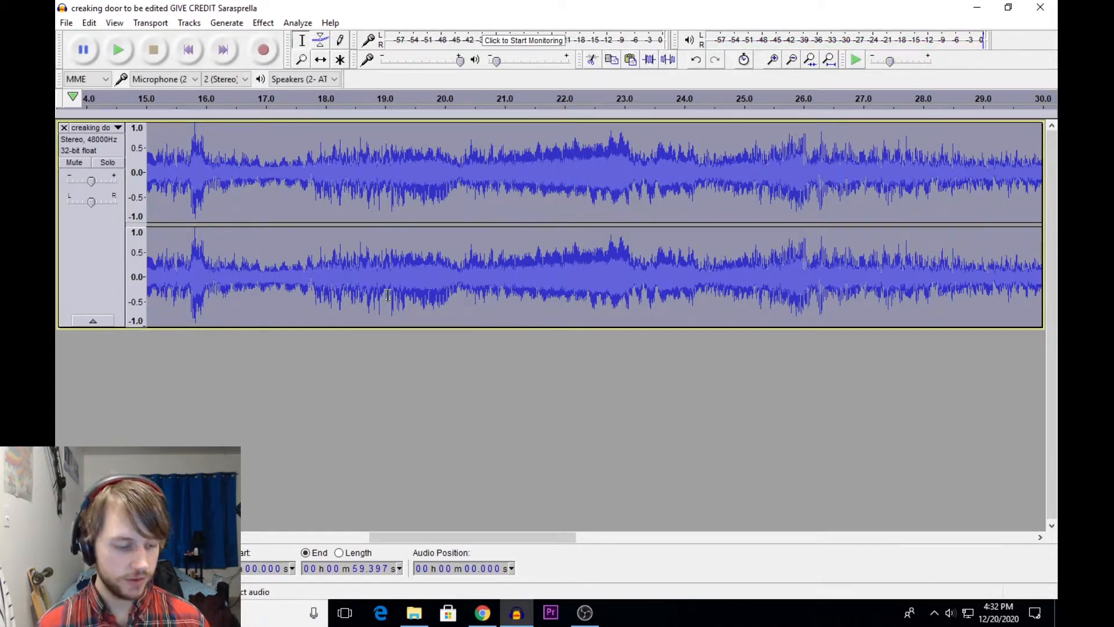
mouse_move(388, 288)
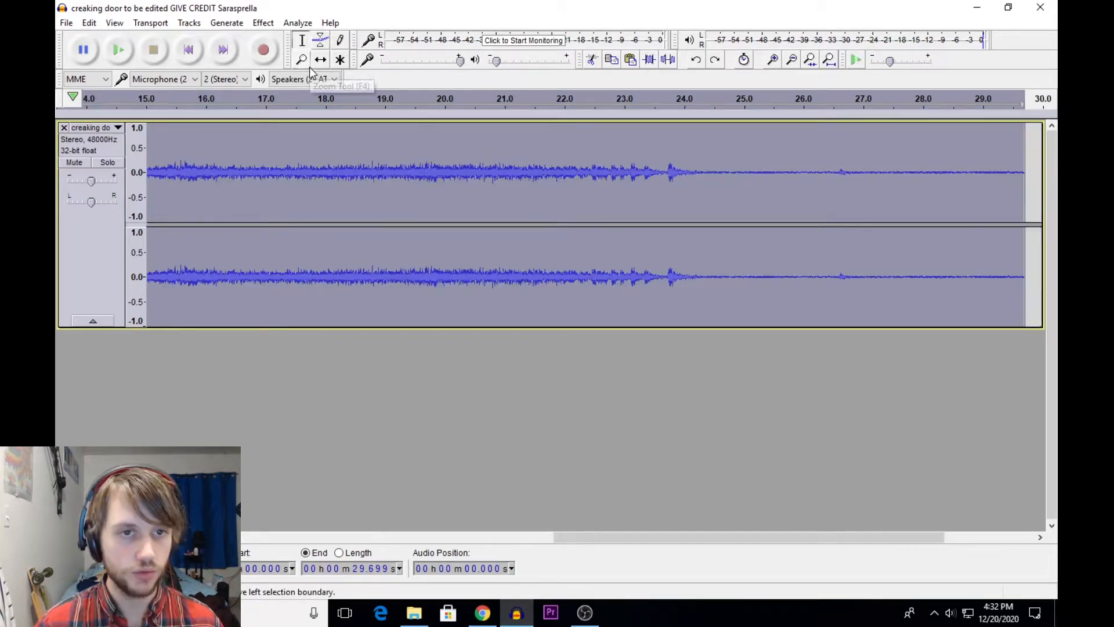
Step: Apply another Change Speed reduction stretching the clip to about 39.6 seconds and listen through
left_click(262, 22)
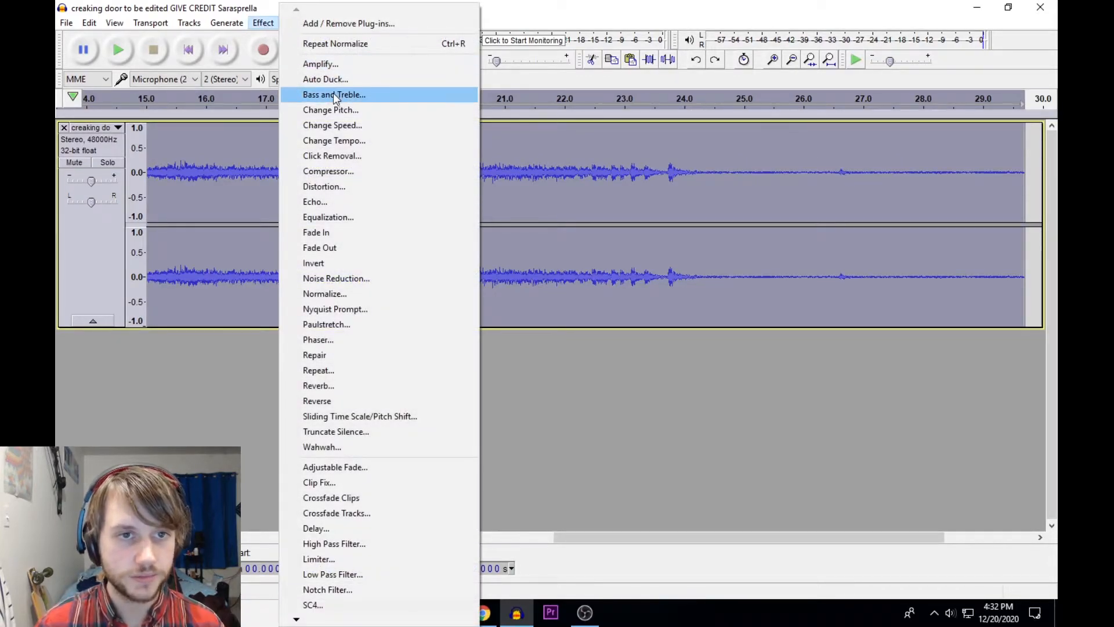
left_click(332, 126)
type("-")
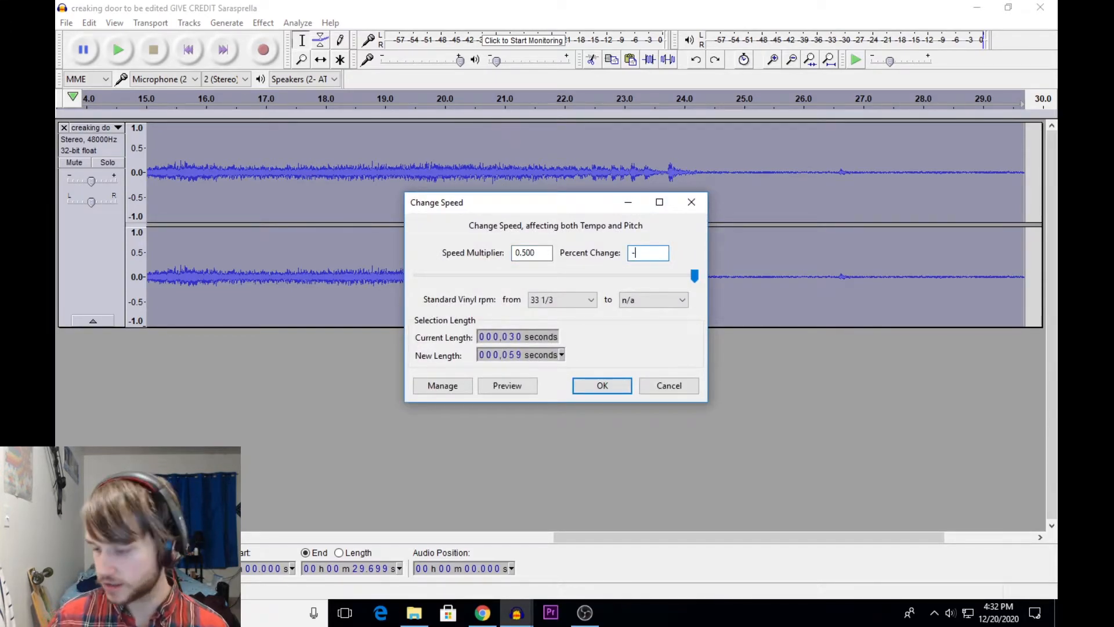
left_click(601, 385)
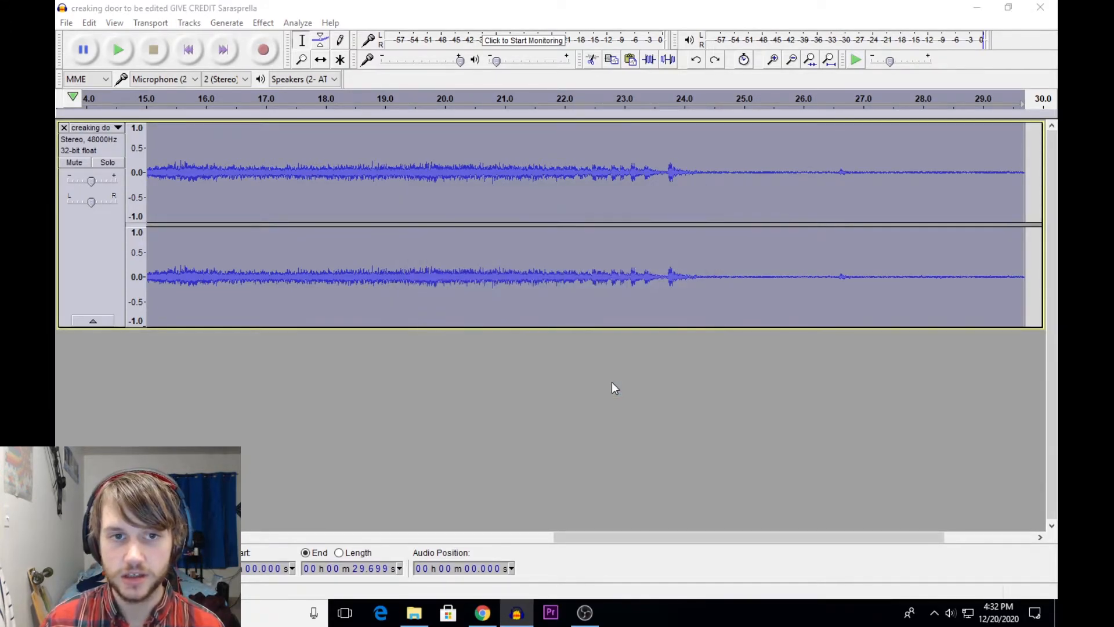
left_click(264, 22)
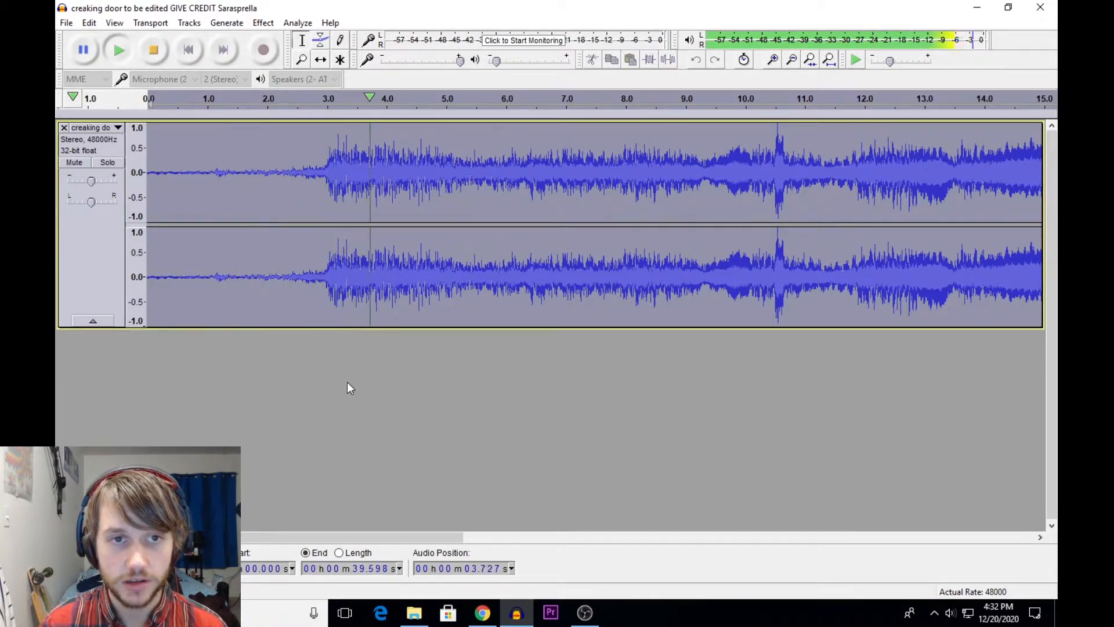
left_click(489, 213)
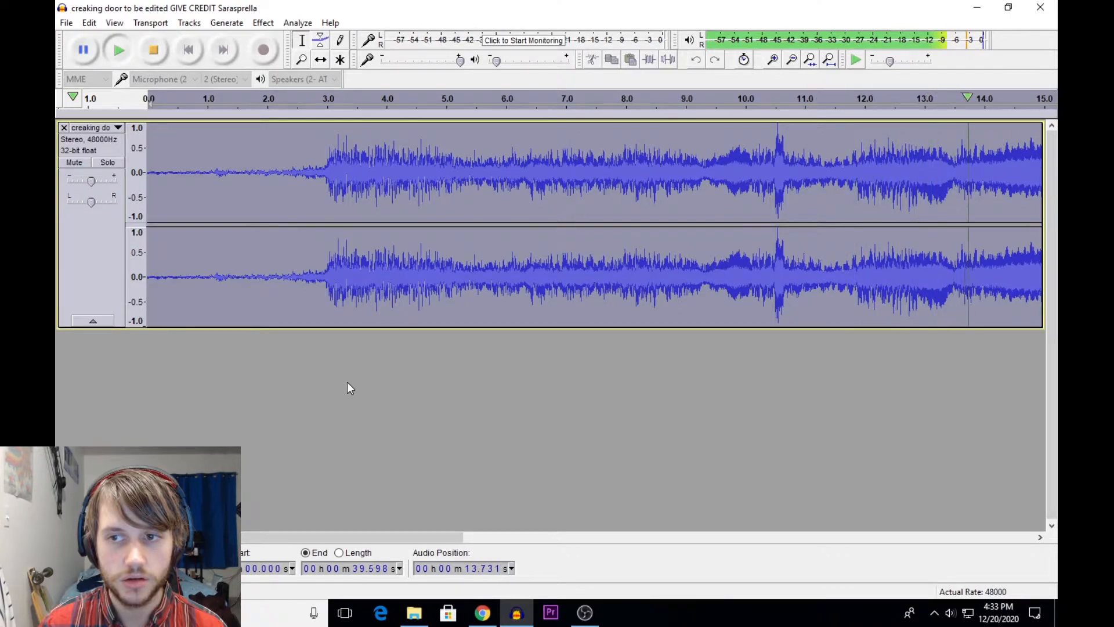
scroll("right", 3)
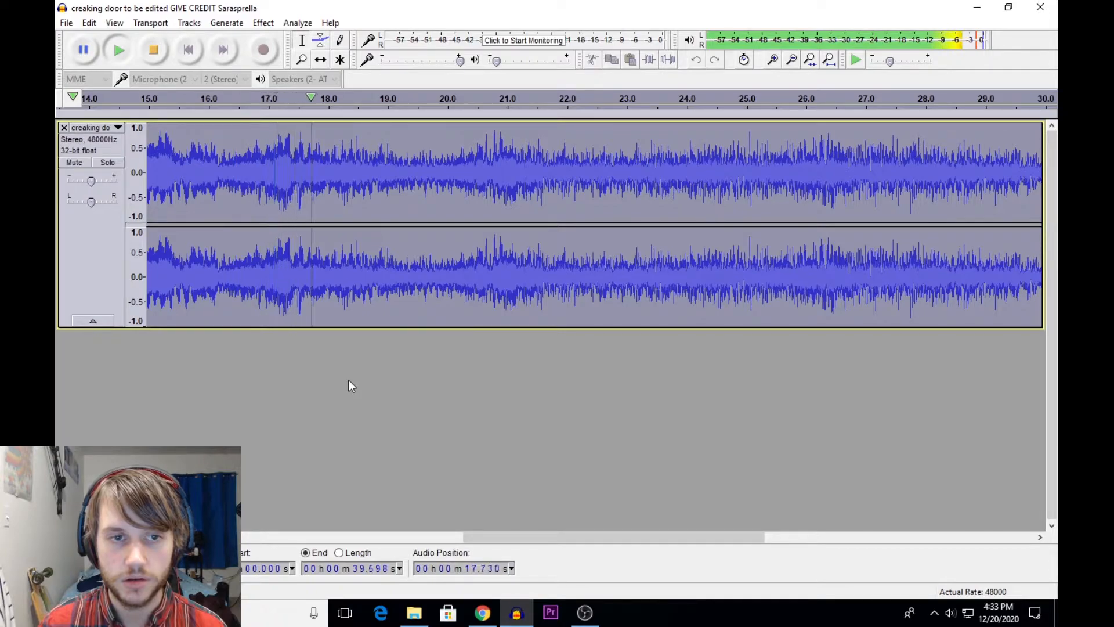
left_click(432, 277)
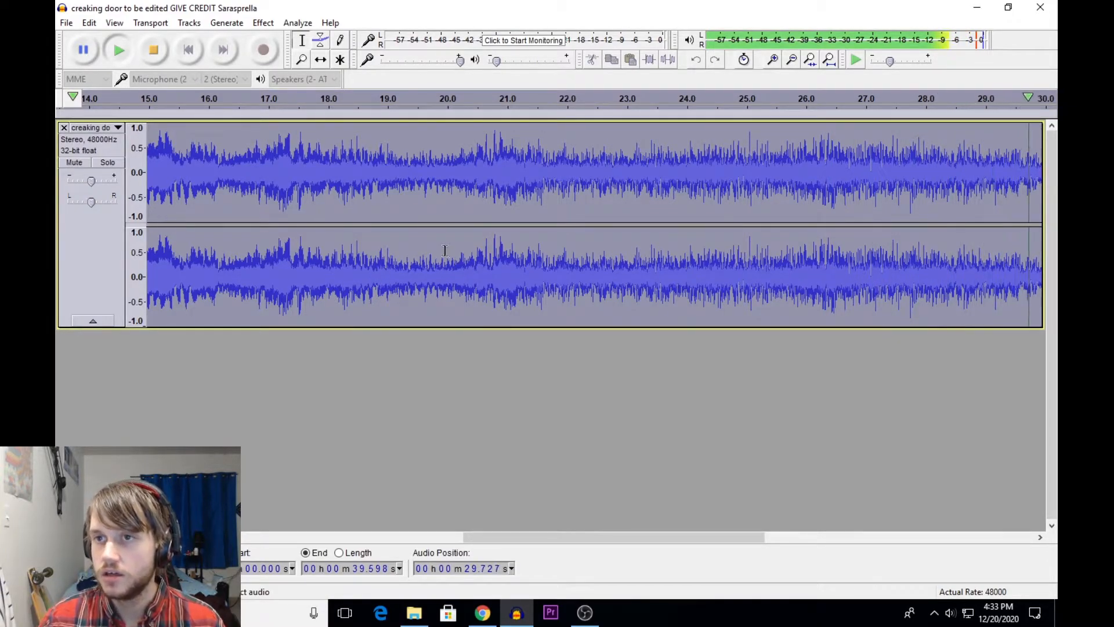
scroll("right", 3)
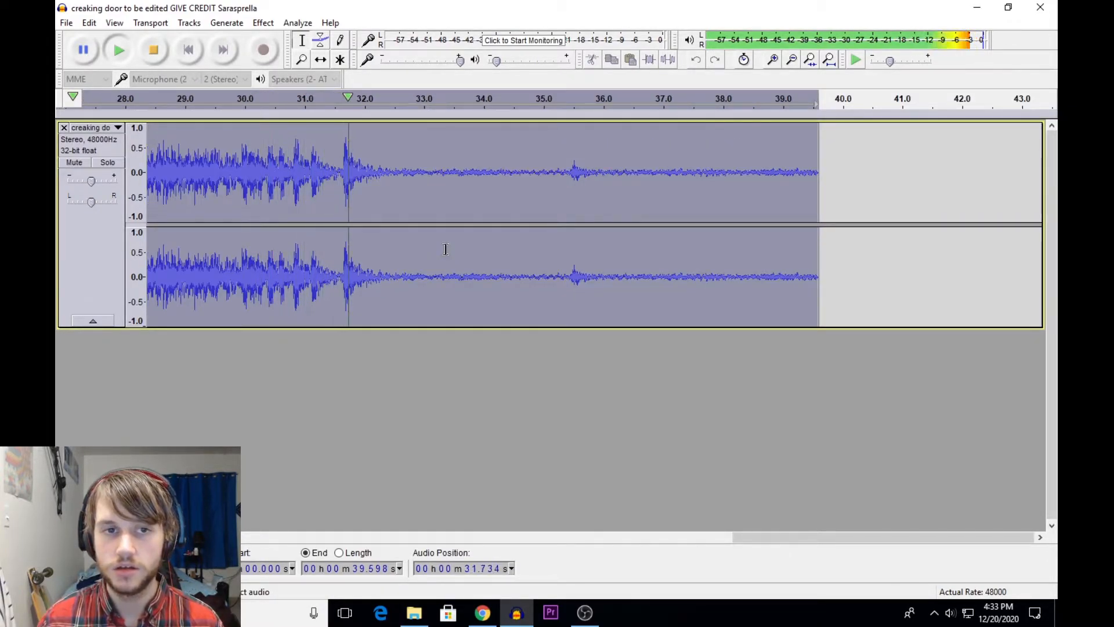
Step: Generate about a minute of silence after the creak, extending the track to roughly 1:41
left_click(467, 277)
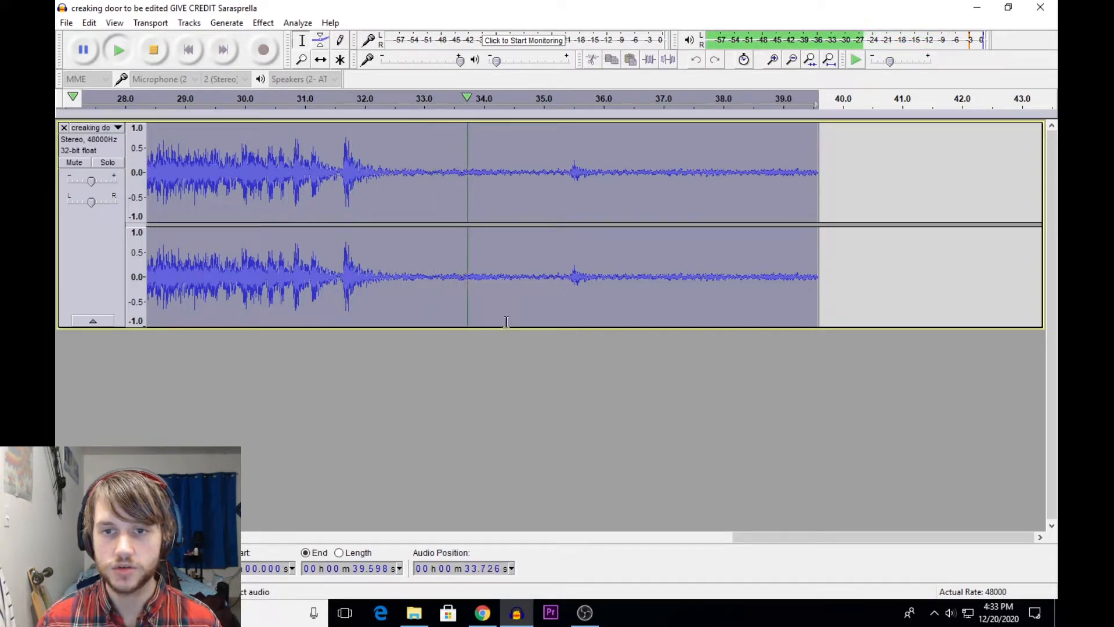
left_click(587, 255)
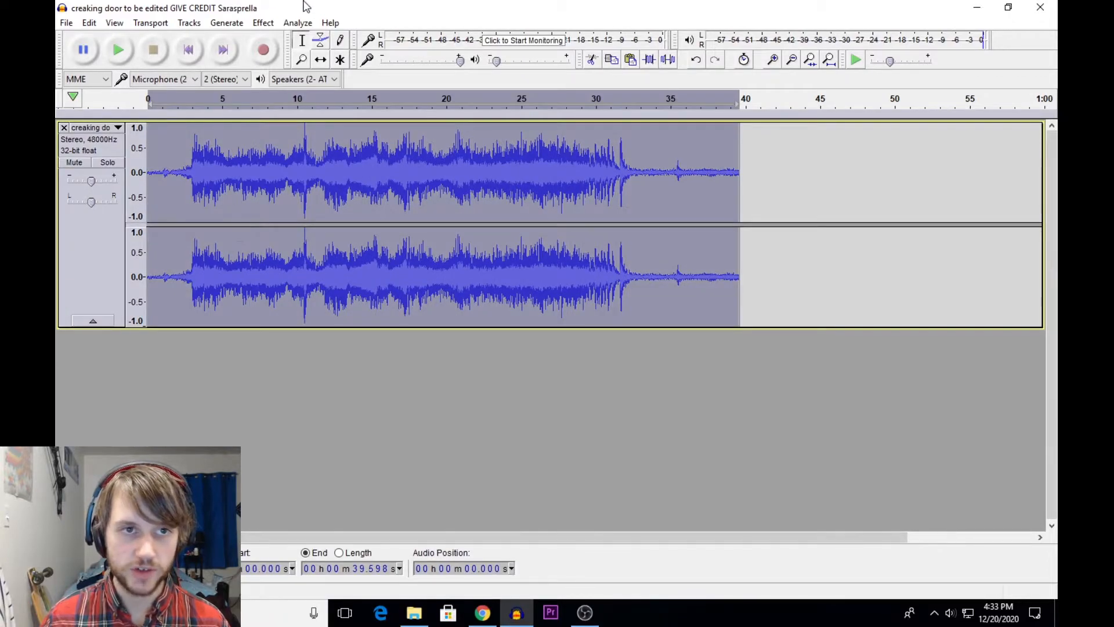
left_click(262, 22)
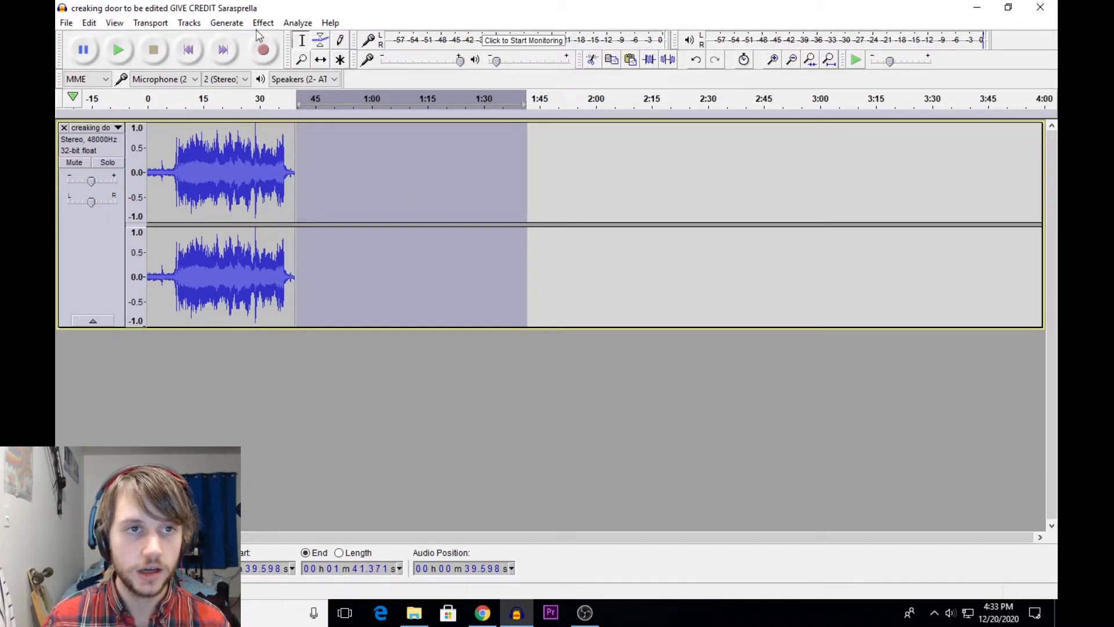
left_click(227, 22)
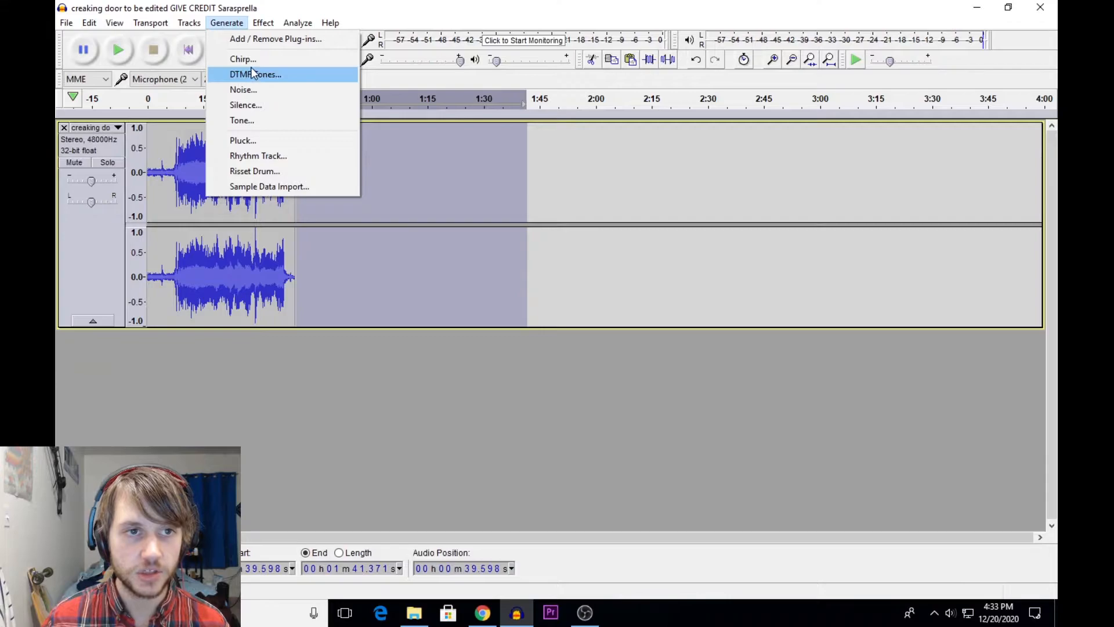
left_click(245, 105)
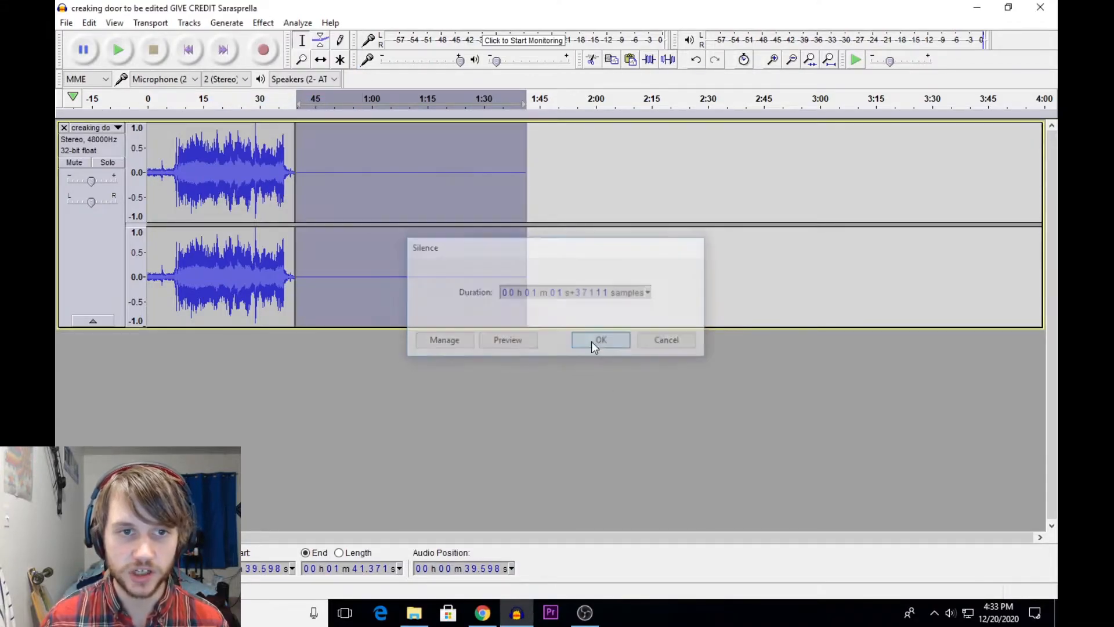
left_click(600, 340)
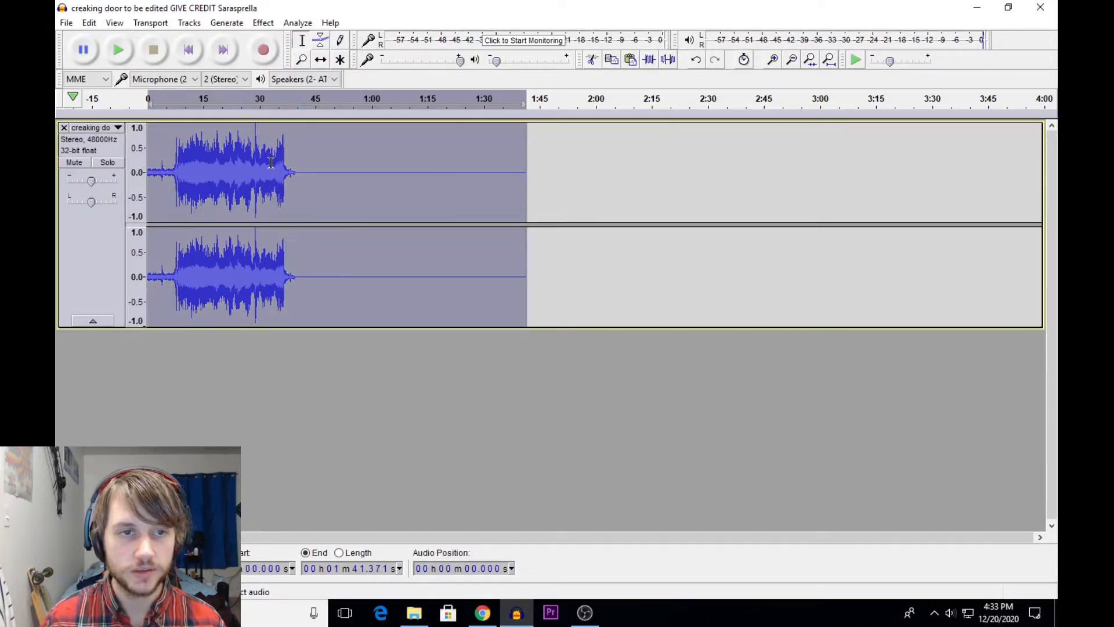
Step: Apply Reverb with Room Size 100, Reverberance 100, Wet Gain 6 and Dry Gain 10
left_click(263, 22)
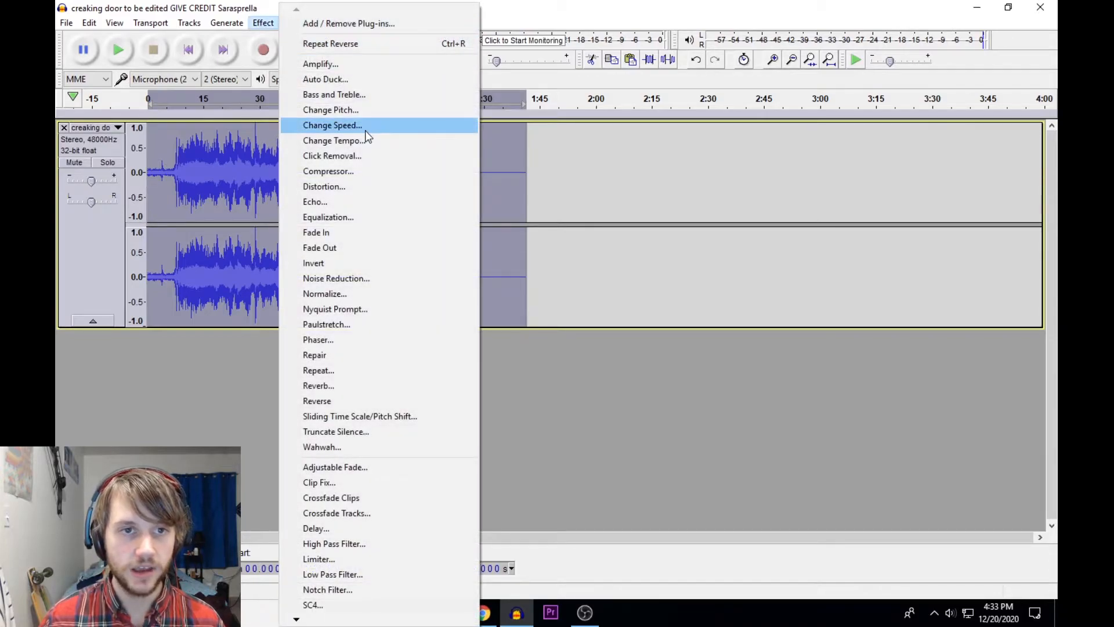
mouse_move(318, 385)
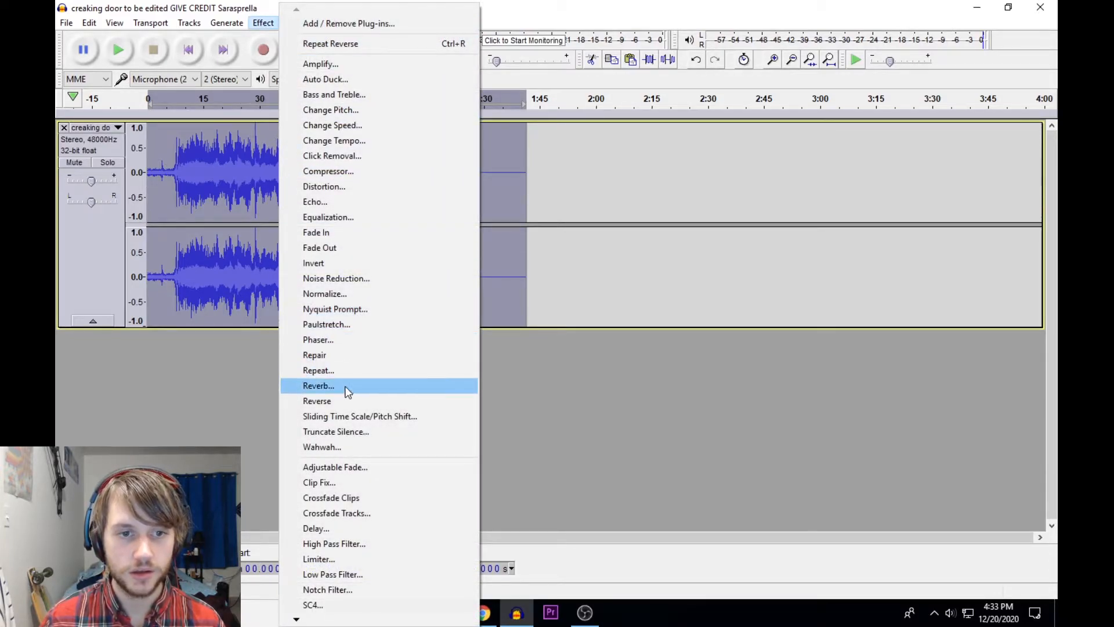
left_click(318, 385)
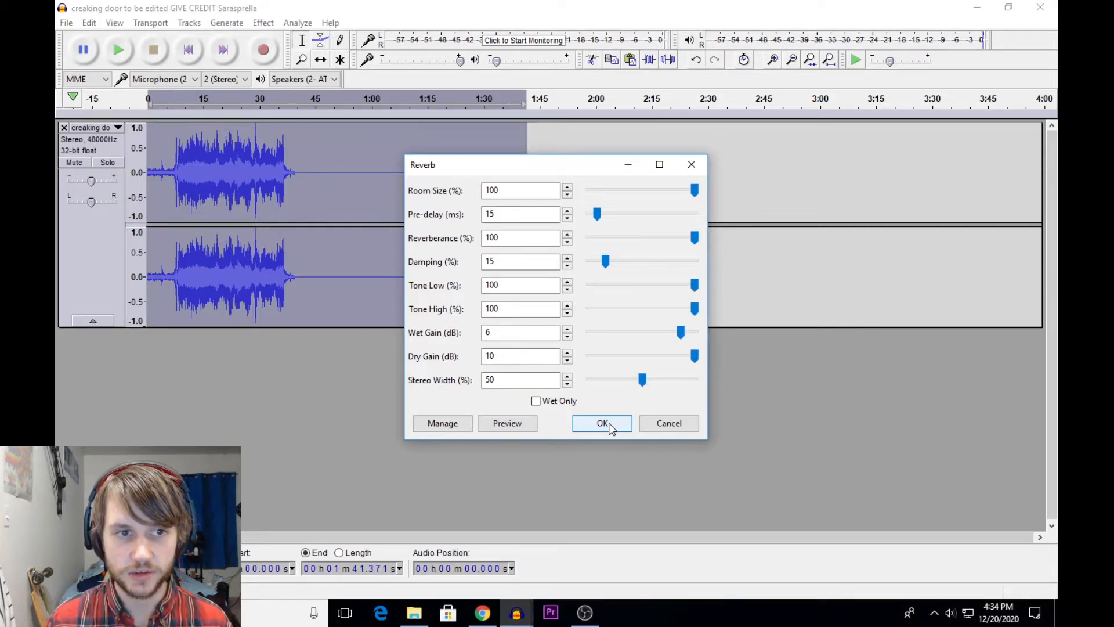
left_click(602, 423)
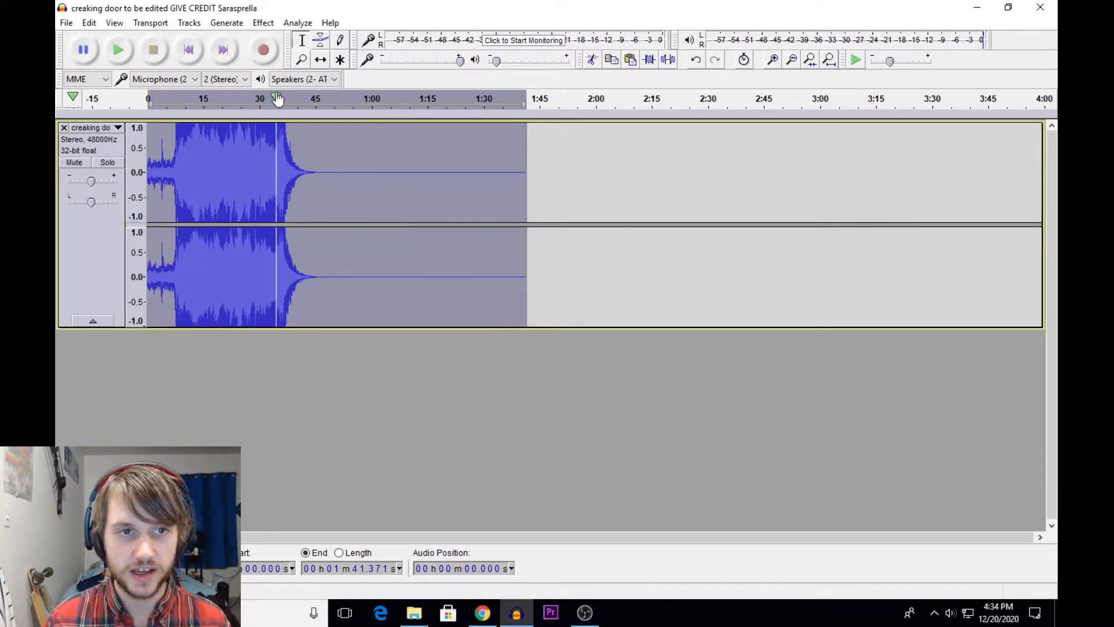
Step: Normalize the reverbed track's peak level to 0.0 dB
left_click(264, 22)
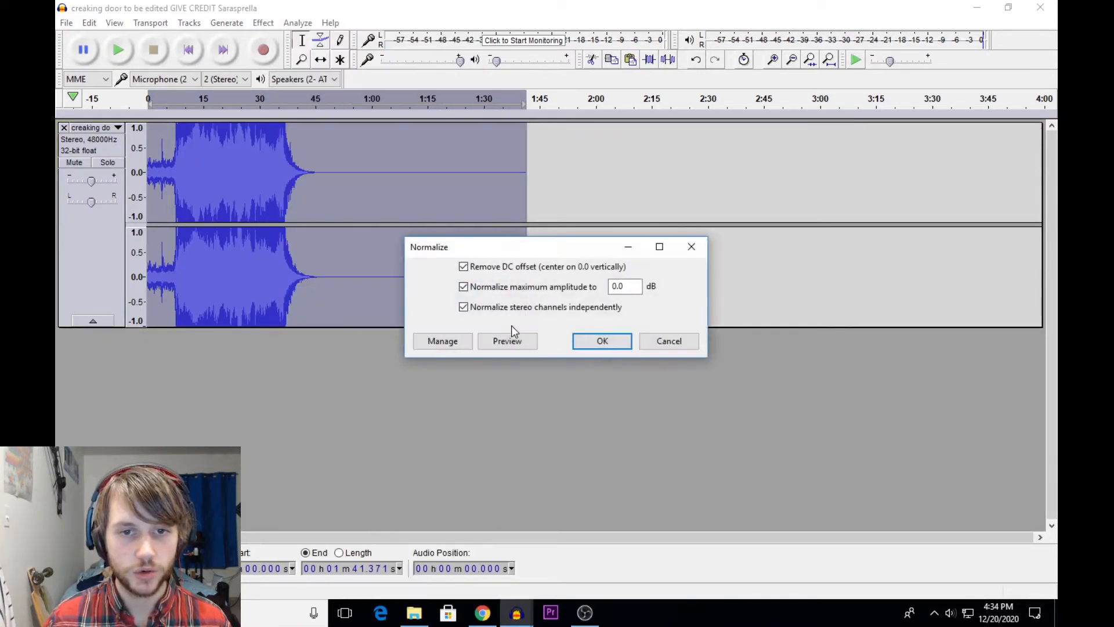
left_click(601, 340)
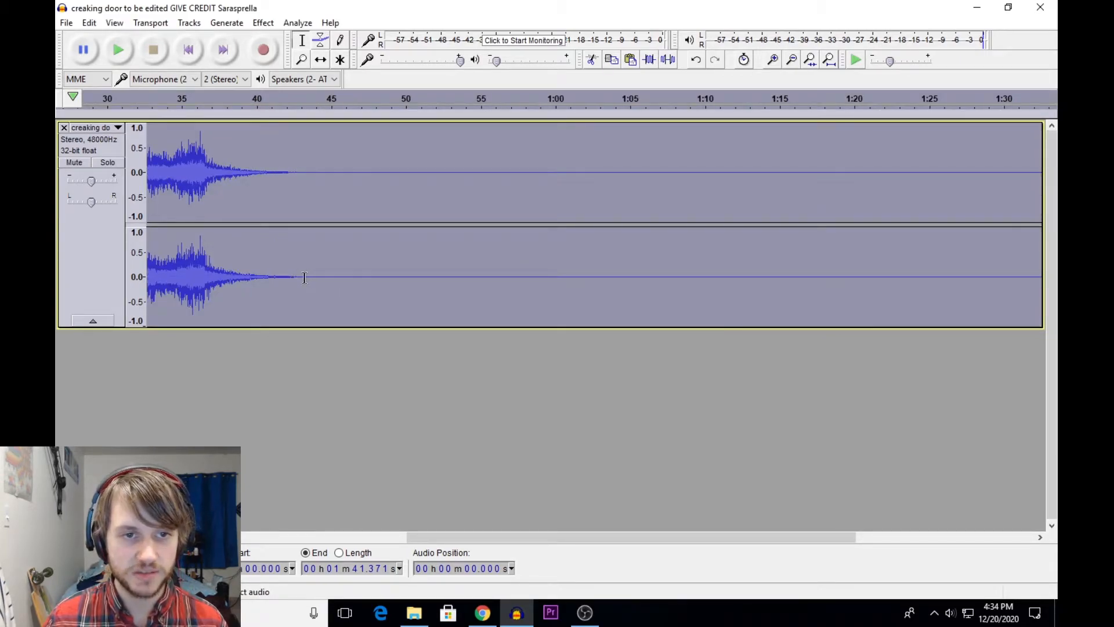
Step: Trim the trailing silence after about 43 s and cancel the reopened Reverb dialog
scroll("right", 3)
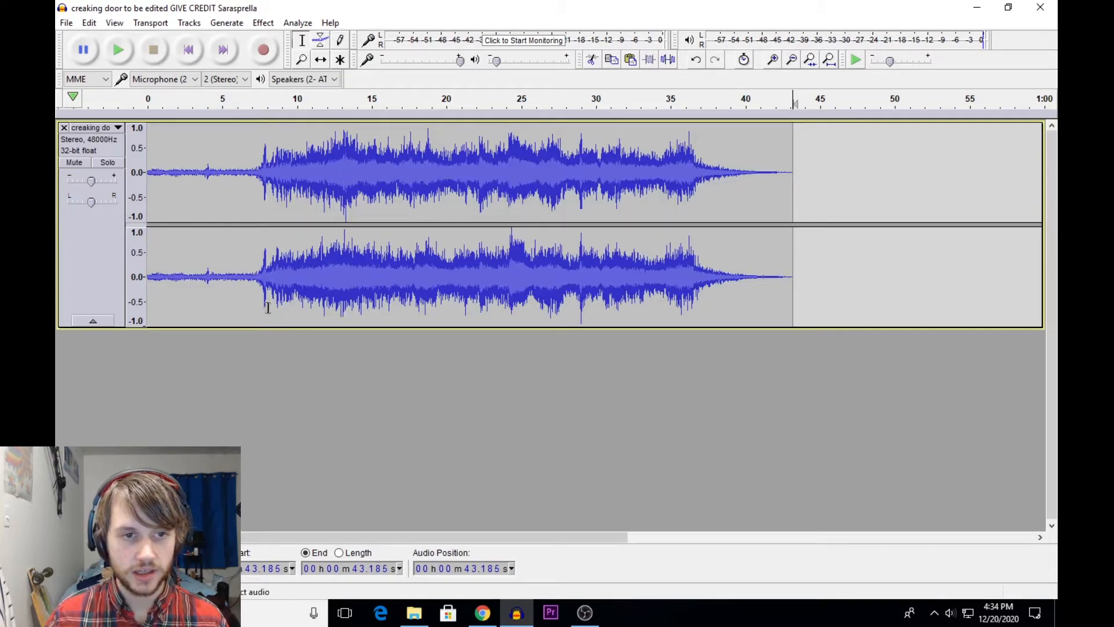
left_click(264, 22)
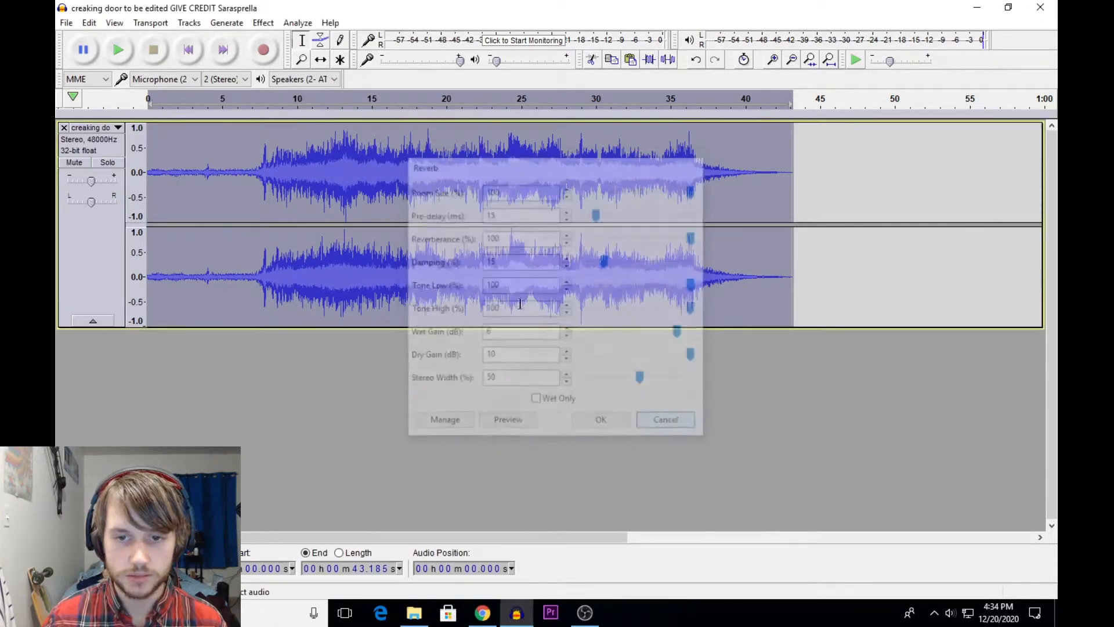
left_click(264, 22)
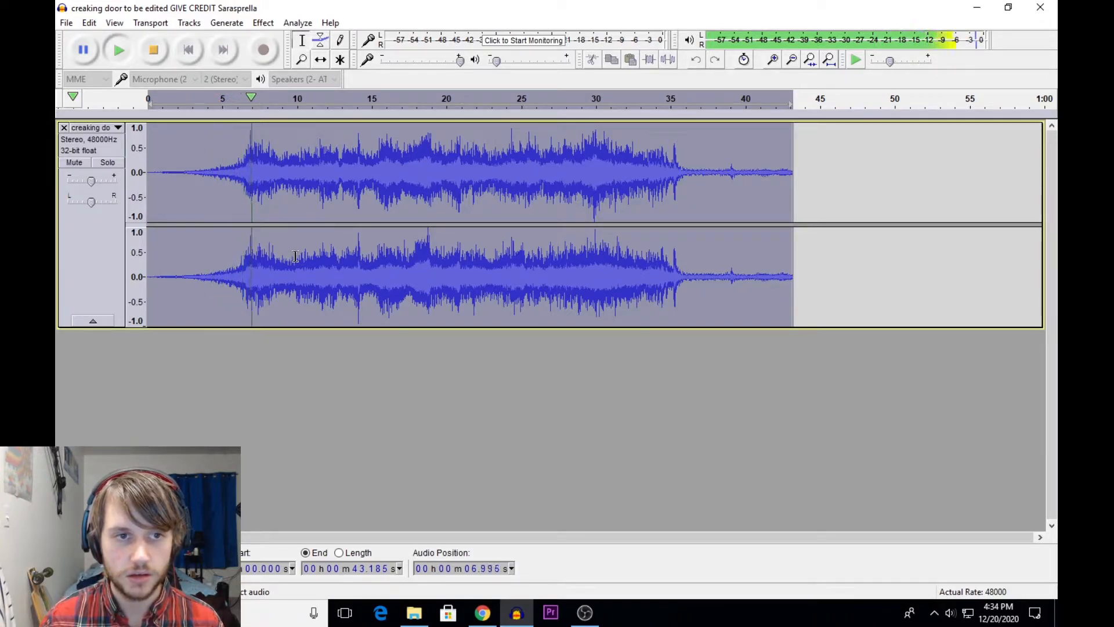
Step: Play back the roughly 43-second reverbed creak to check the result
left_click(281, 171)
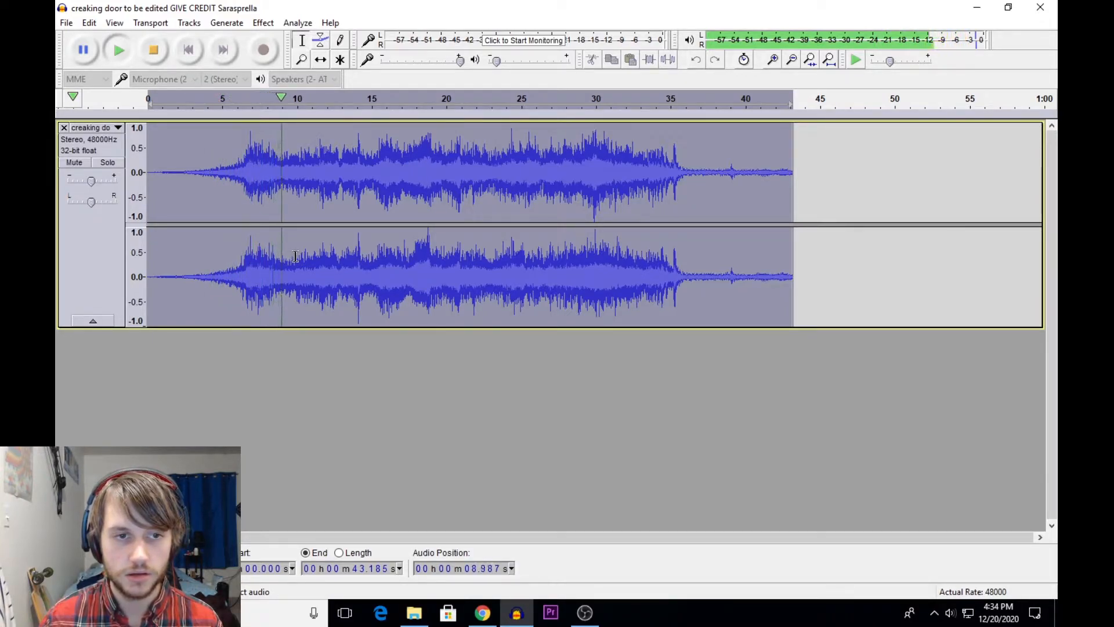
left_click(311, 170)
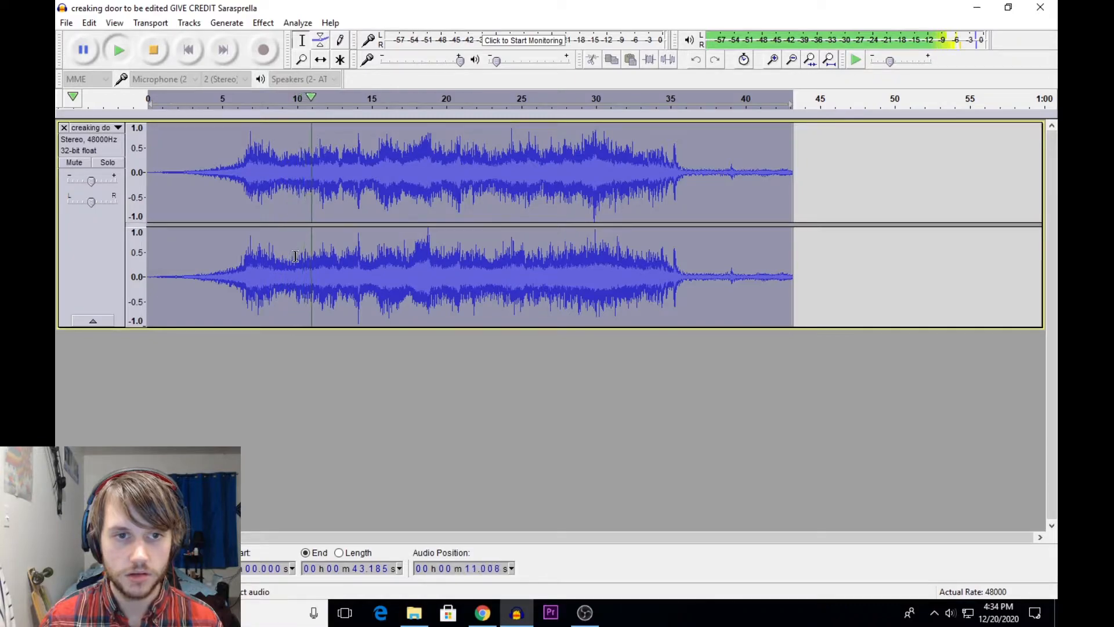
left_click(342, 277)
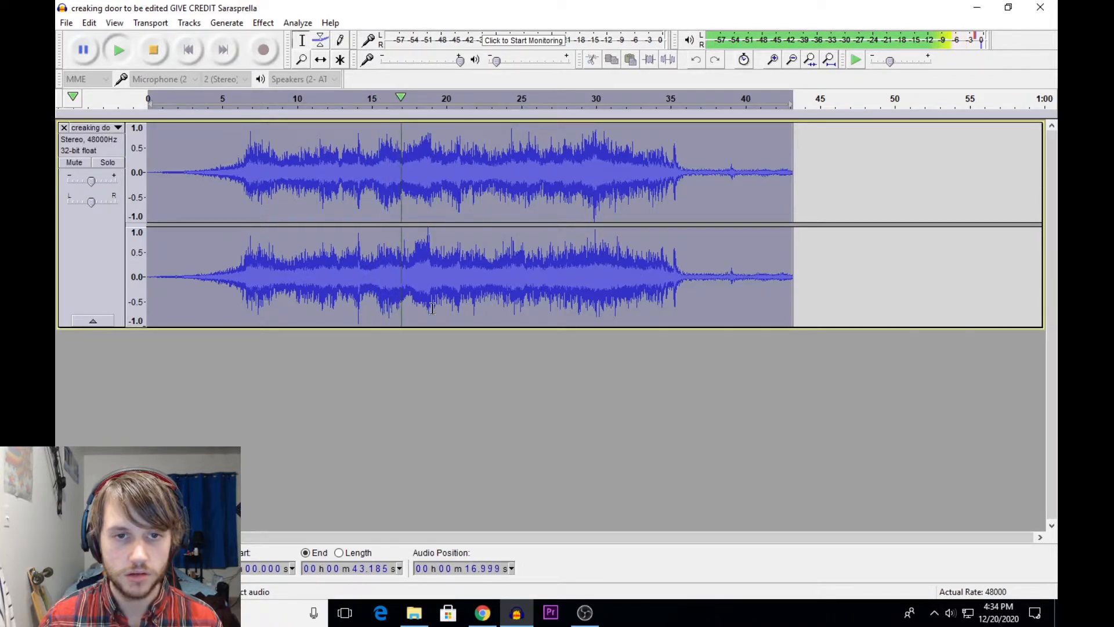
left_click(430, 264)
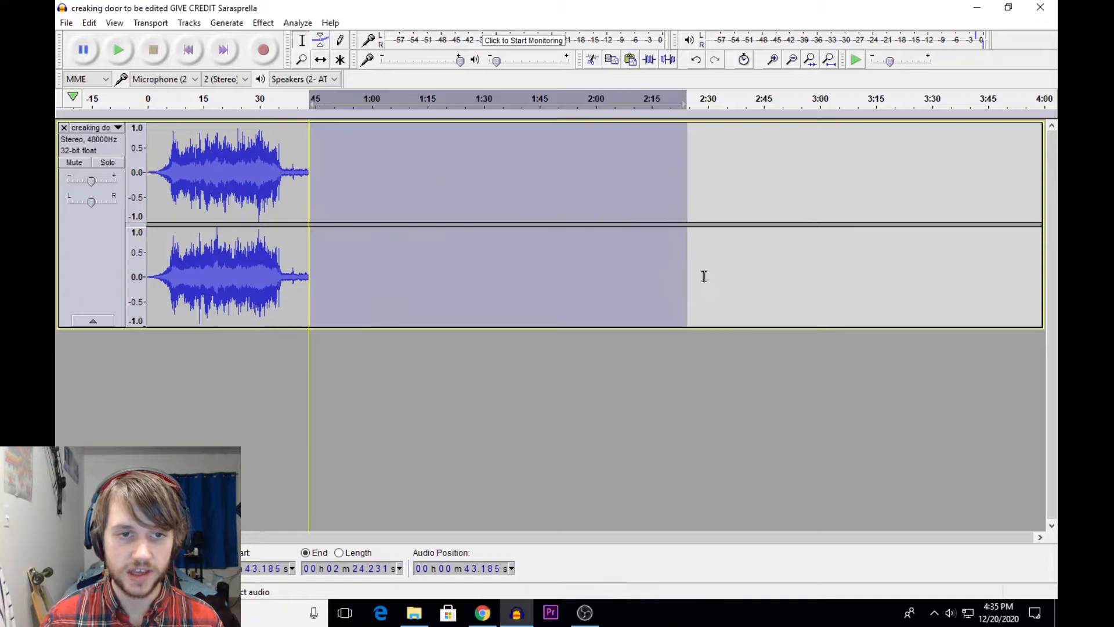
Step: Generate almost two minutes of silence after the creak, extending the track to about 2:38
left_click(226, 22)
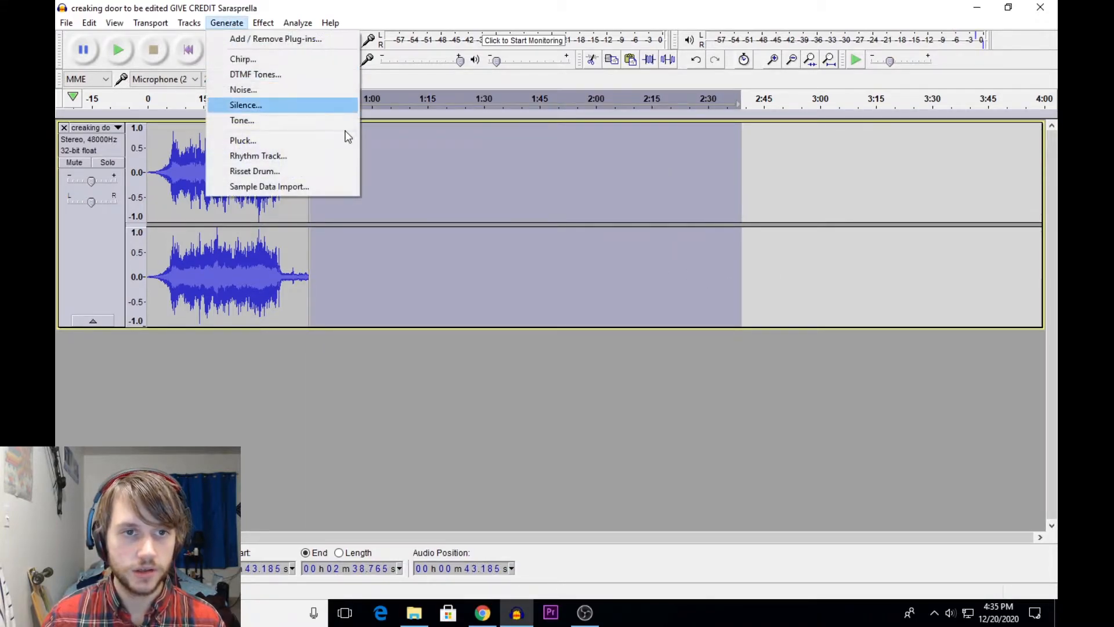
left_click(245, 104)
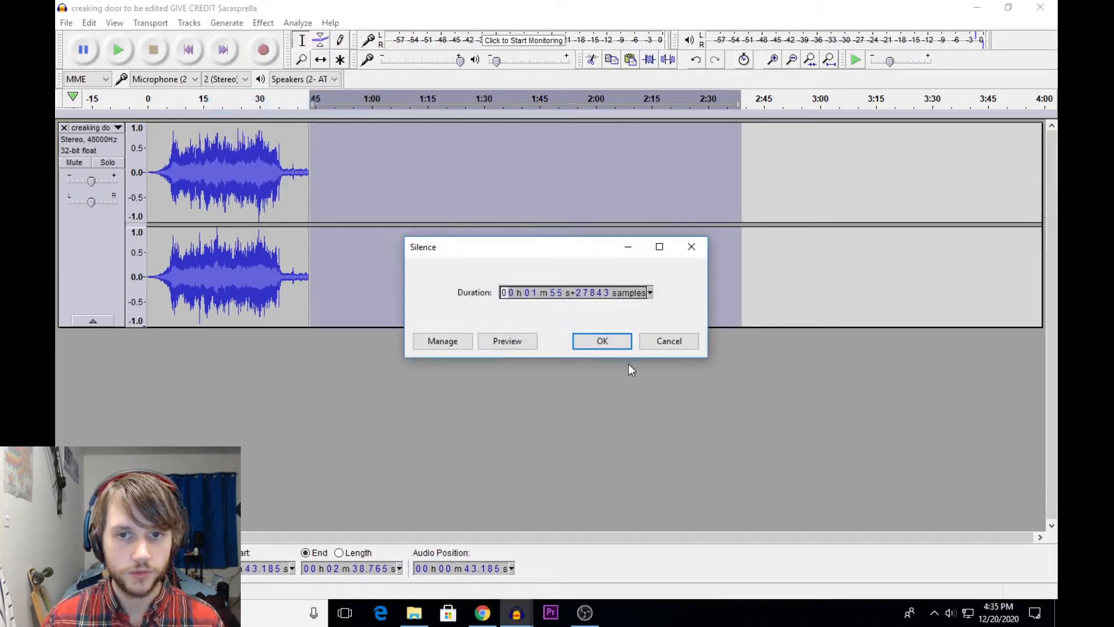
left_click(601, 342)
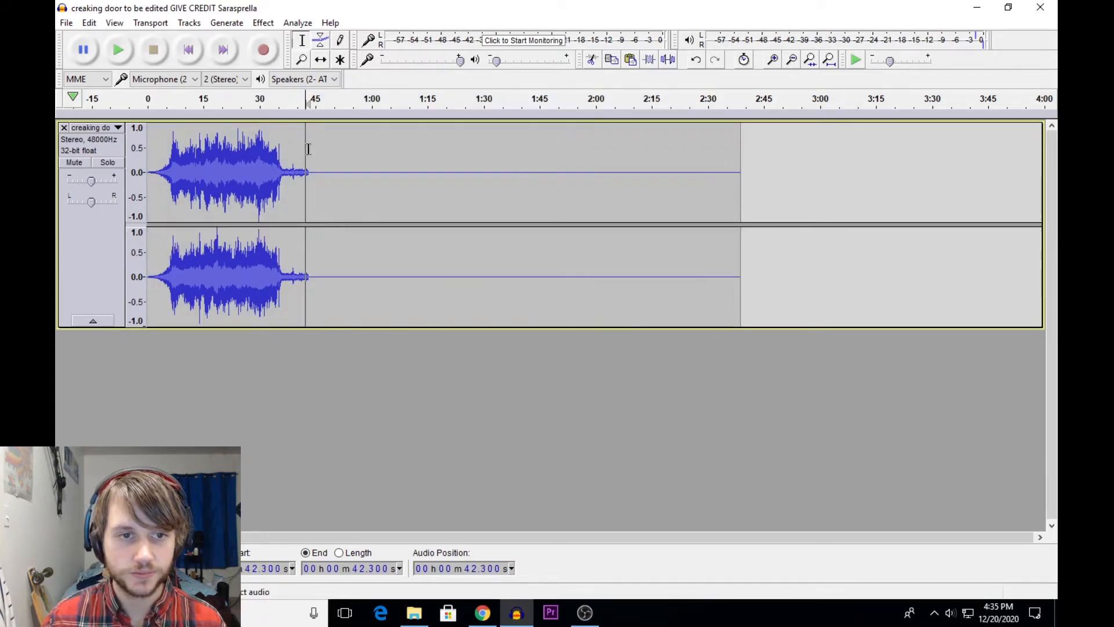
Step: Apply another Reverb pass to the whole lengthened track
left_click(263, 22)
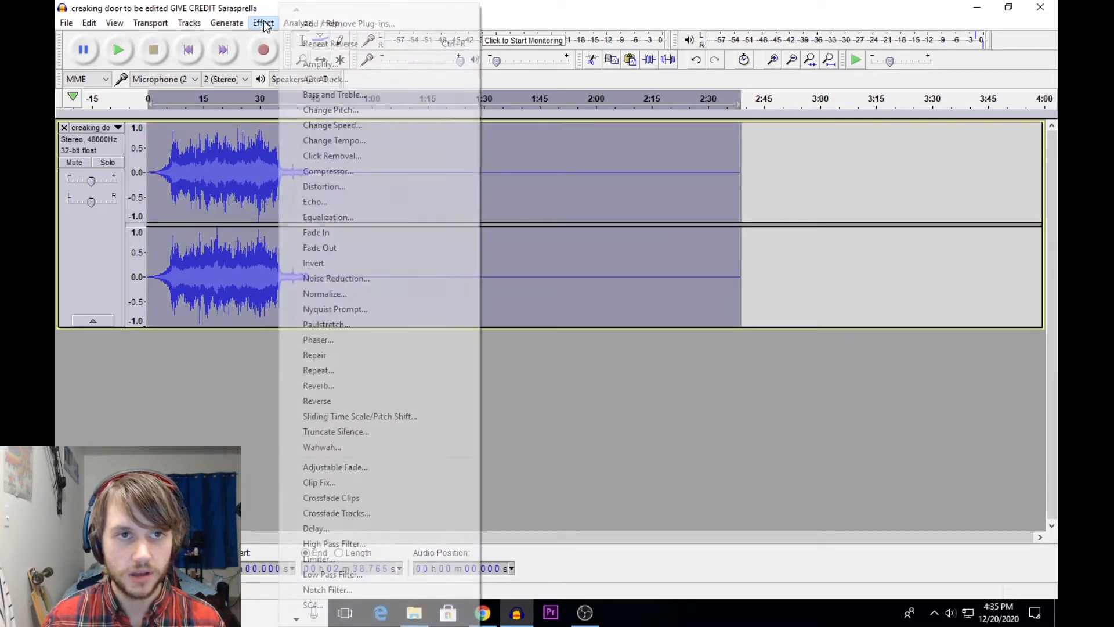
left_click(318, 386)
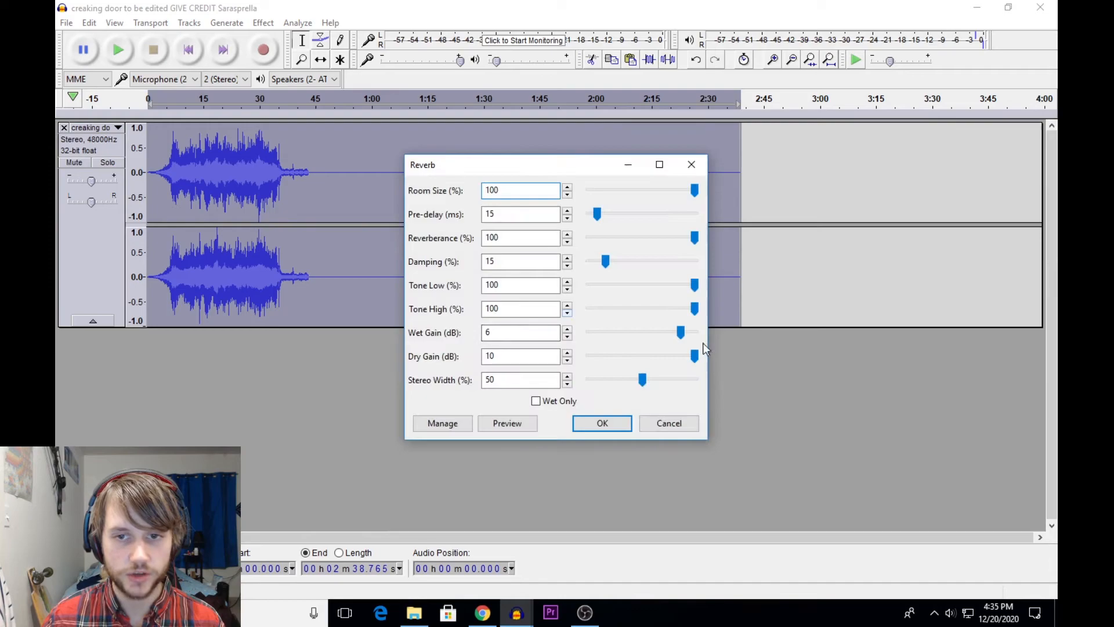
left_click(601, 422)
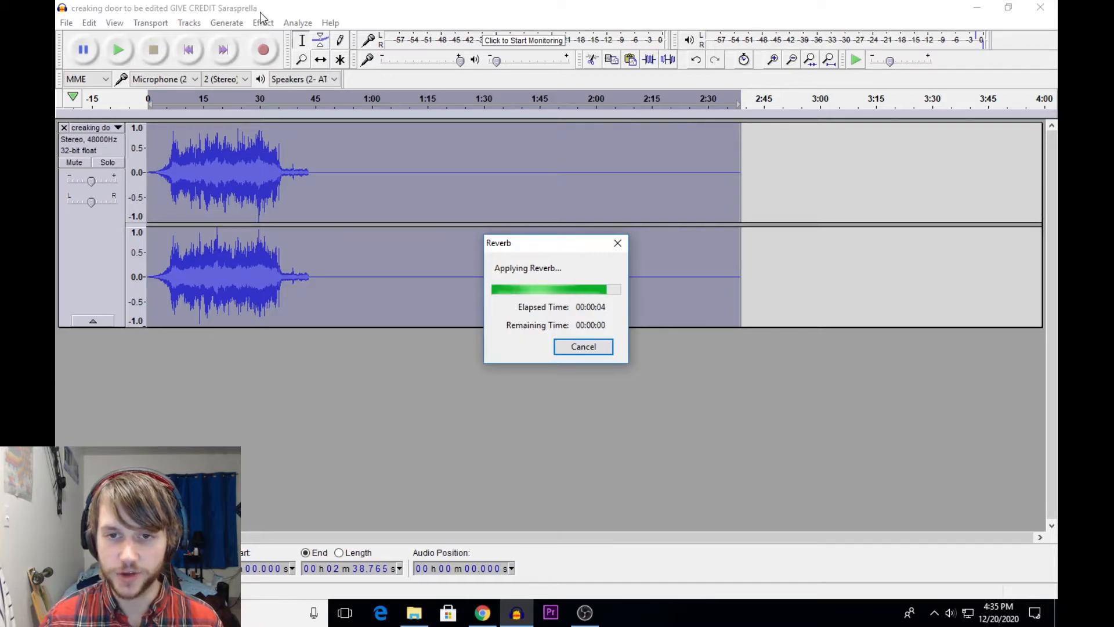
left_click(264, 22)
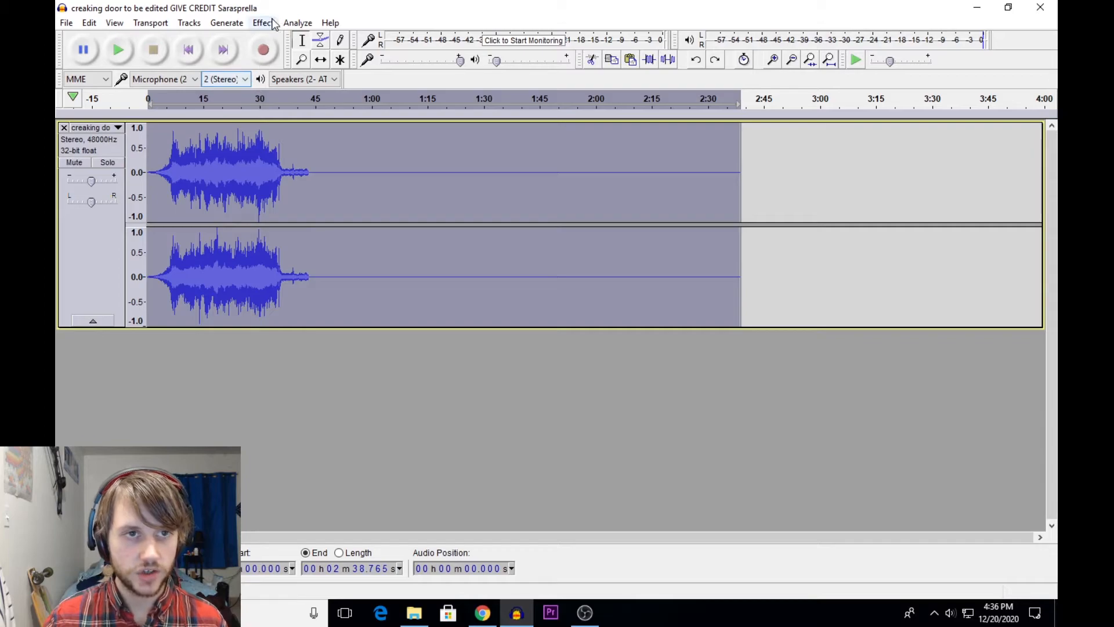
Step: Apply Reverb to the 2:38 track with lower reverberance and stronger wet gain
left_click(262, 22)
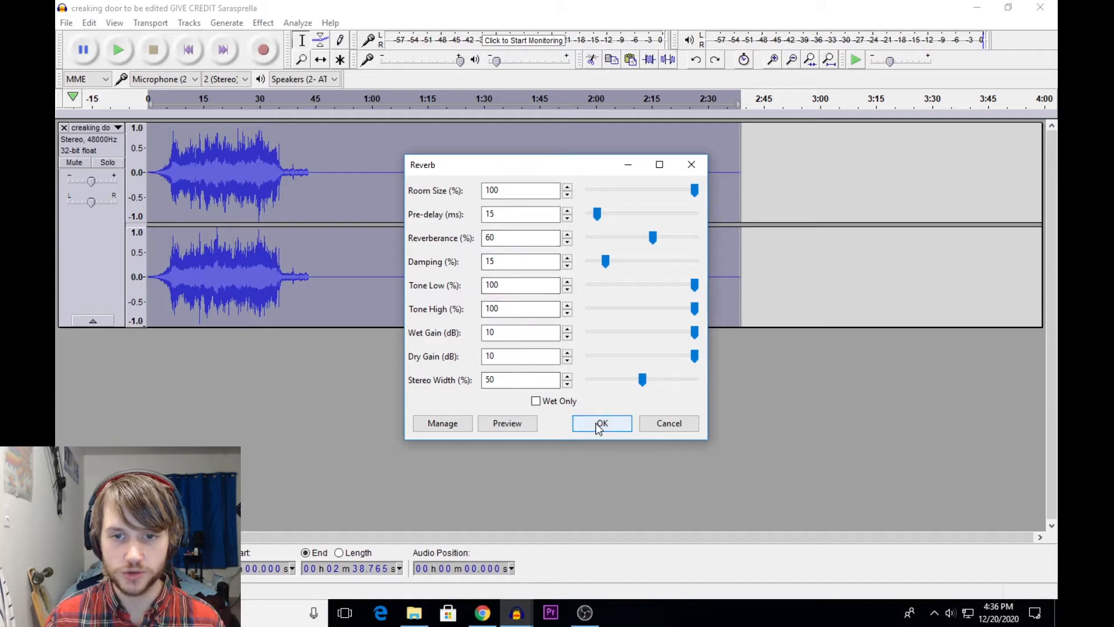
left_click(601, 423)
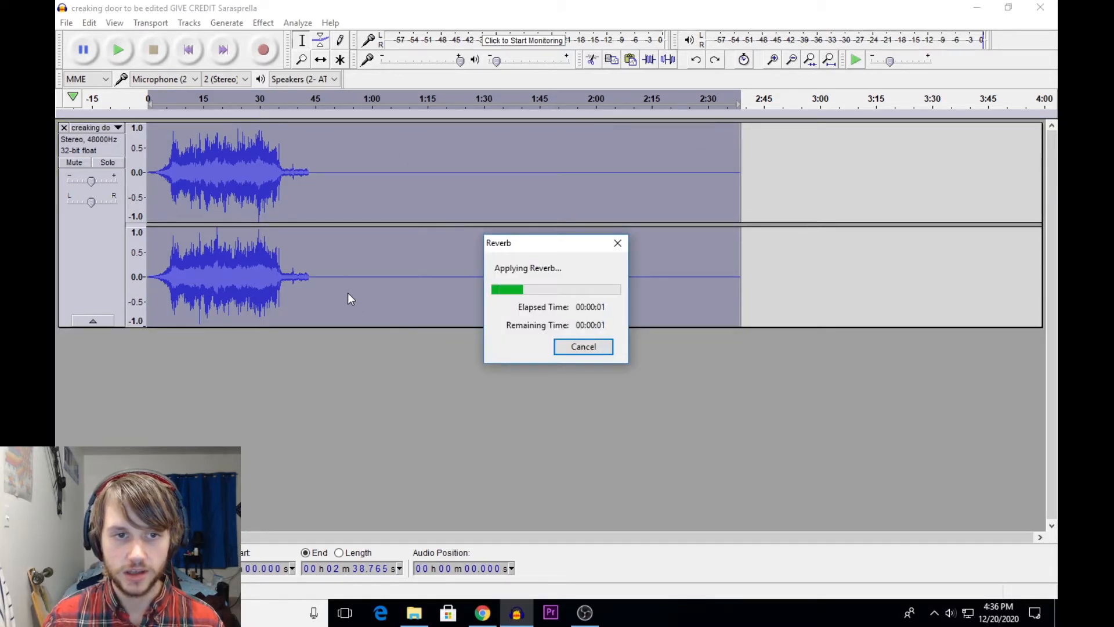
mouse_move(321, 298)
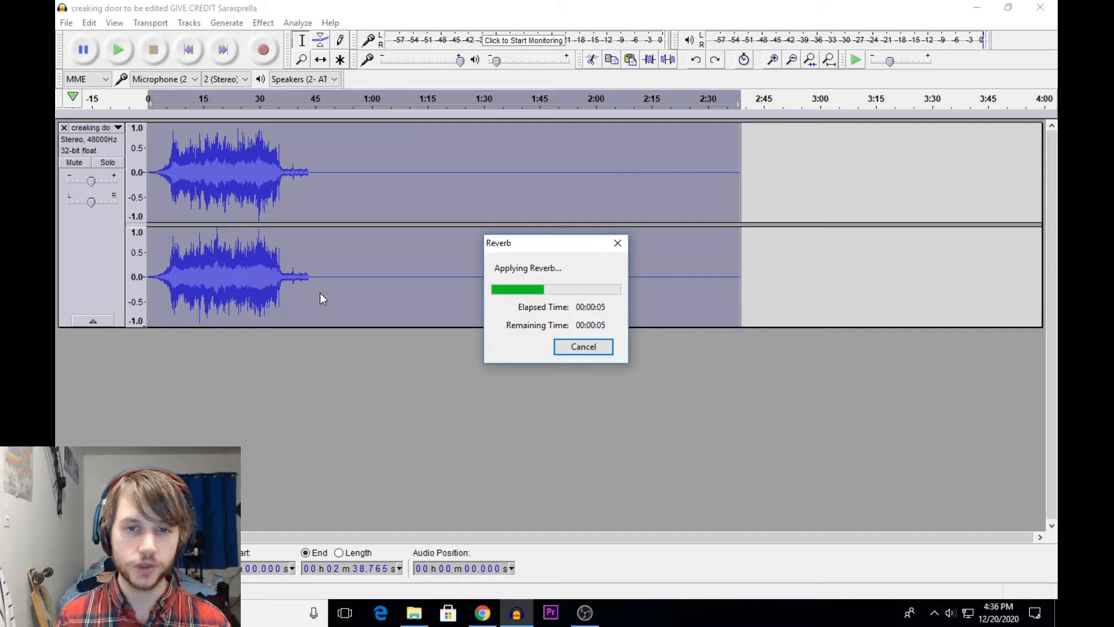
mouse_move(506, 265)
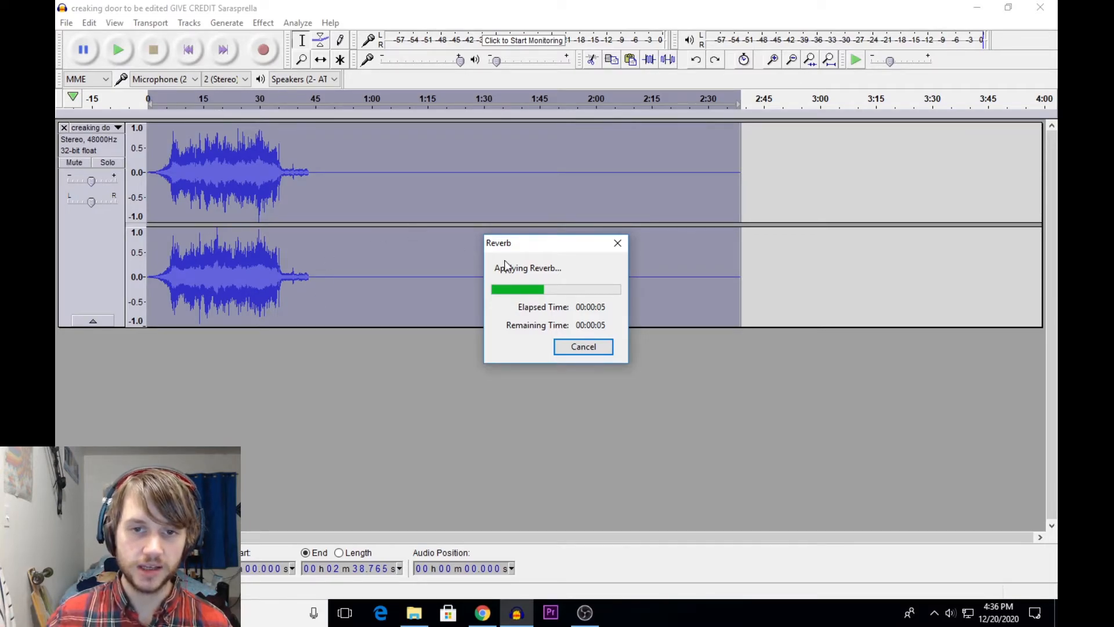
mouse_move(397, 217)
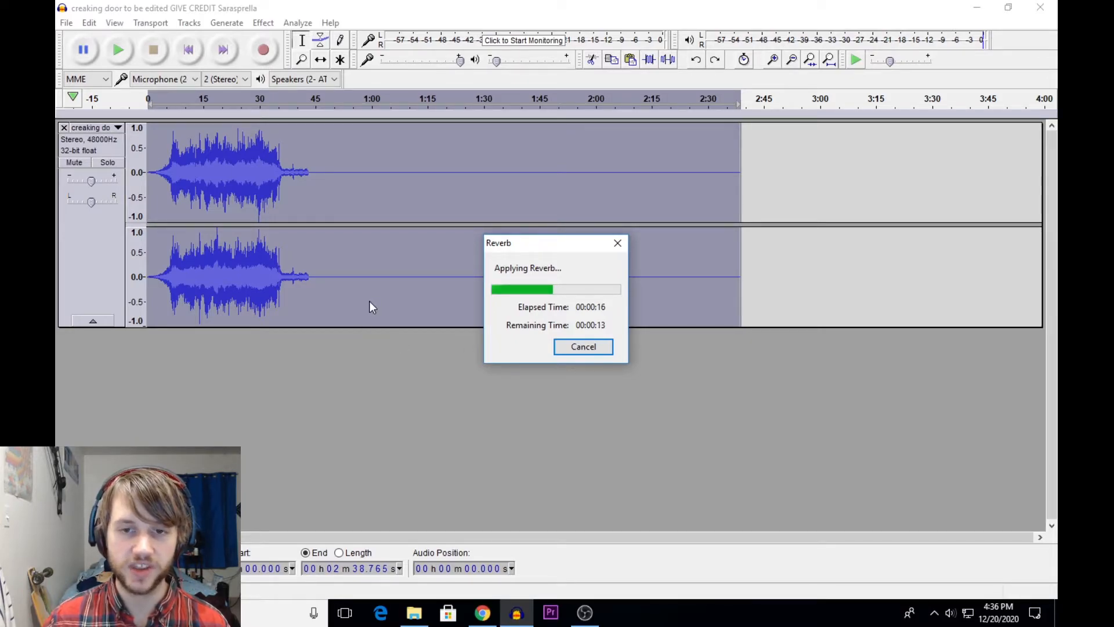
mouse_move(315, 287)
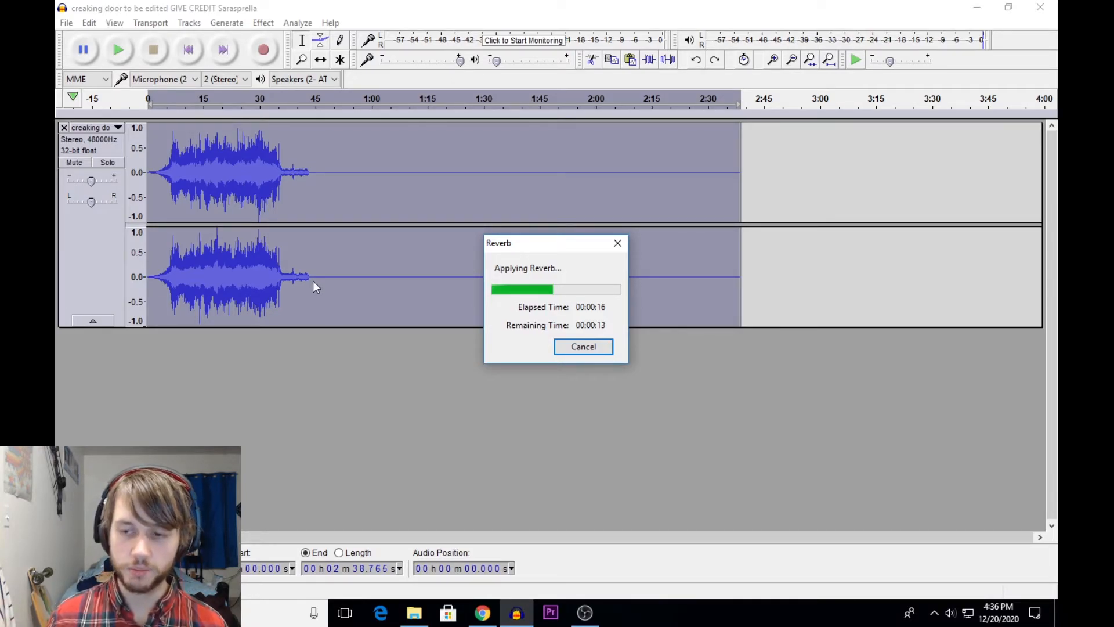
mouse_move(301, 254)
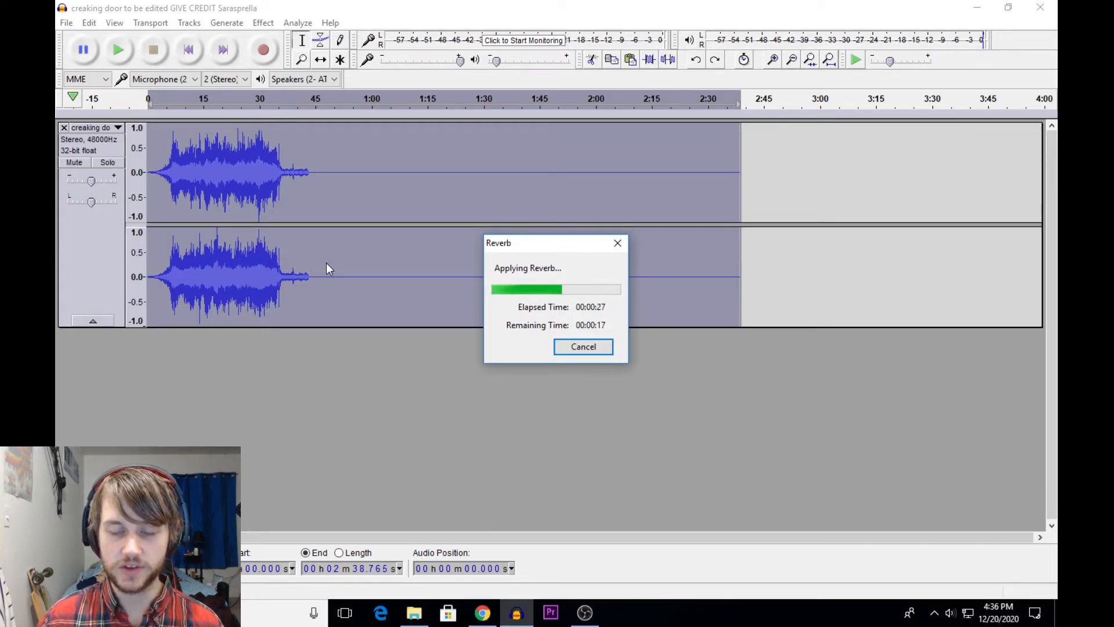
mouse_move(335, 296)
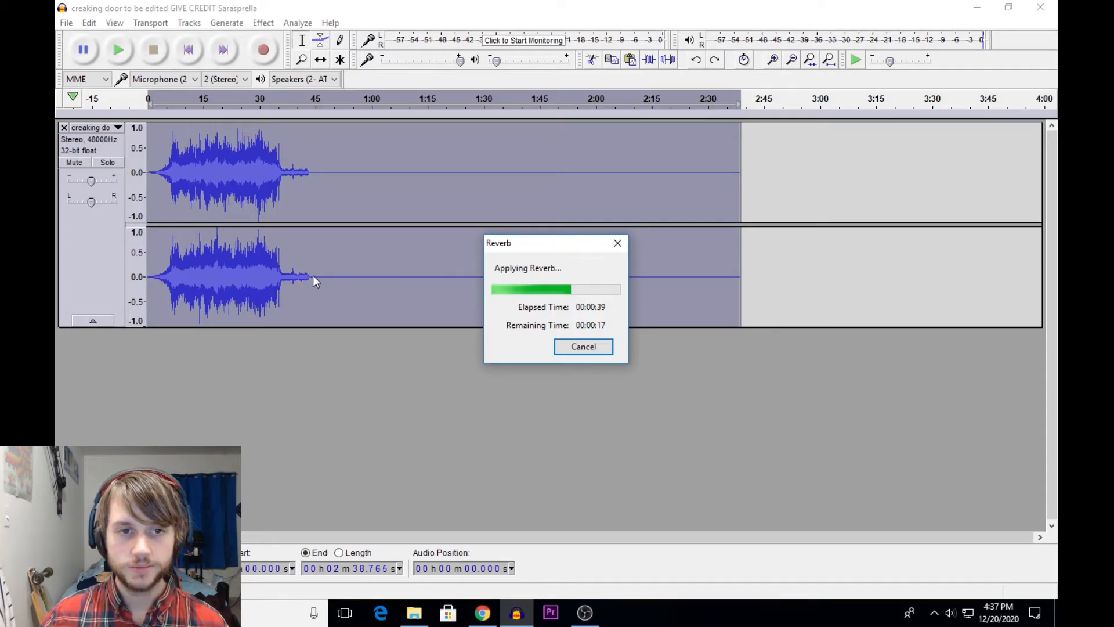
mouse_move(388, 260)
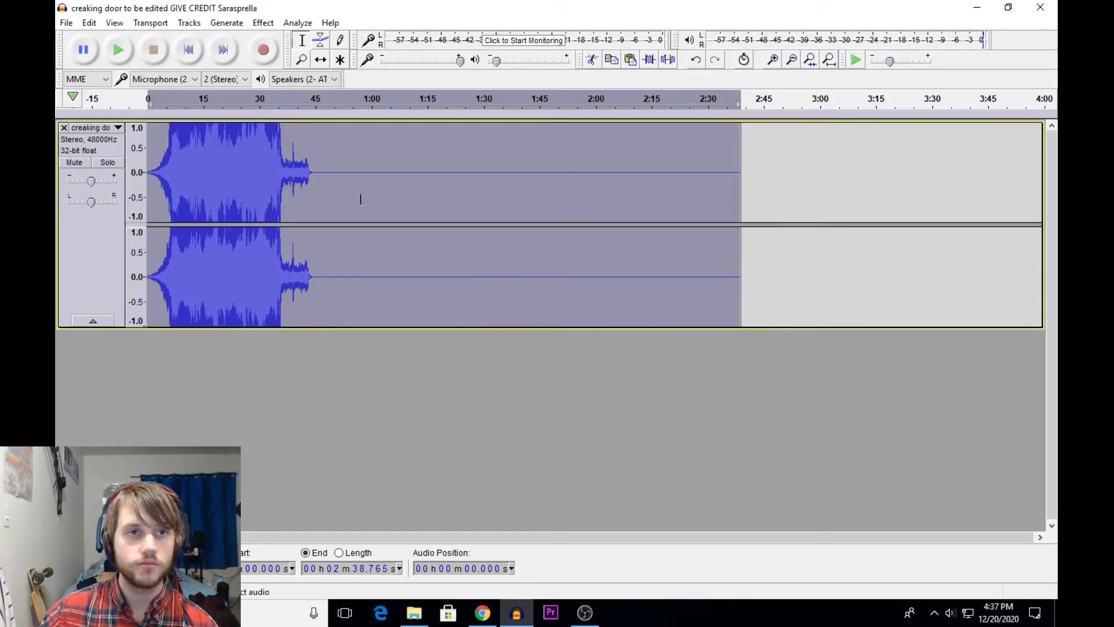
Step: Normalize the reverbed creak and delete the silent stretch after about 44 s
left_click(264, 22)
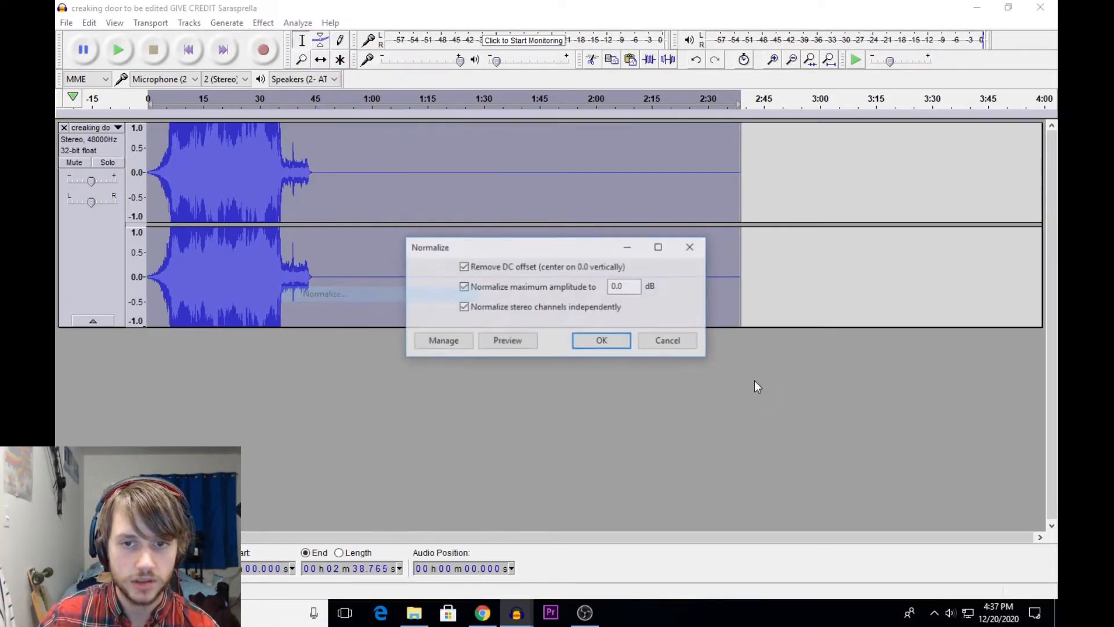
left_click(600, 340)
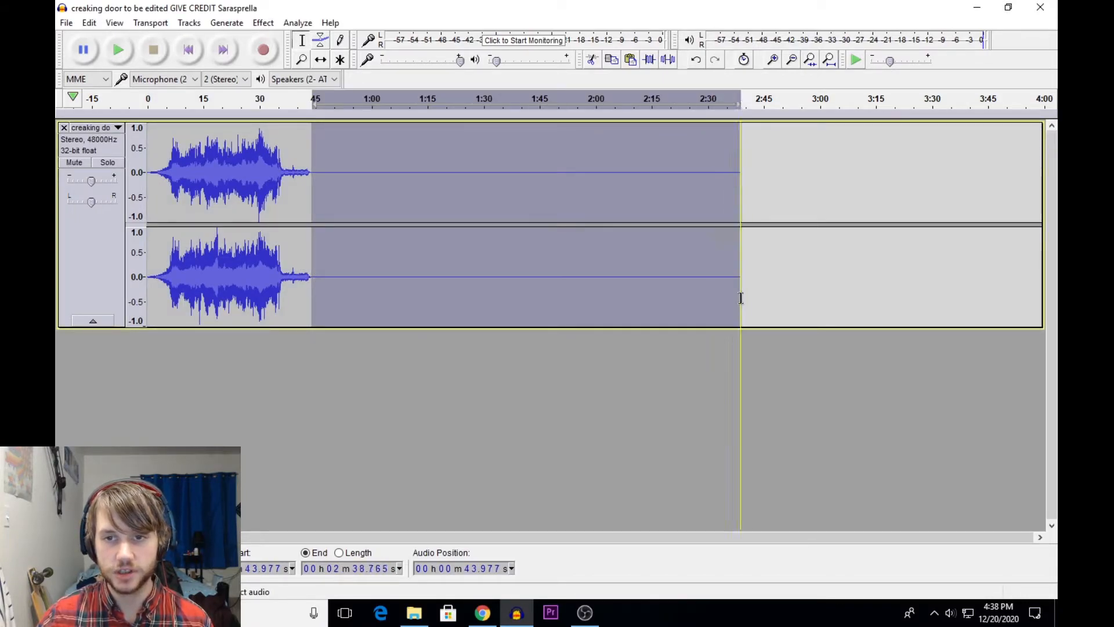
left_click(119, 49)
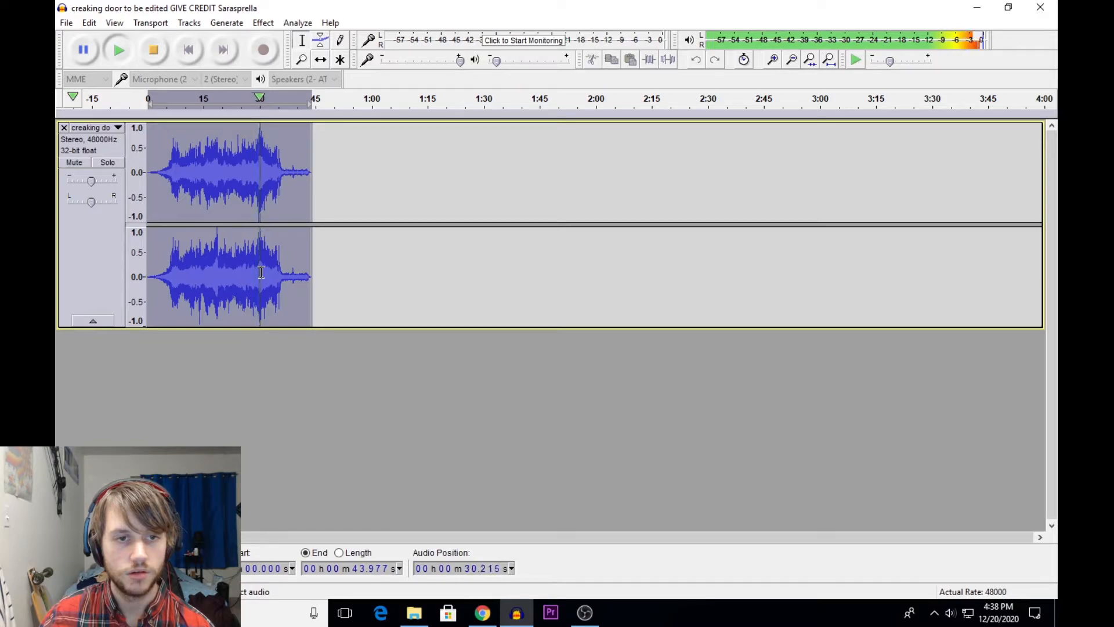
Step: Play the trimmed 44-second clip and stop playback
left_click(270, 276)
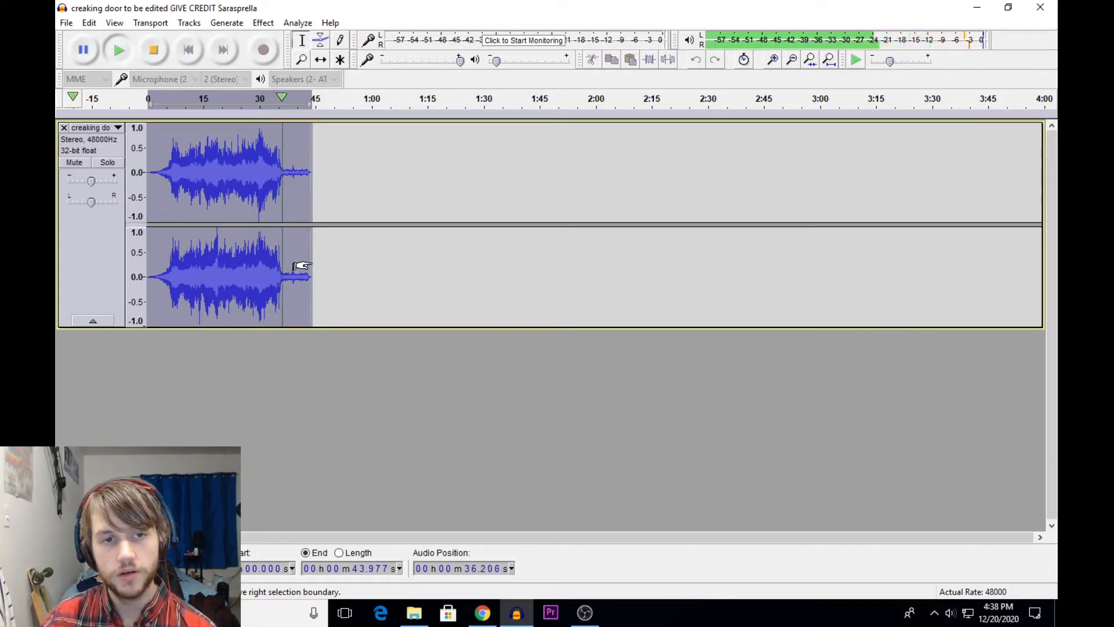
left_click(309, 274)
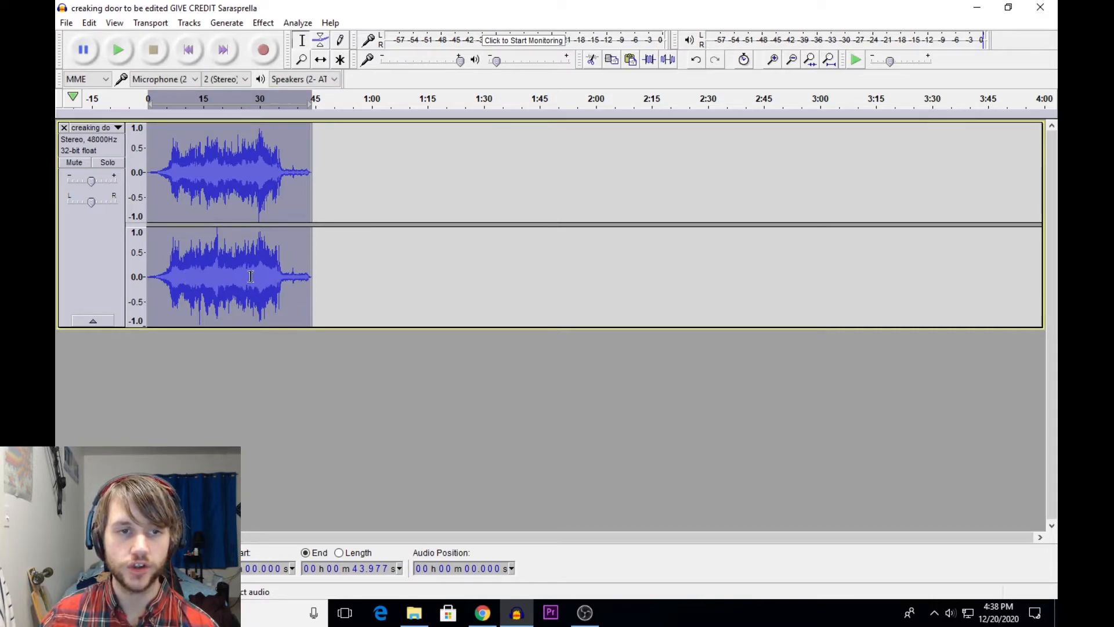
mouse_move(224, 277)
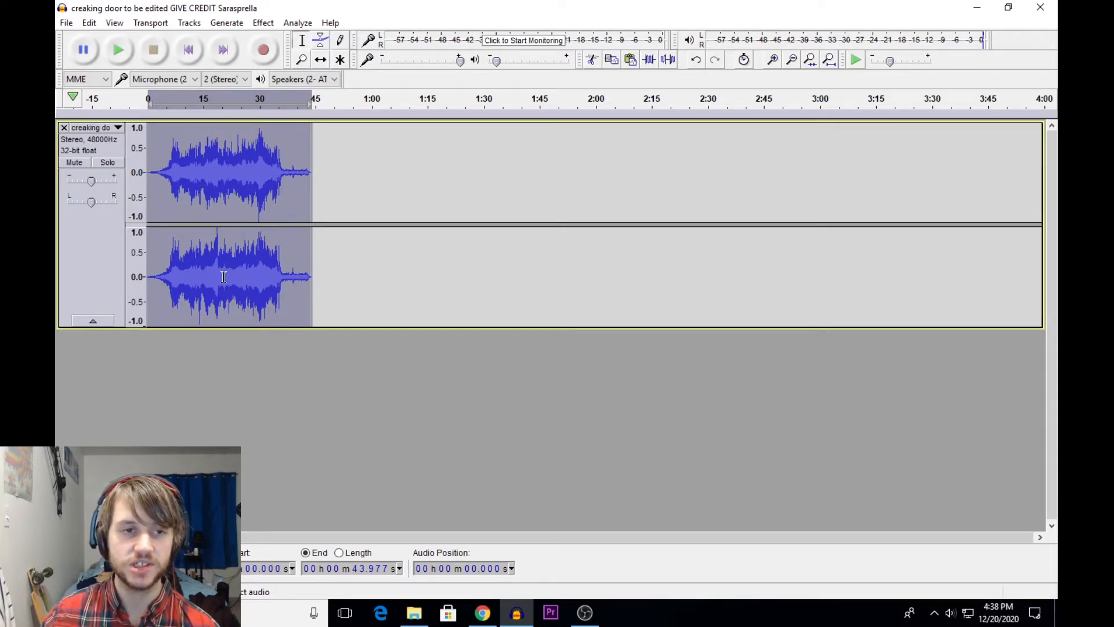
mouse_move(345, 258)
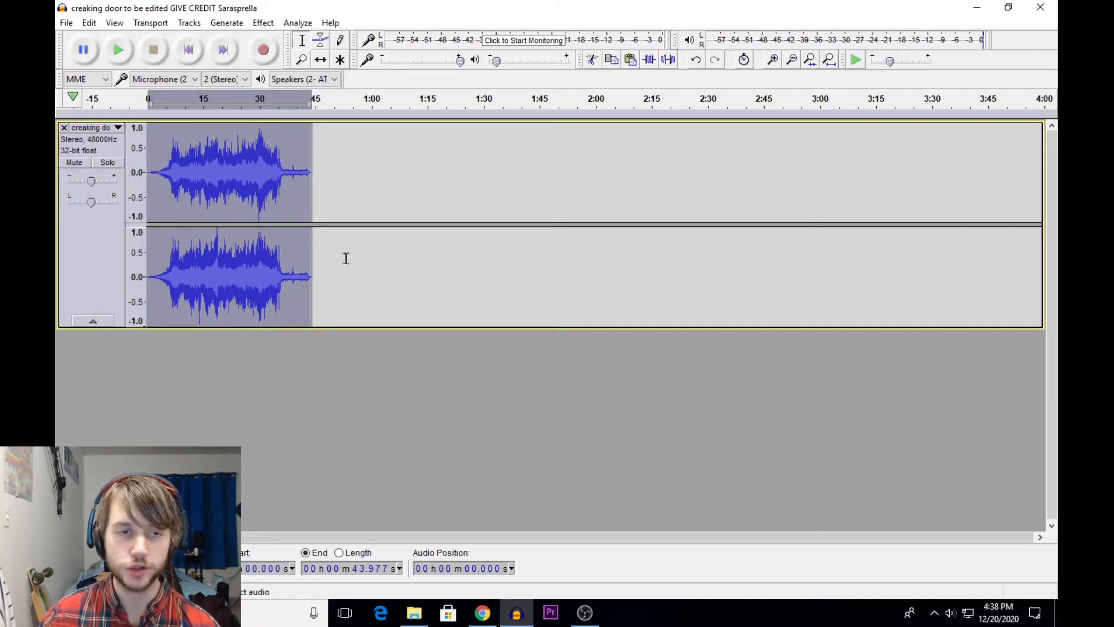
mouse_move(293, 271)
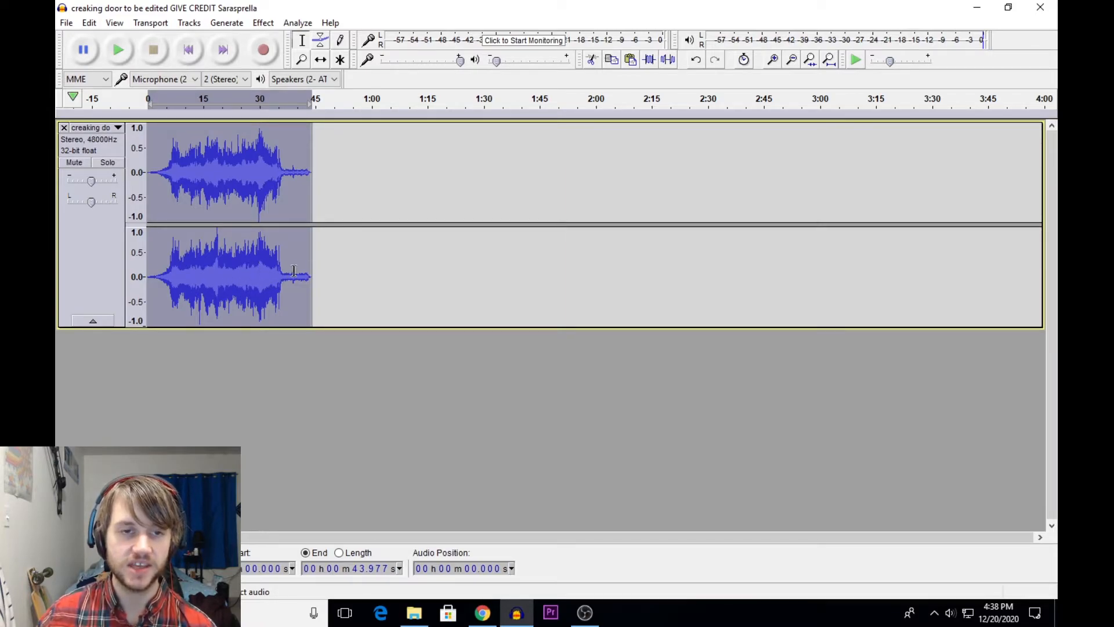
scroll("right", 3)
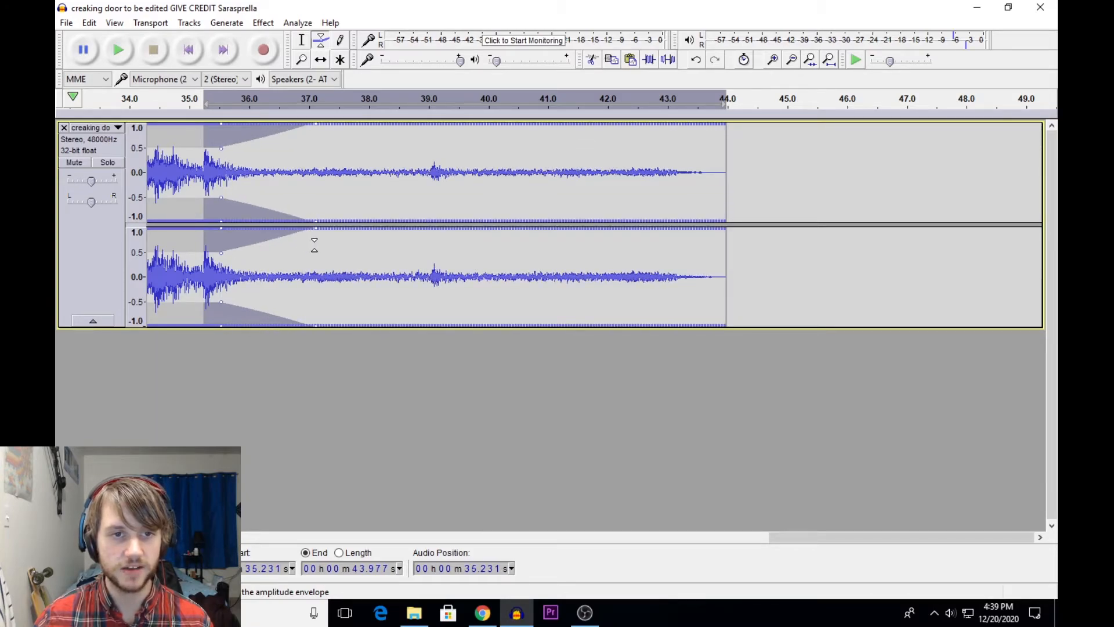
left_click(120, 49)
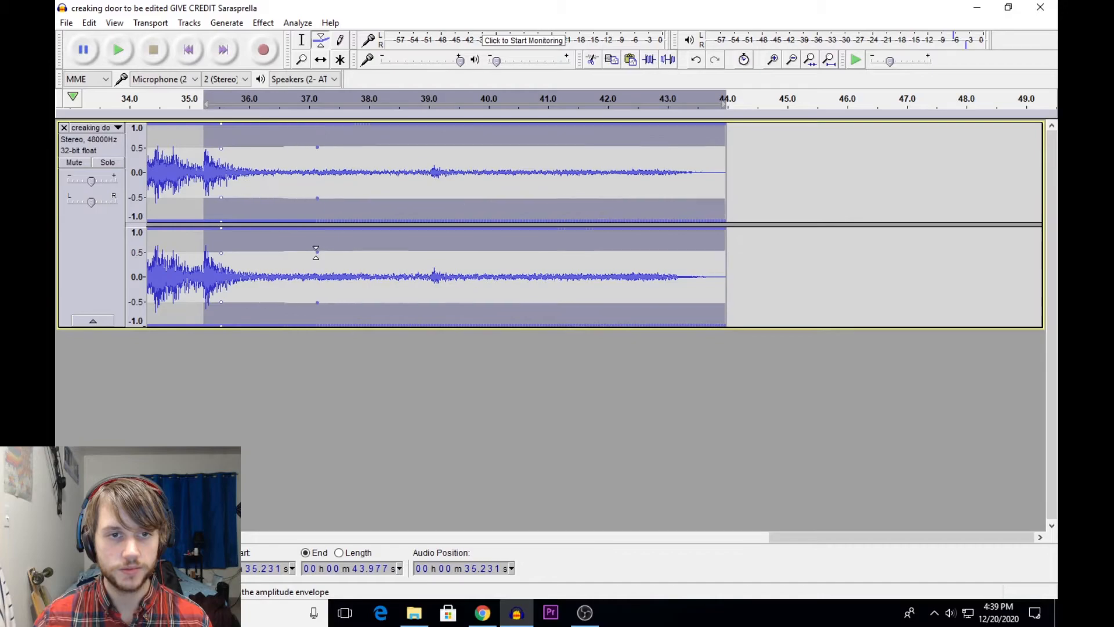
mouse_move(289, 113)
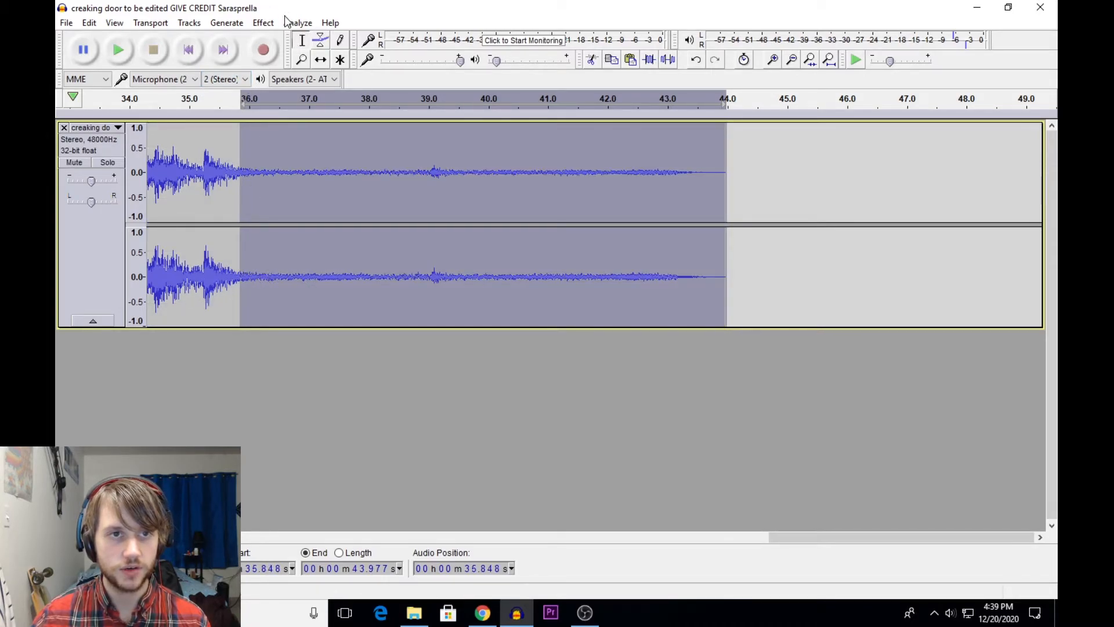
left_click(263, 22)
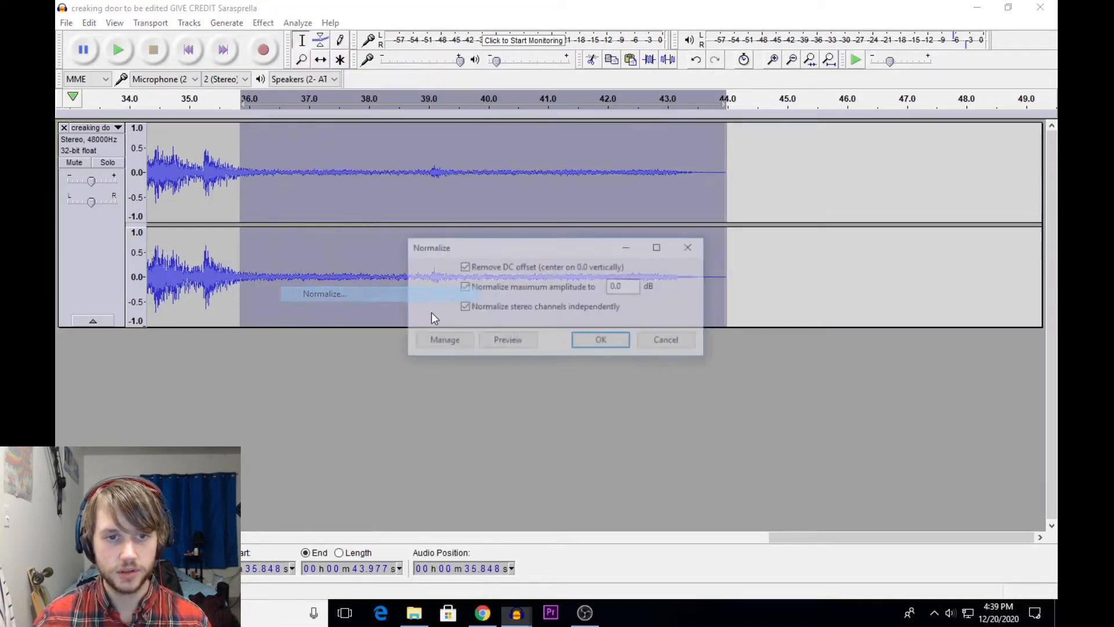
left_click(600, 339)
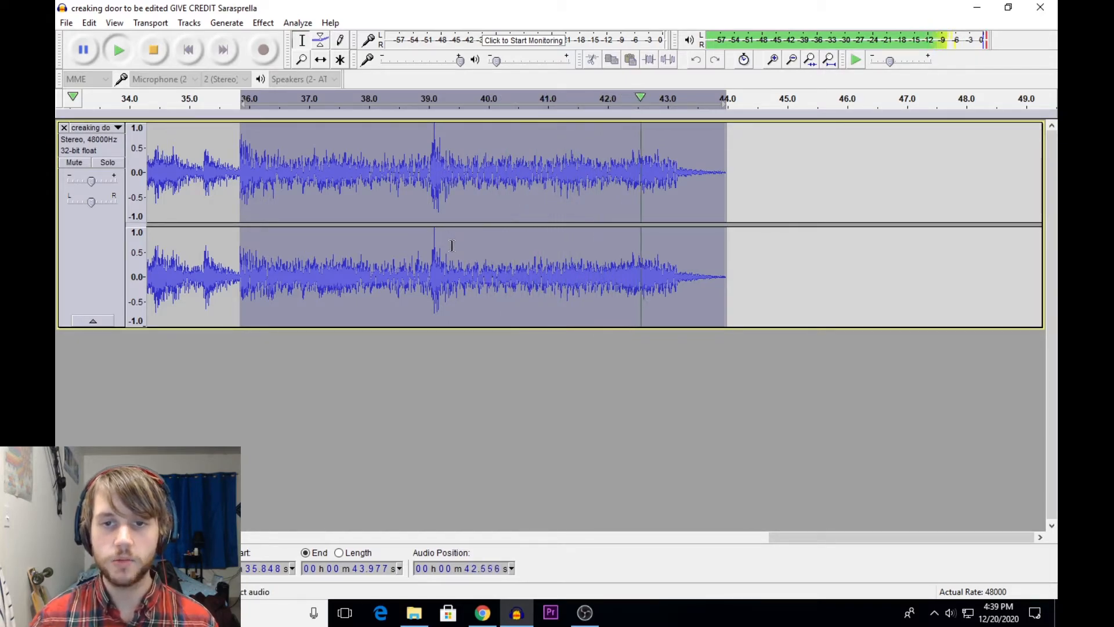
left_click(248, 277)
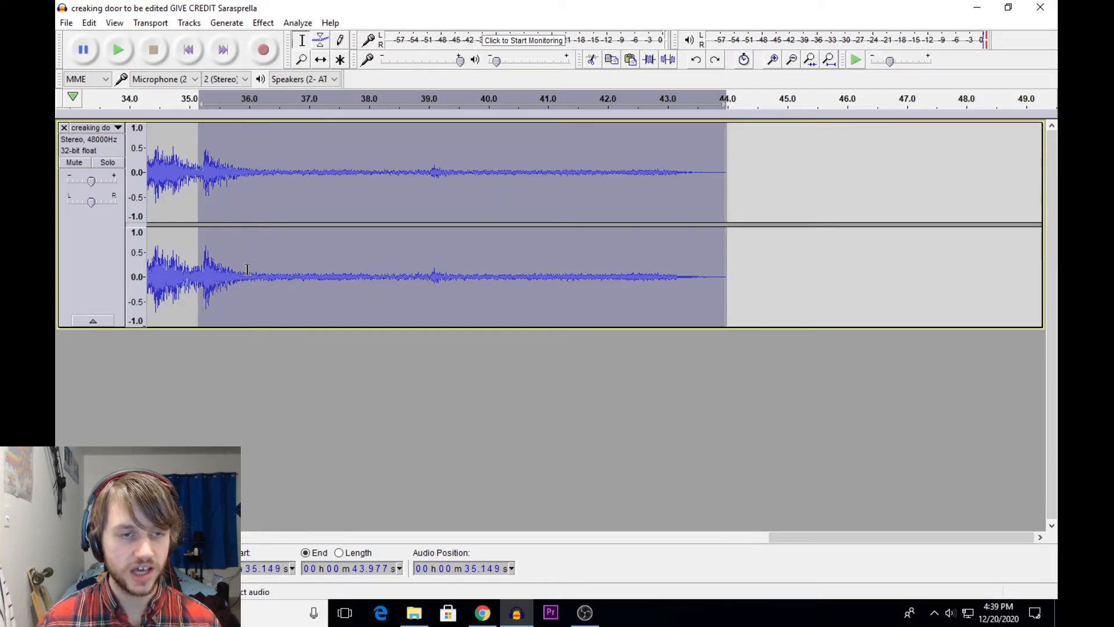
Step: Select the whole 44-second creak and bring up the Effect menu
left_click(227, 276)
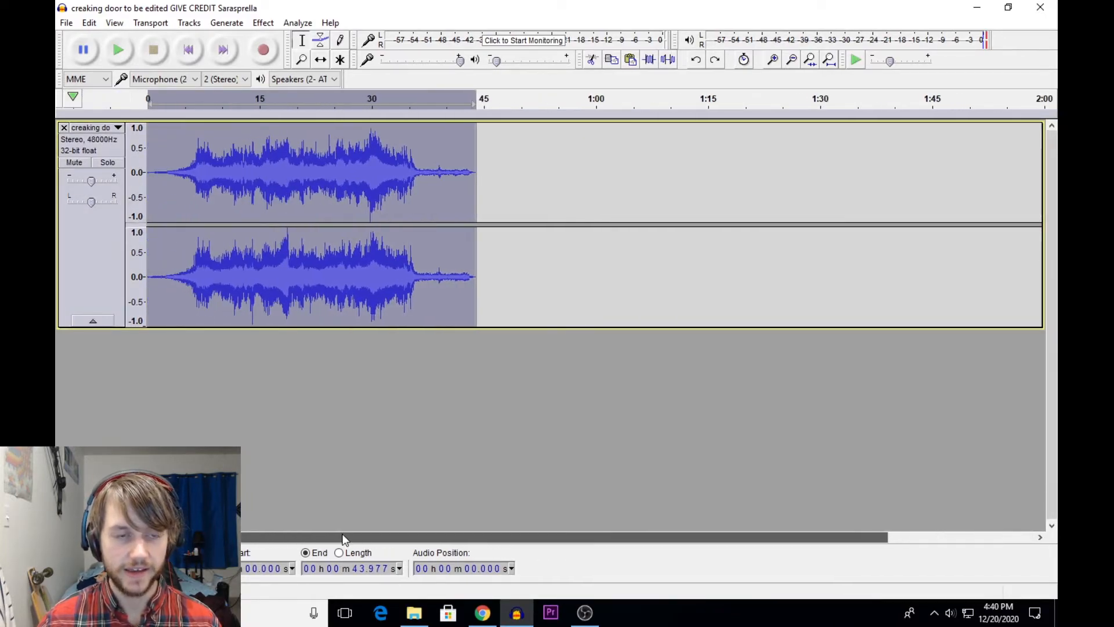
left_click(264, 22)
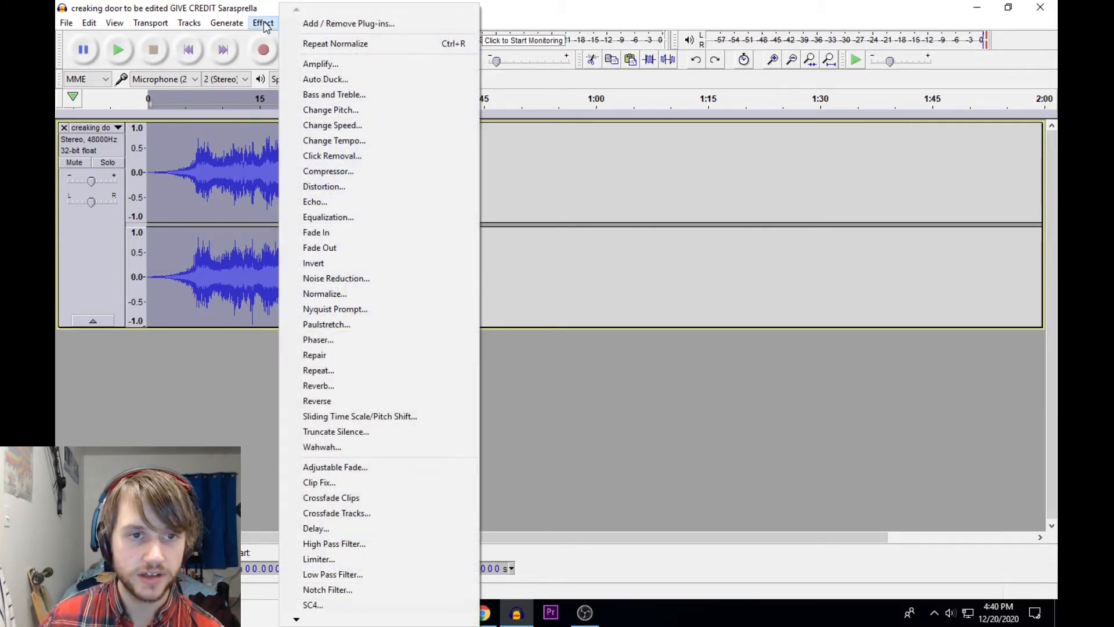
mouse_move(335, 43)
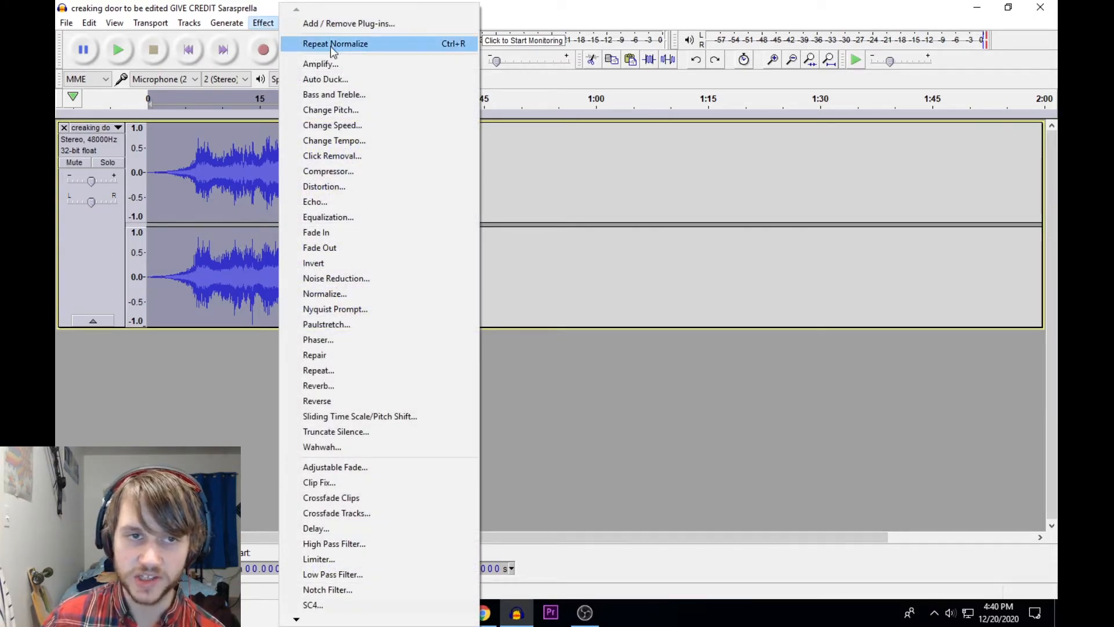
Step: Change Pitch by -5 percent (about -0.89 semitones) on the whole creak
left_click(331, 109)
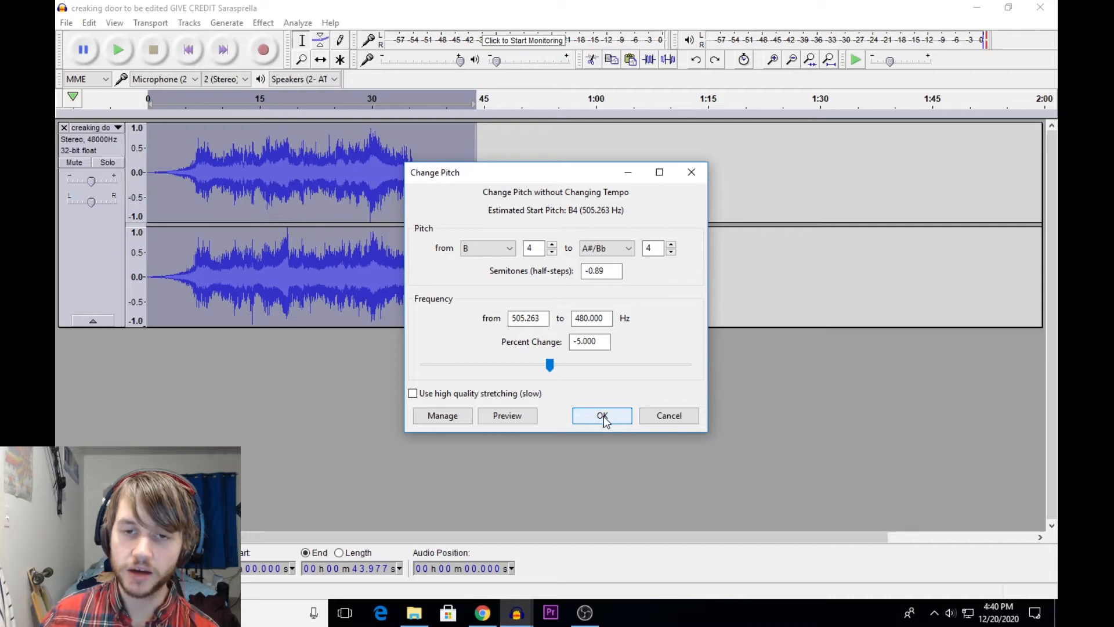
left_click(602, 415)
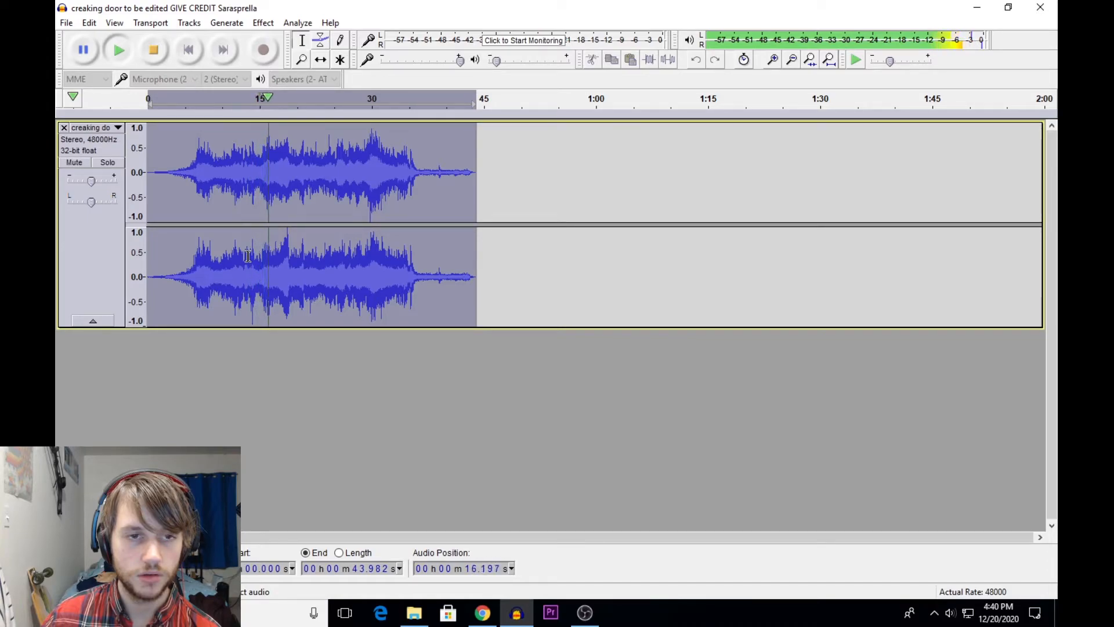
Step: Listen to the pitch-lowered creak and stop playback
left_click(282, 172)
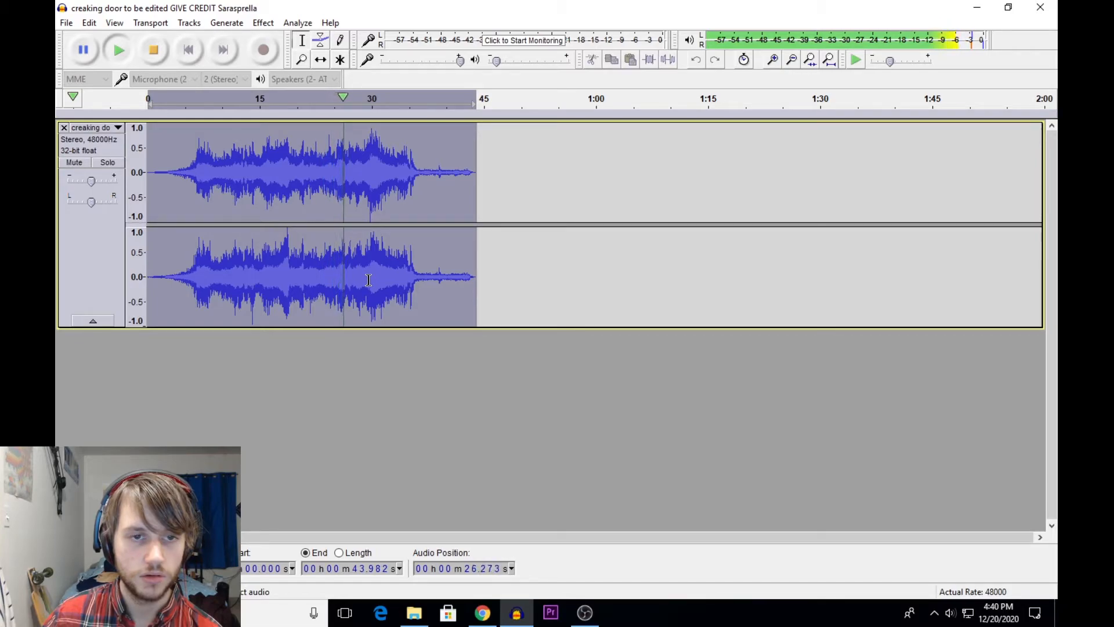
left_click(362, 277)
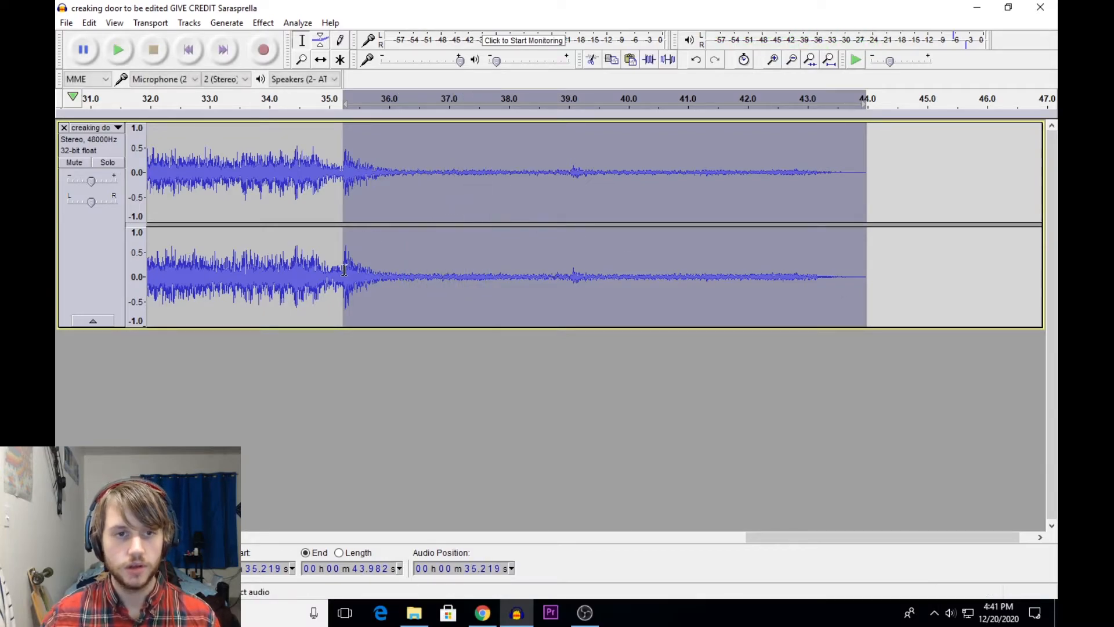
Step: Set a Sliding Pitch Shift on the tail with Final Pitch Shift 1.65 semitones / 10%
left_click(263, 22)
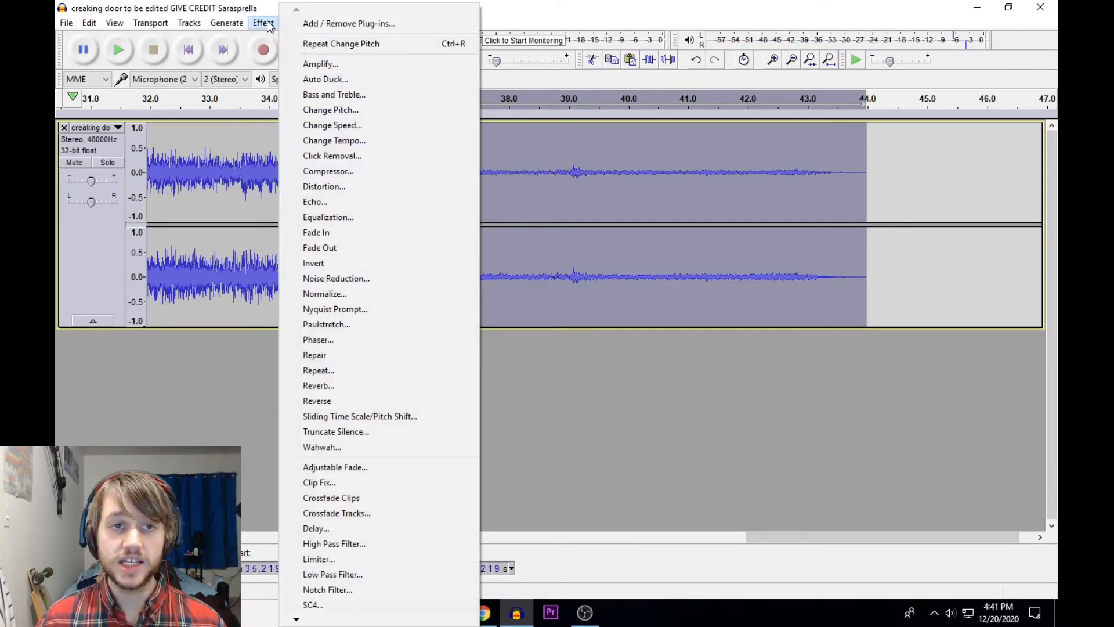
mouse_move(334, 141)
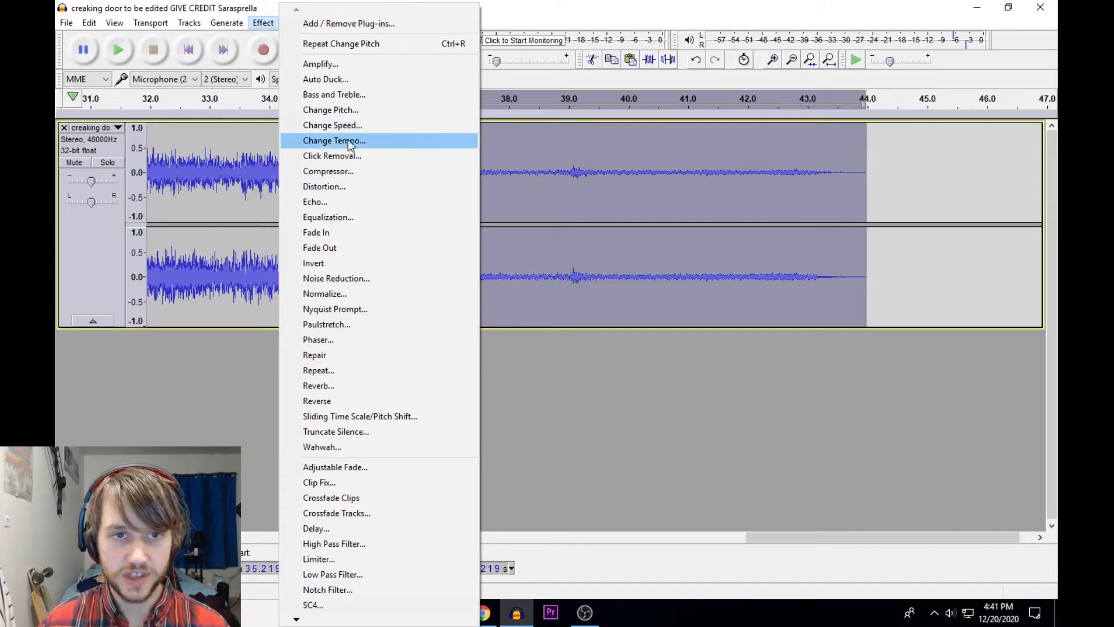
left_click(330, 109)
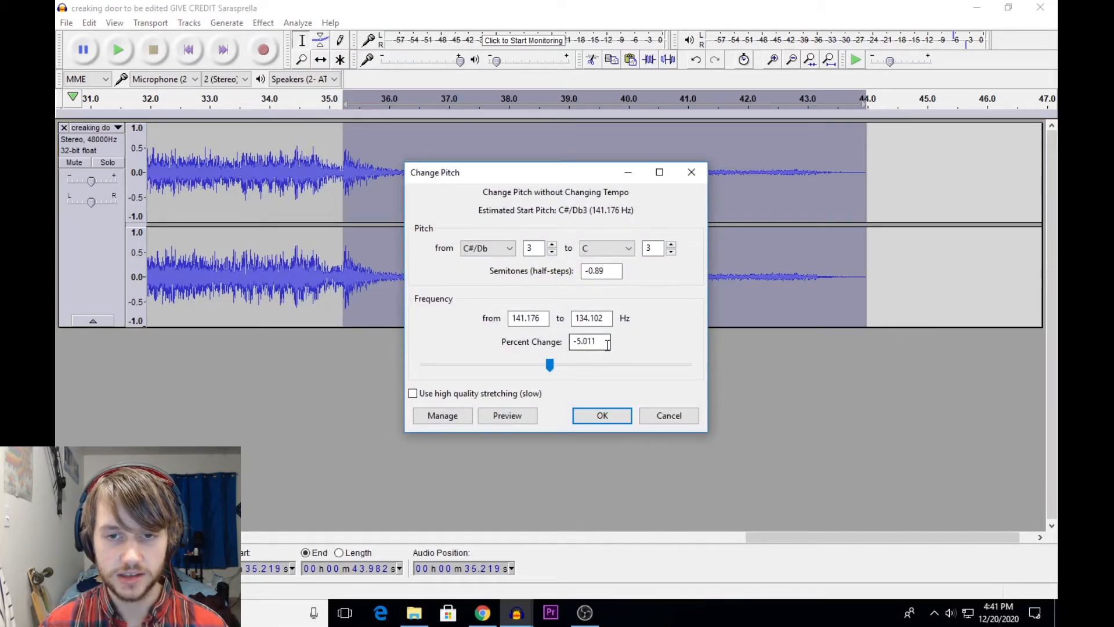
triple_click(585, 342)
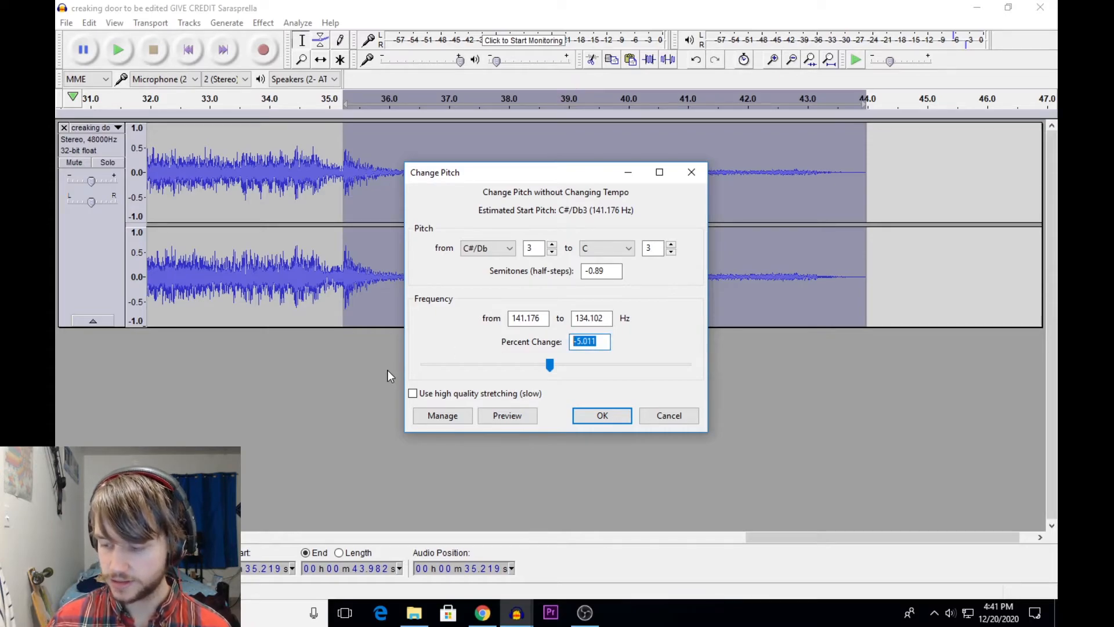
left_click(601, 416)
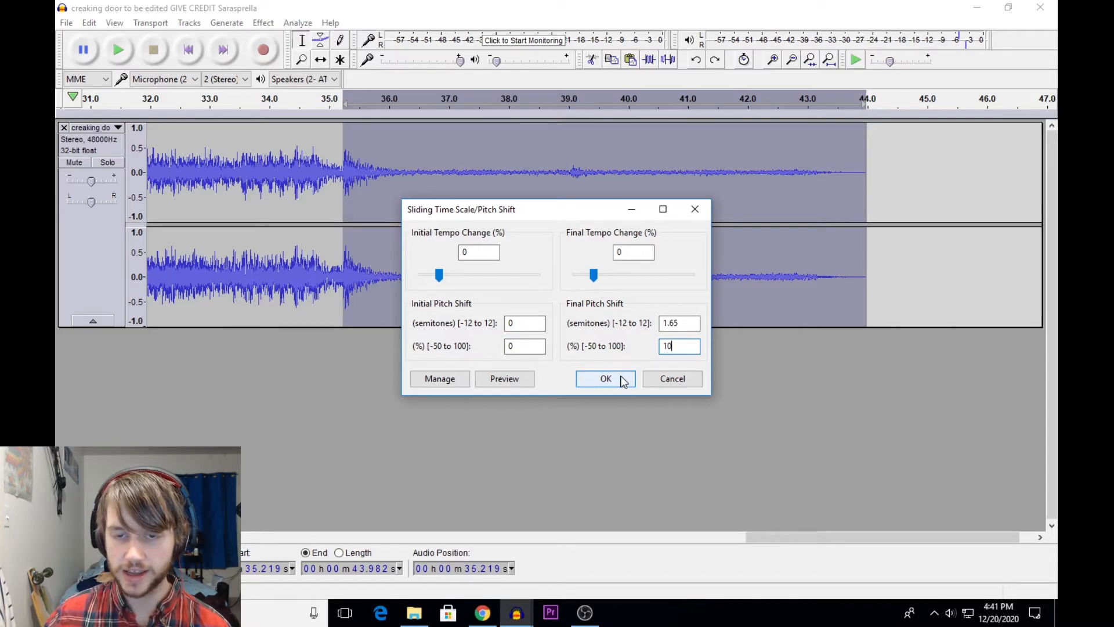
Step: Apply the rising pitch slide to the tail from 35 s and play it back
left_click(605, 378)
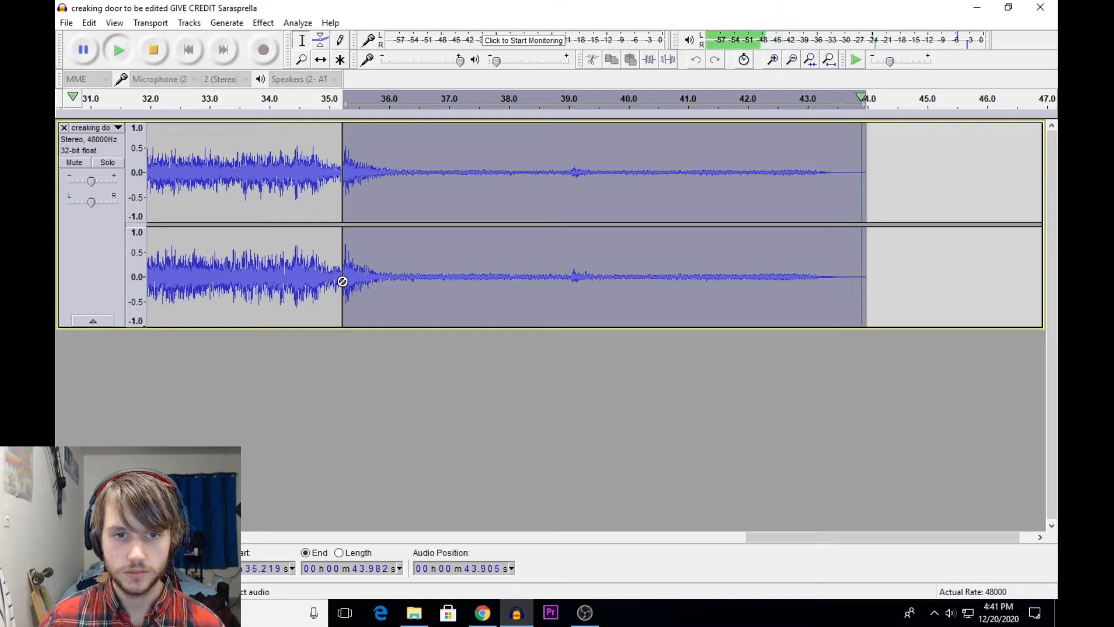
left_click(350, 277)
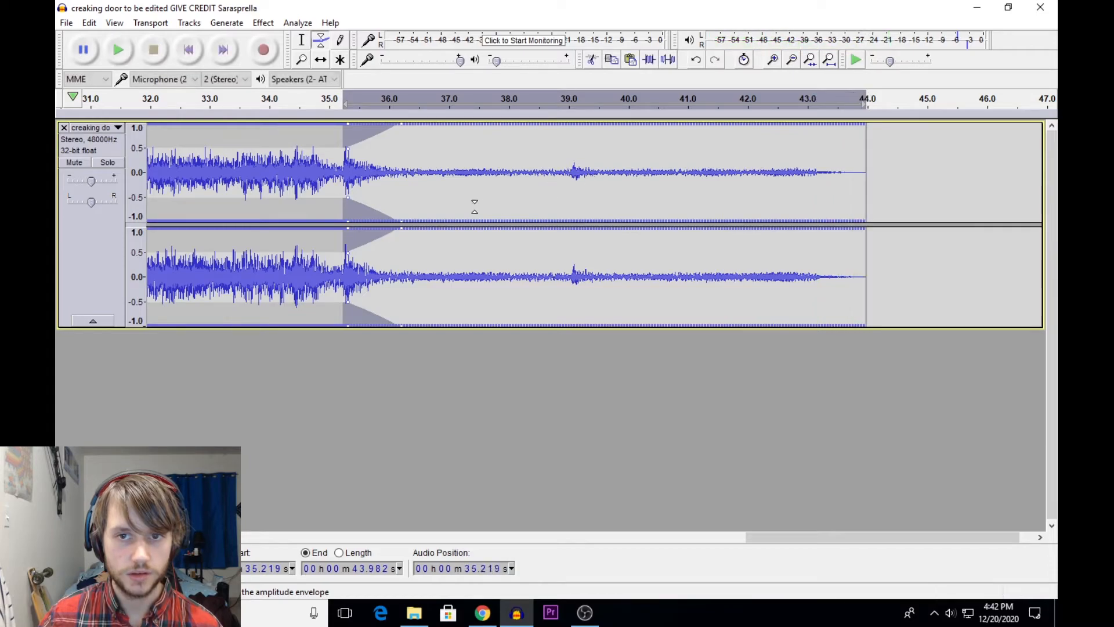
mouse_move(544, 131)
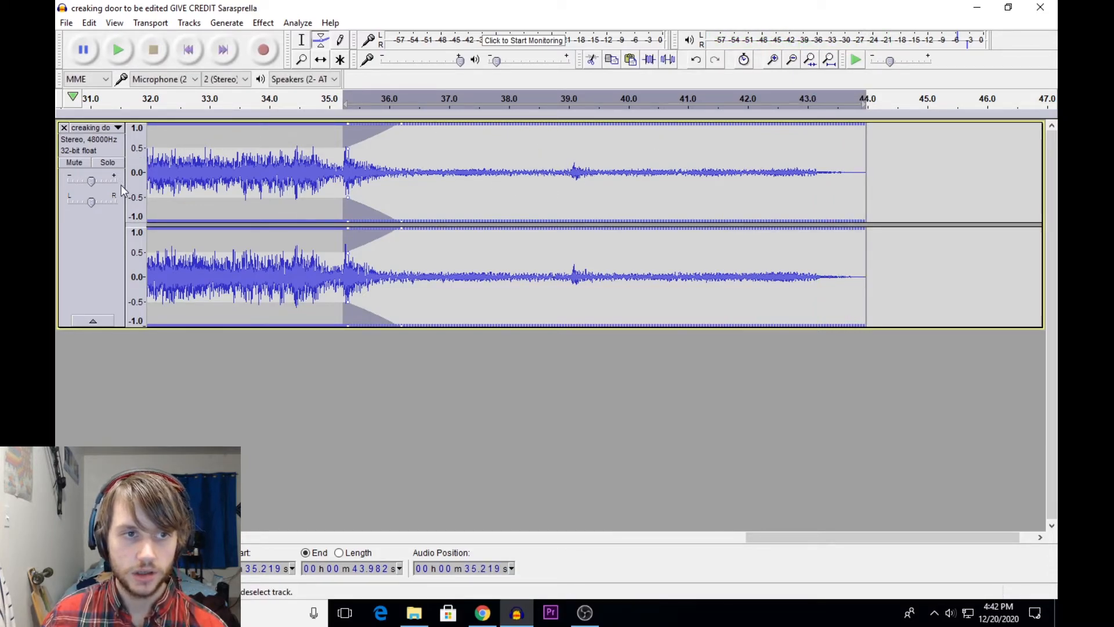
Step: Select the 35.2–44 s tail with the Selection tool and start Normalize on it
left_click(263, 22)
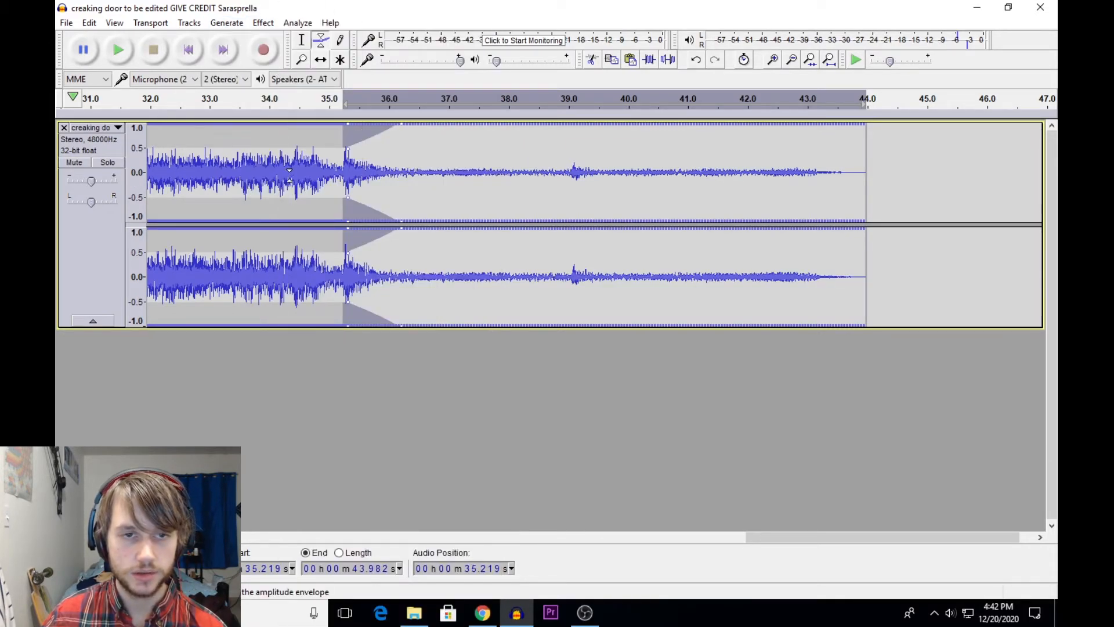
left_click(358, 151)
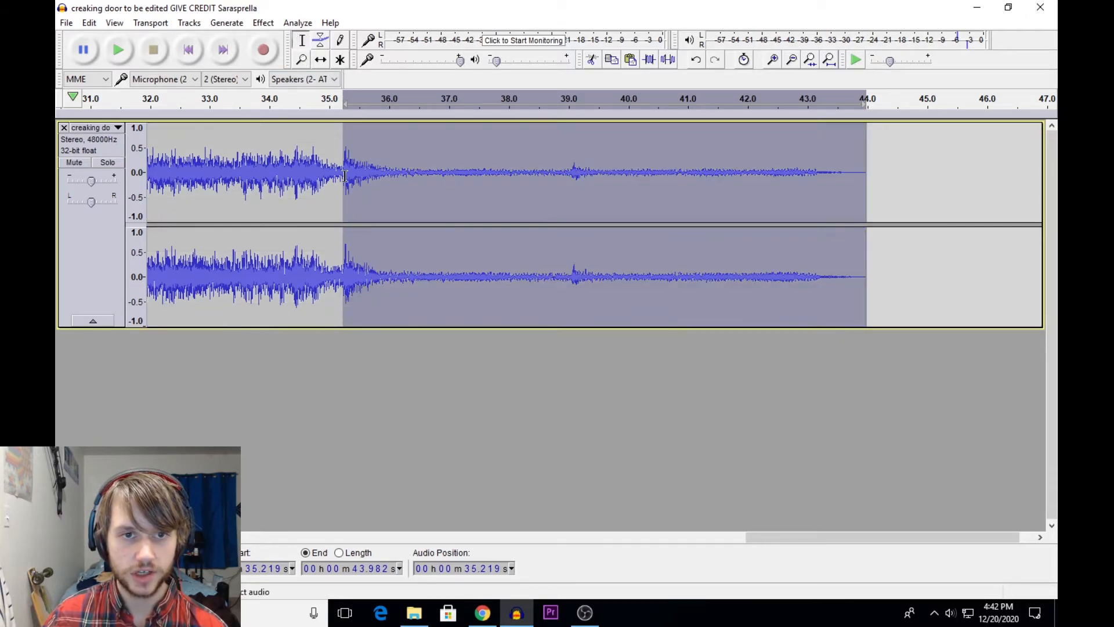
left_click(263, 22)
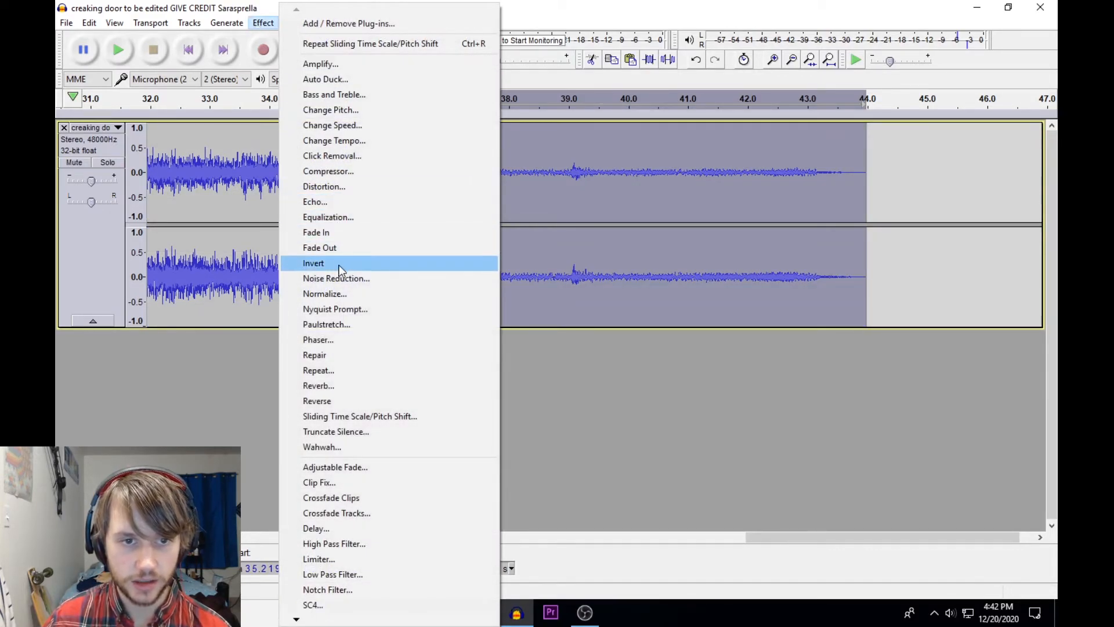
left_click(314, 263)
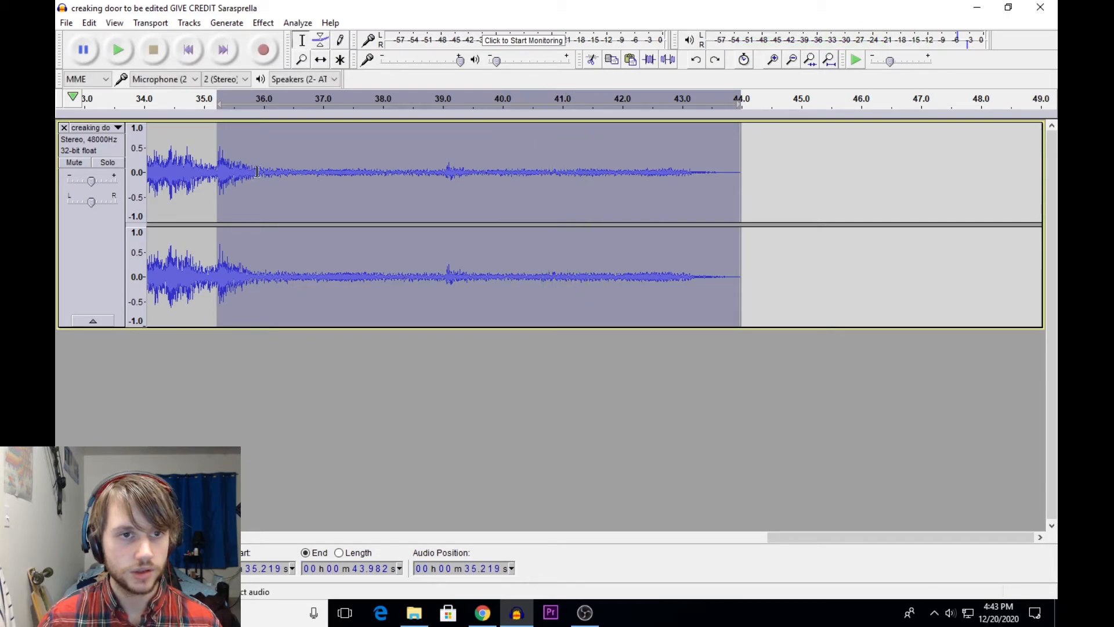
Step: Normalize the tail to a -6 dB maximum amplitude after one cancelled attempt
left_click(264, 22)
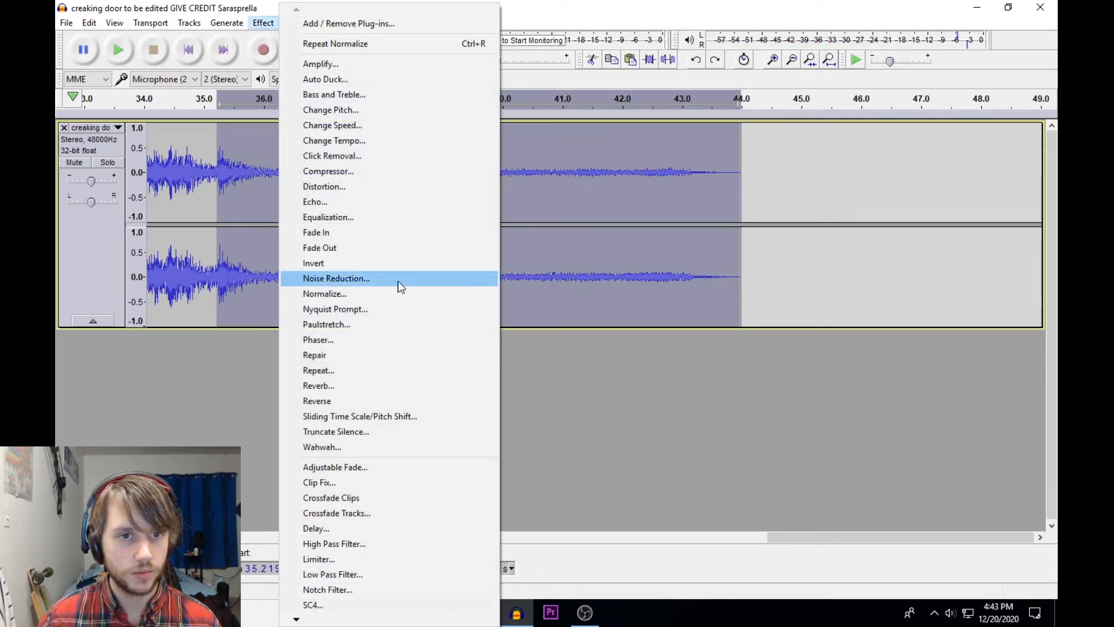
left_click(325, 293)
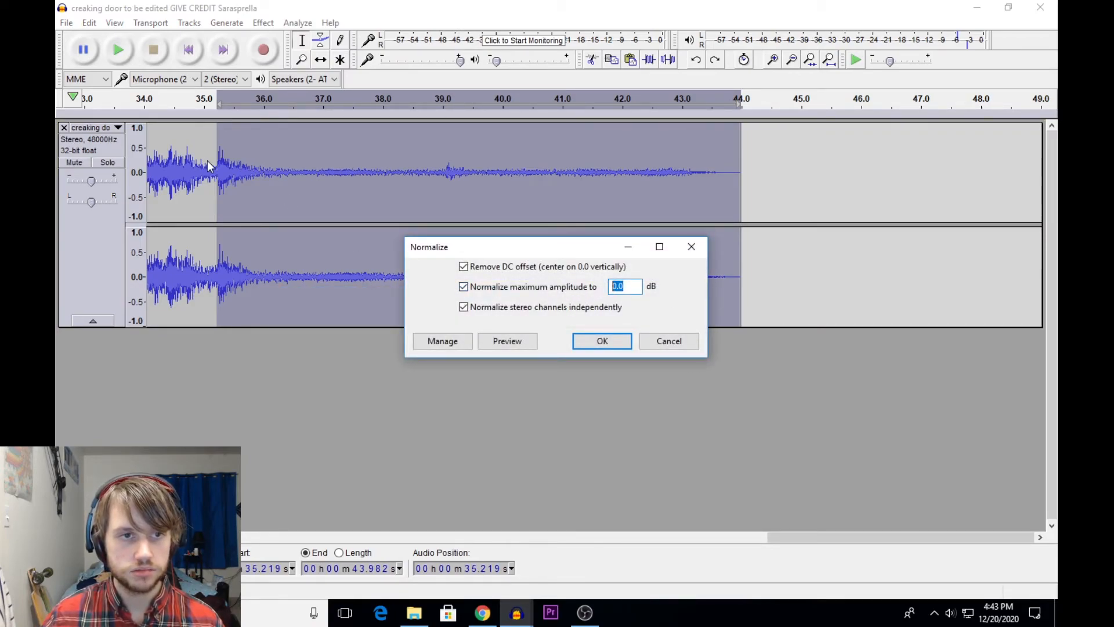
type("-")
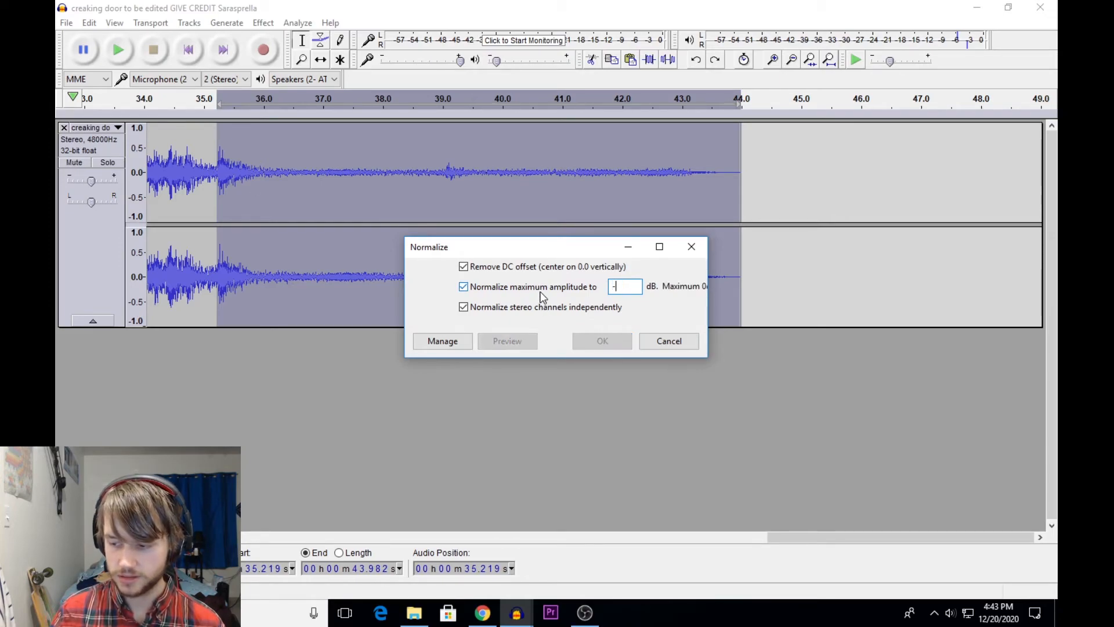
left_click(601, 340)
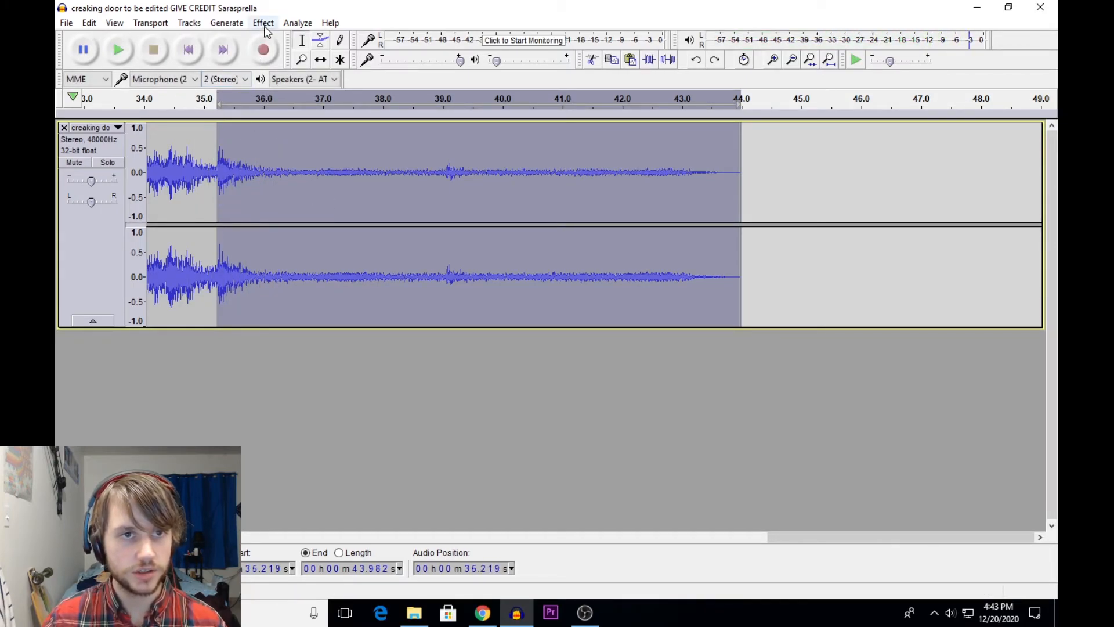
left_click(264, 22)
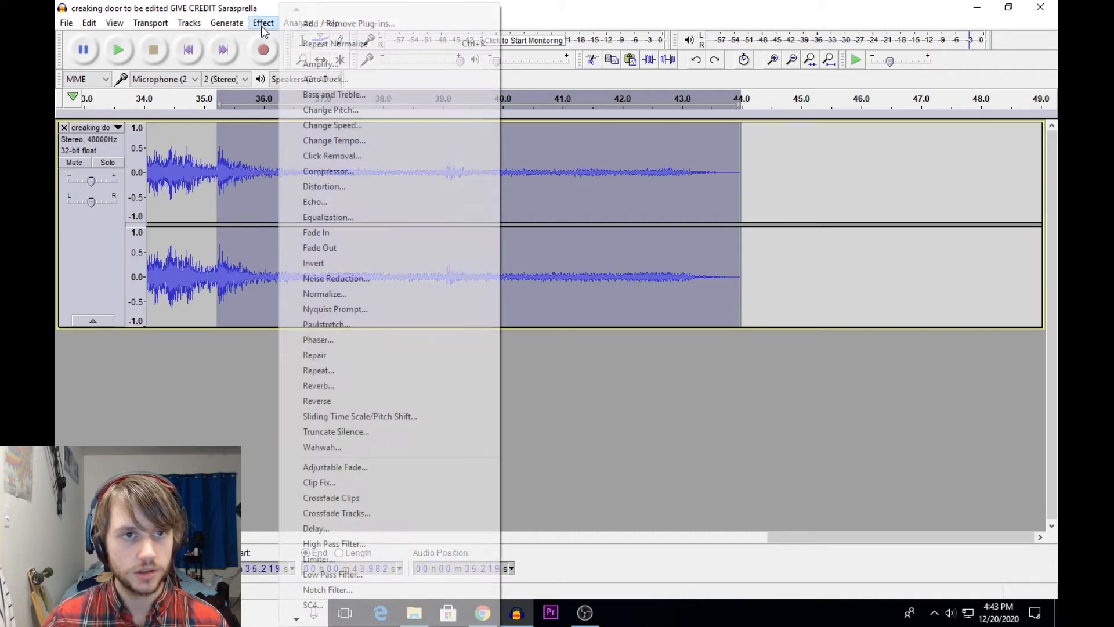
left_click(325, 294)
type("-6")
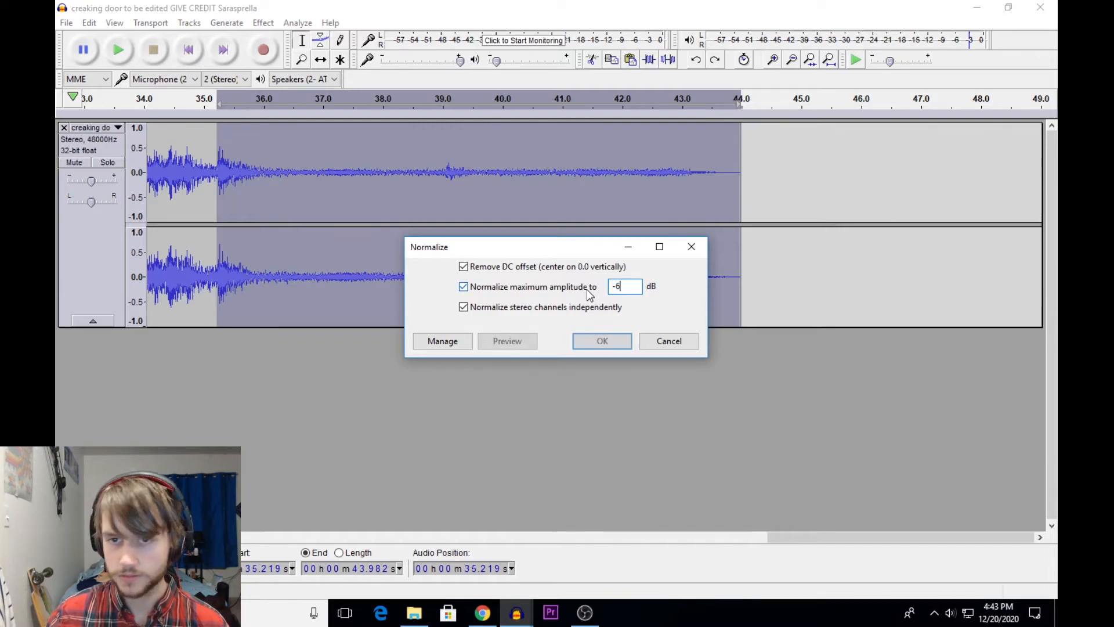
left_click(601, 340)
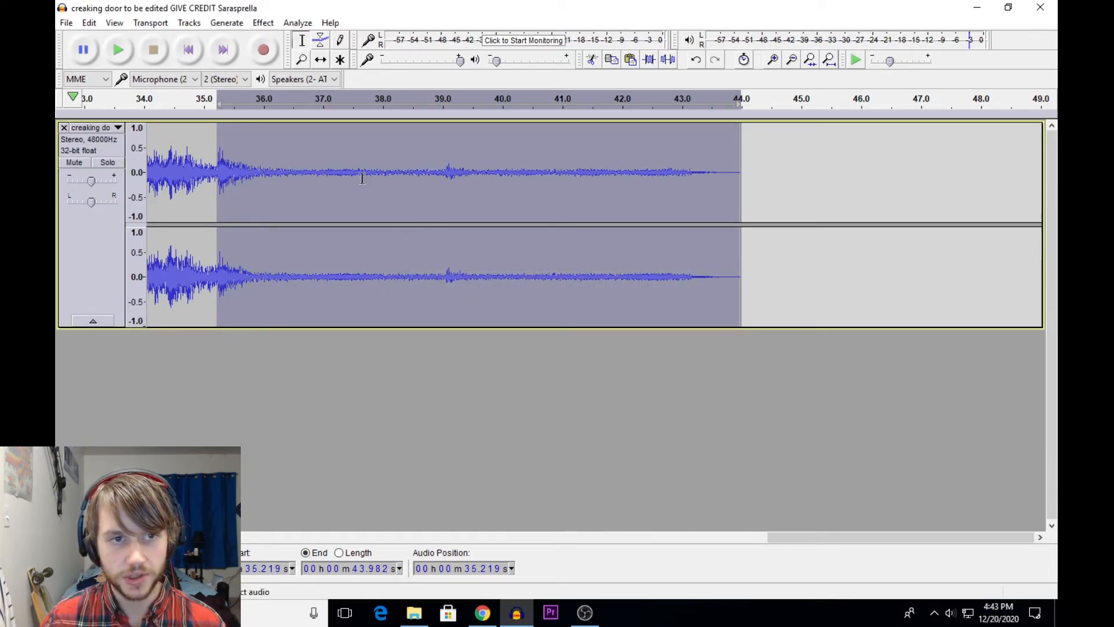
Step: Renormalize the tail again with its peak at -4 dB
left_click(263, 22)
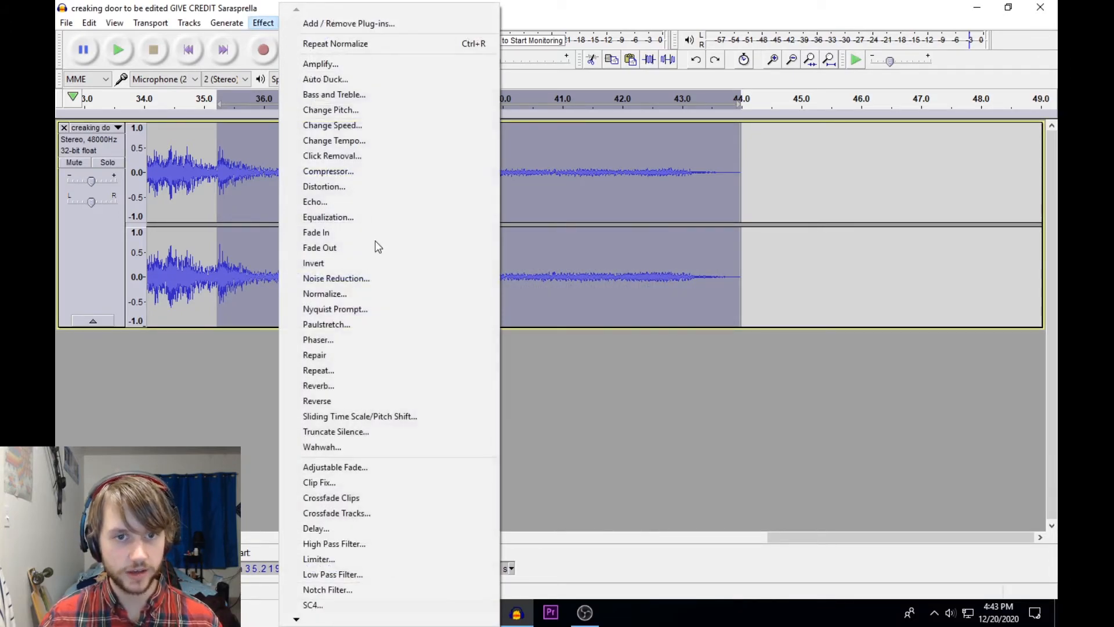
left_click(325, 294)
type("-4")
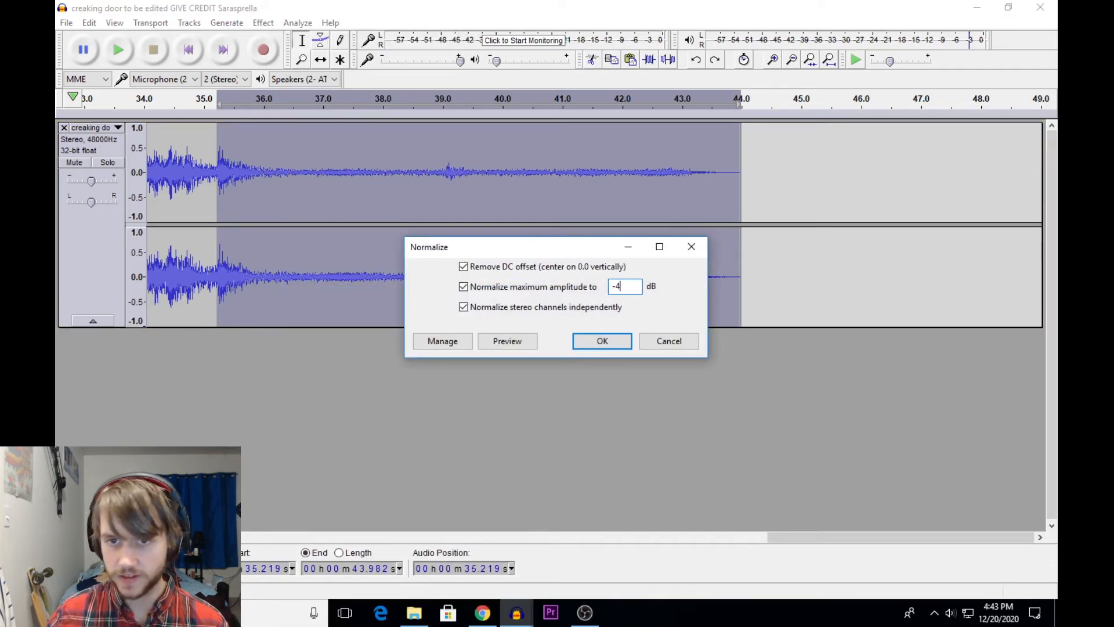
left_click(601, 342)
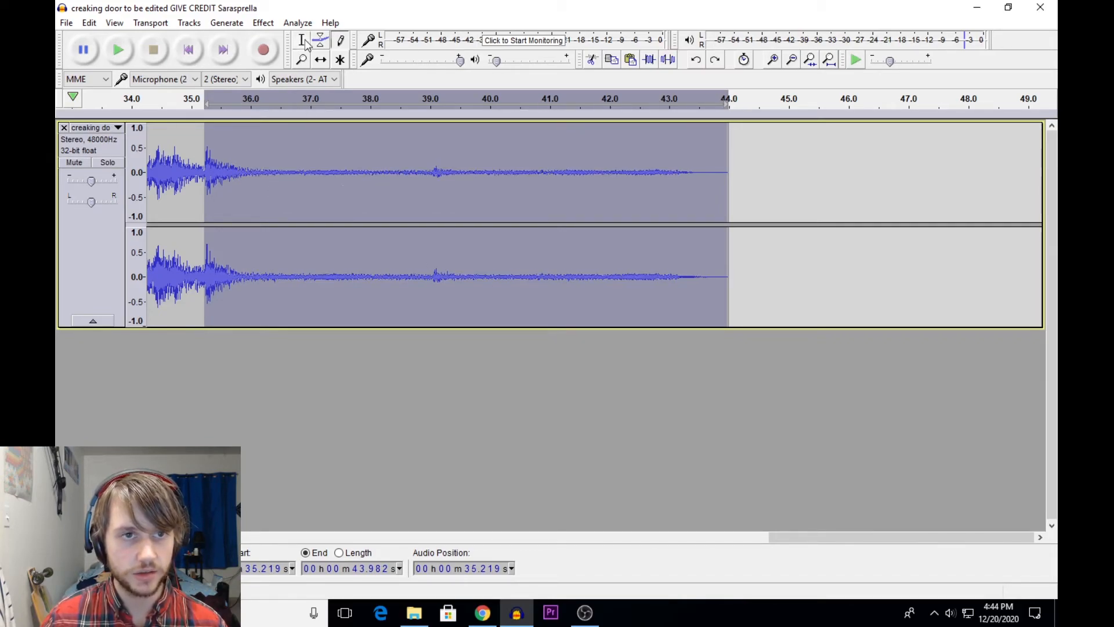
Step: Flatten the envelope dip around 35.3 s with the Envelope tool, then reselect 36.2–43.8 s
left_click(320, 40)
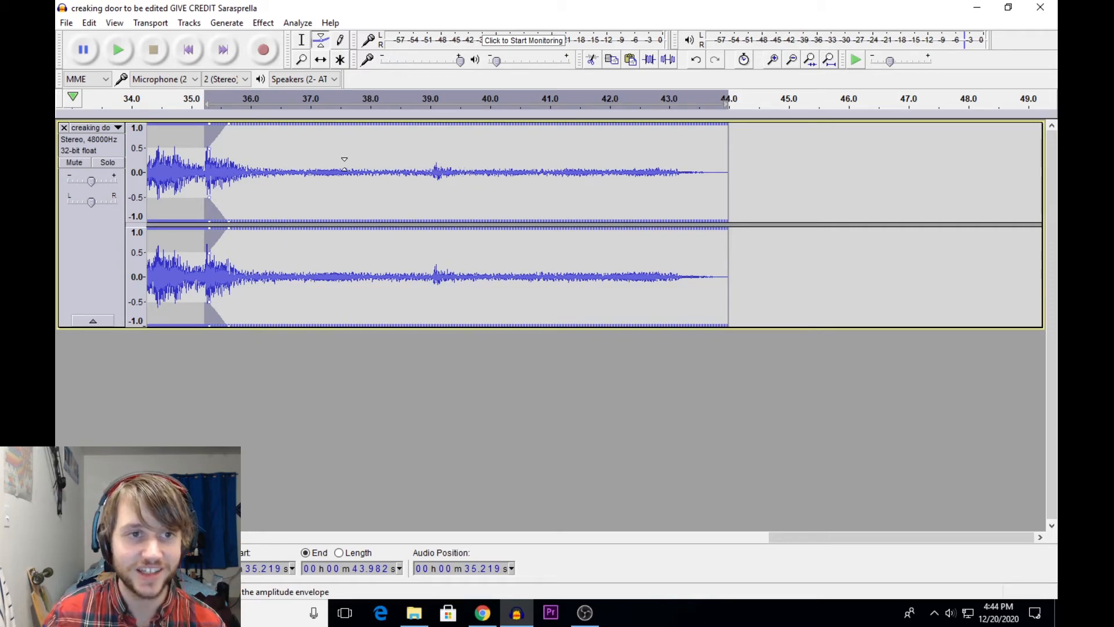
left_click(164, 97)
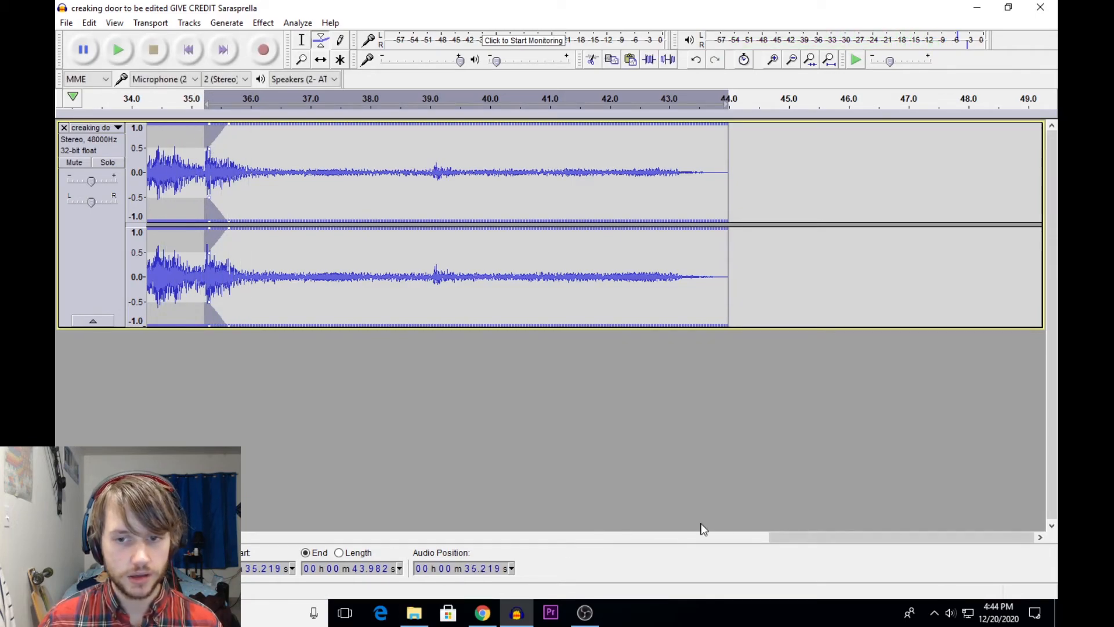
scroll("left", 3)
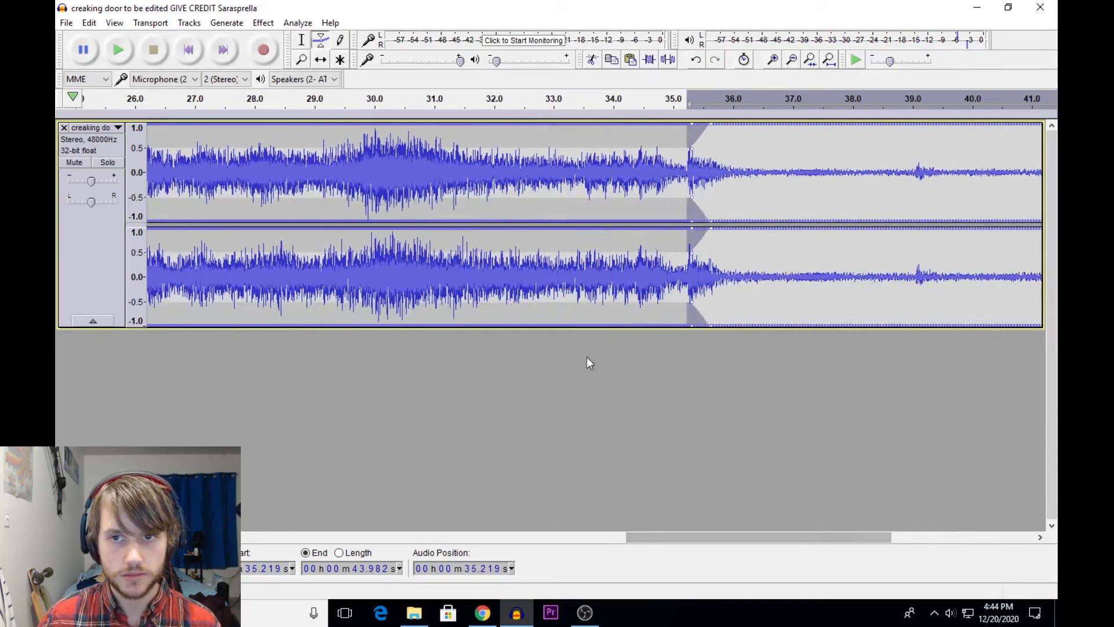
left_click(529, 99)
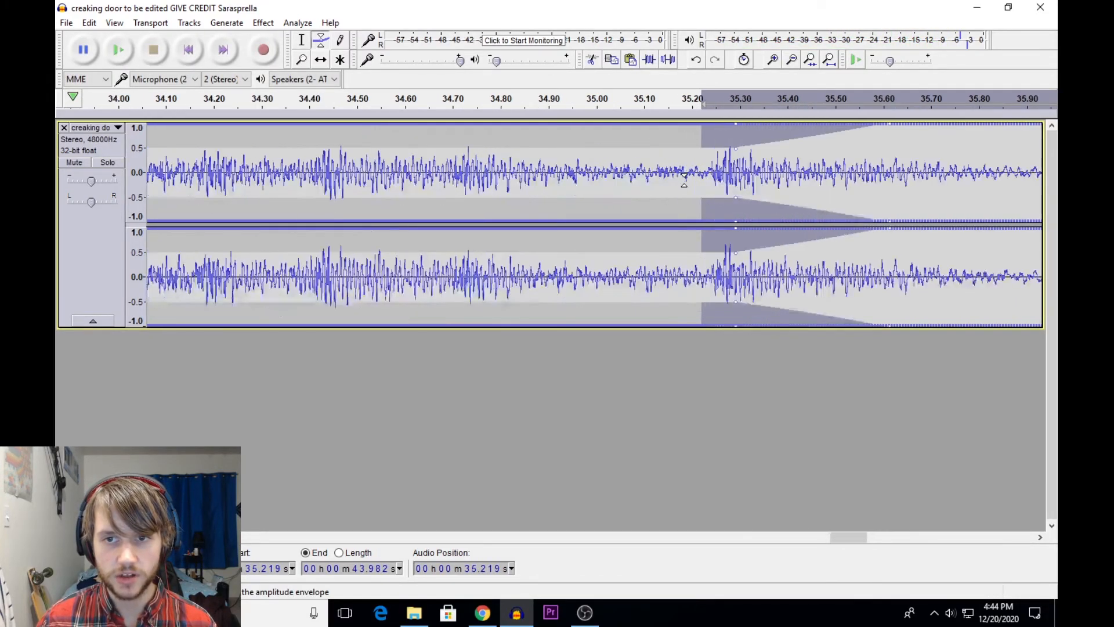
left_click(790, 59)
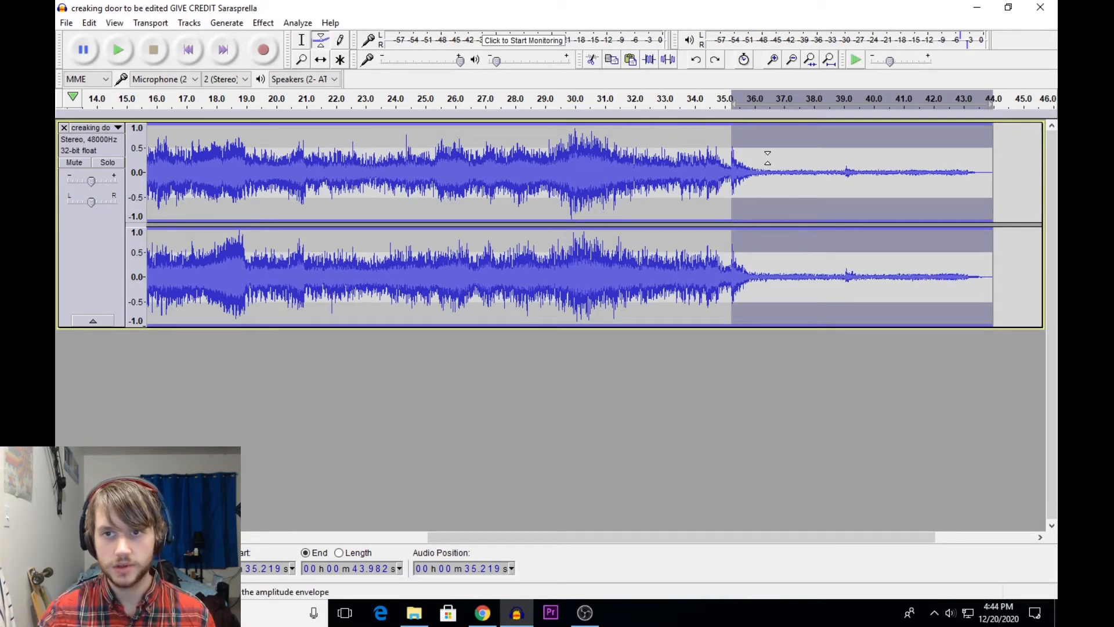
left_click(262, 22)
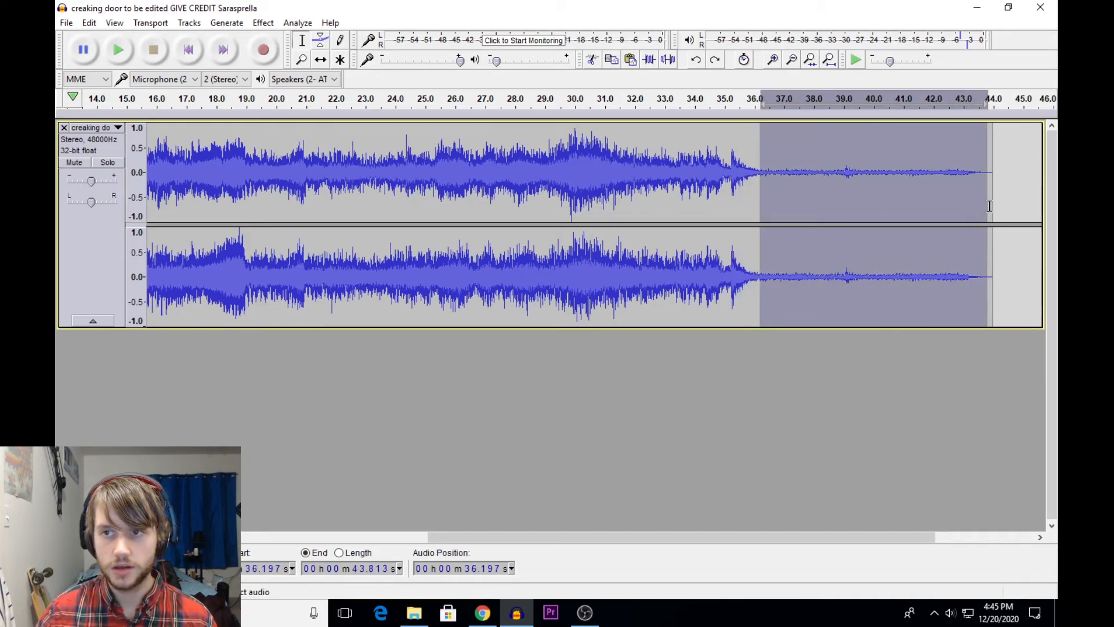
Step: Apply Sliding Time Scale/Pitch Shift with a final pitch rise of 1.65 semitones (10%)
left_click(263, 22)
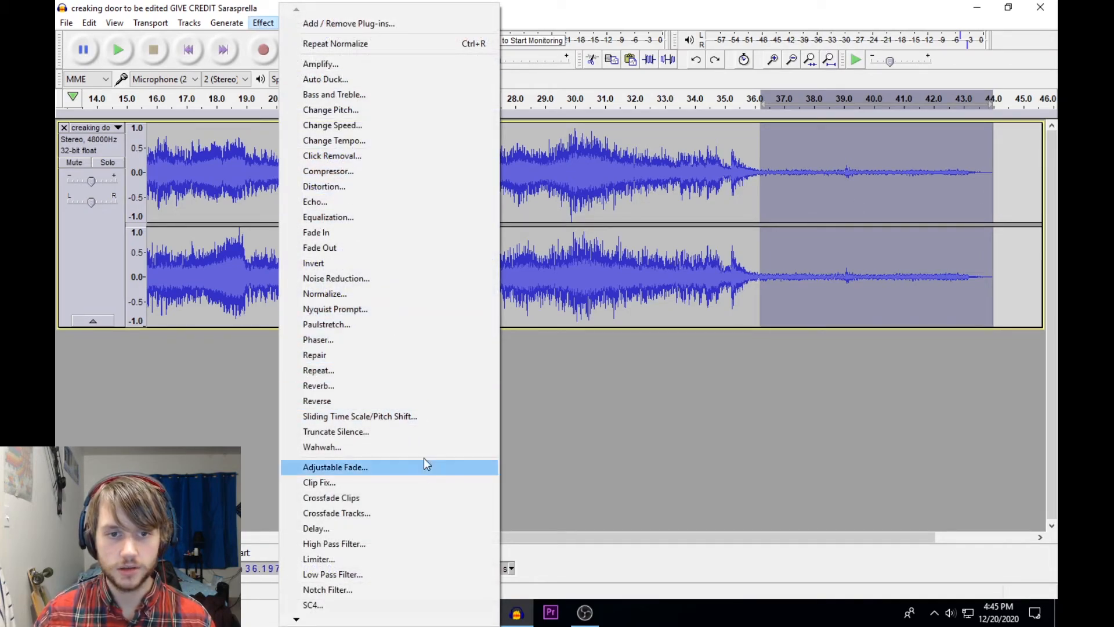
left_click(359, 416)
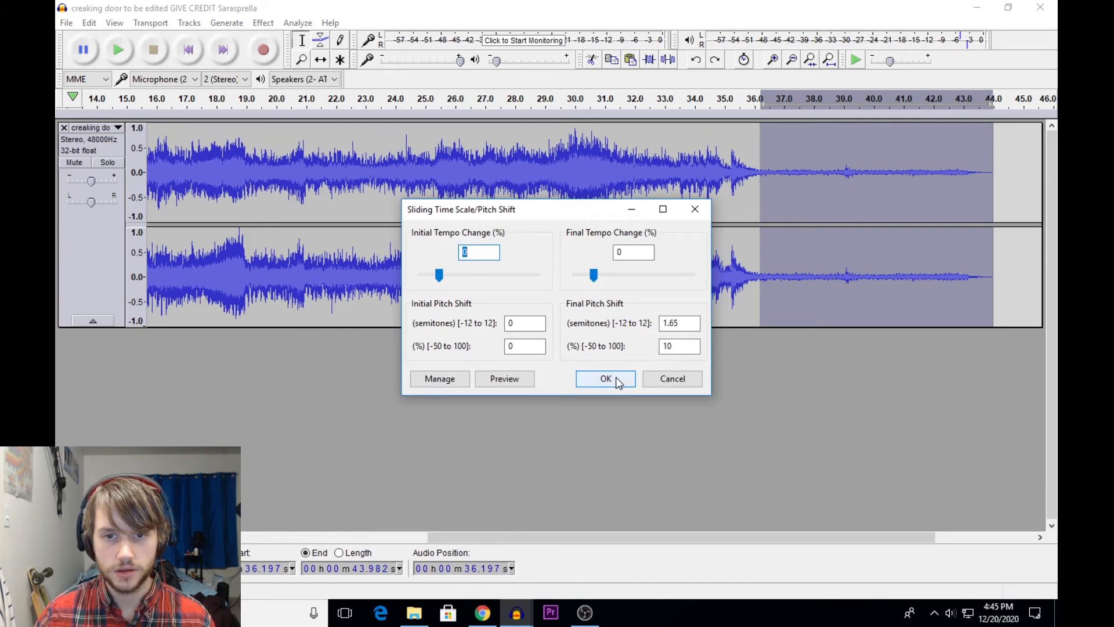
left_click(605, 379)
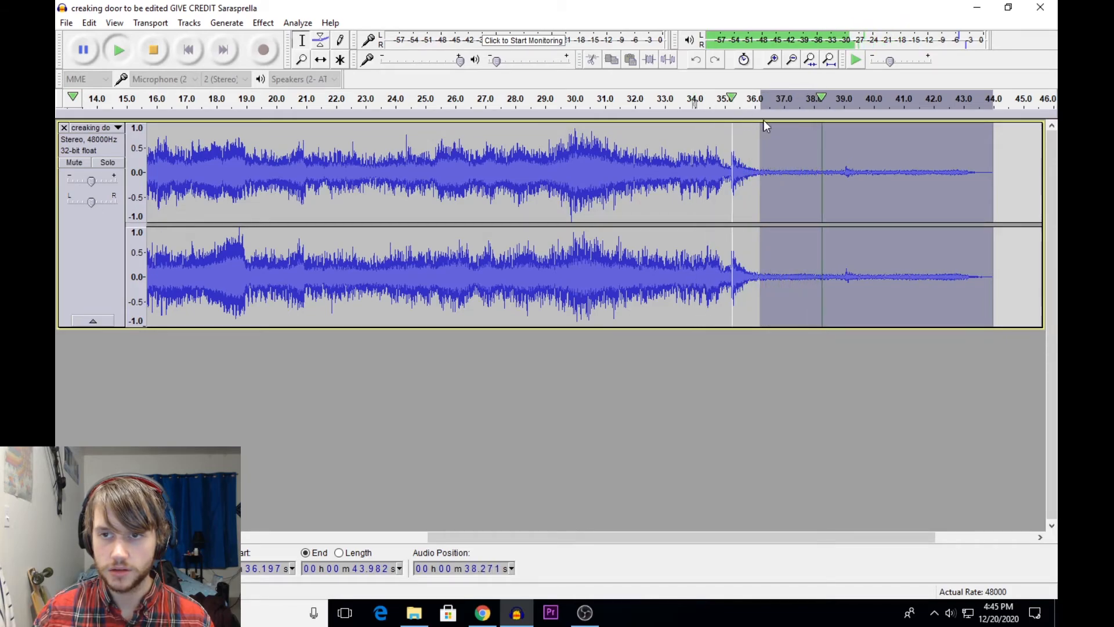
Step: Play the pitch-slid tail from around 36 s via the timeline
left_click(931, 167)
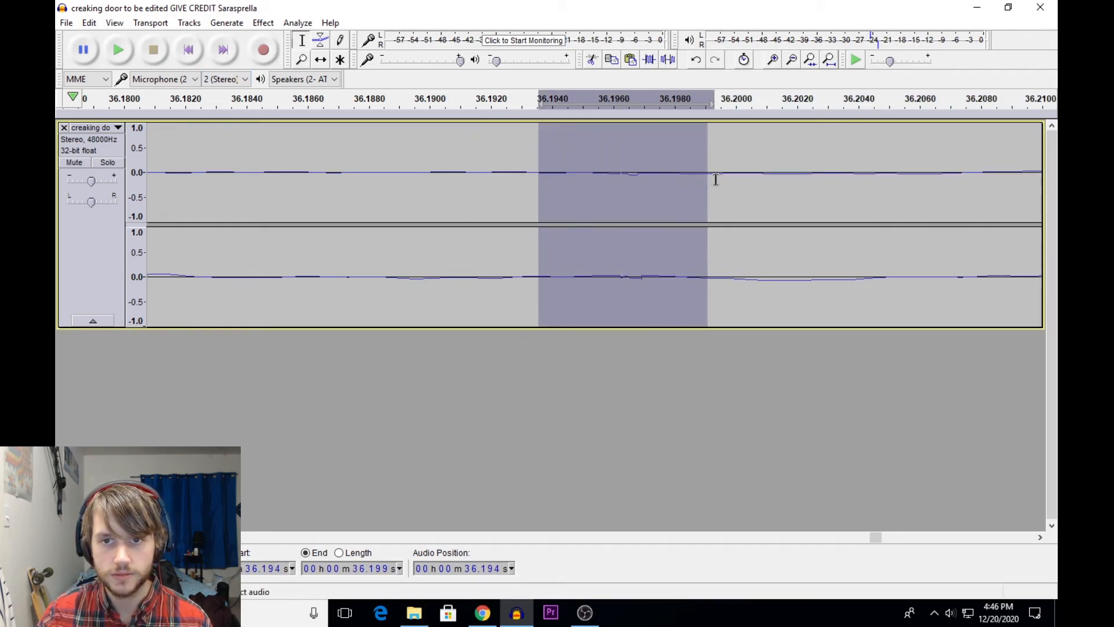
Step: Attempt Repair on the click near 36.196 s, dismissing the 128-sample length warnings and shortening the selection
left_click(262, 22)
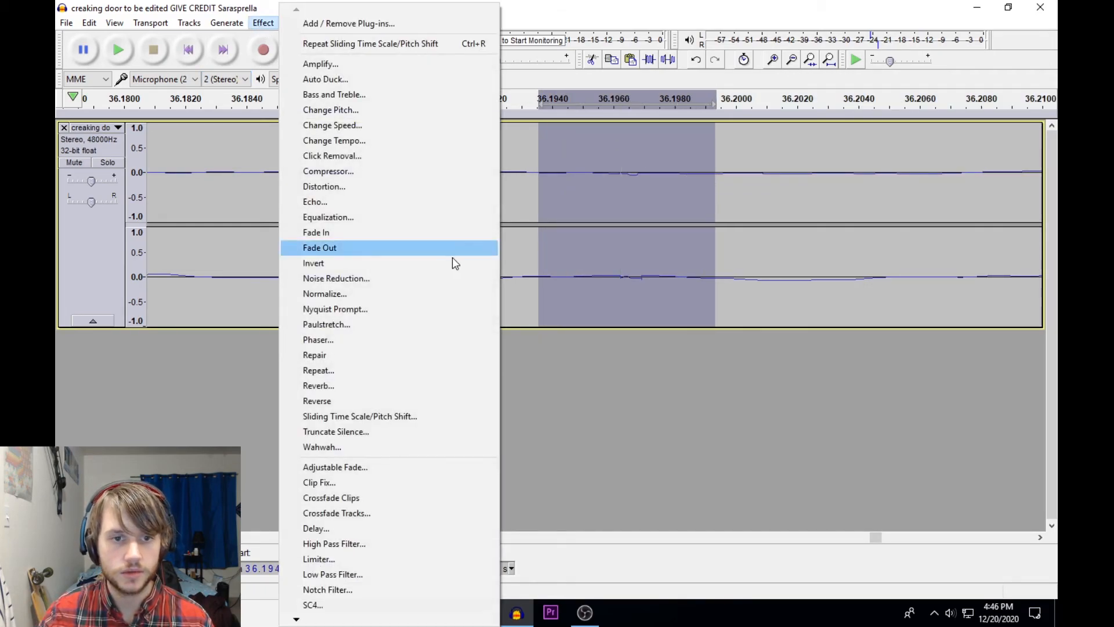
left_click(315, 355)
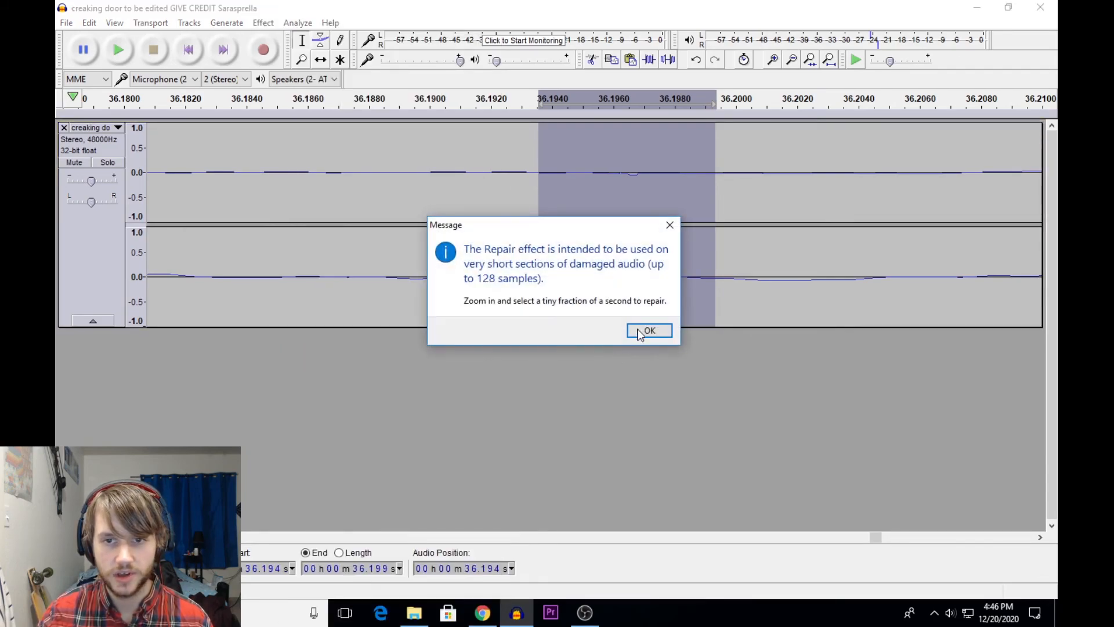
left_click(647, 331)
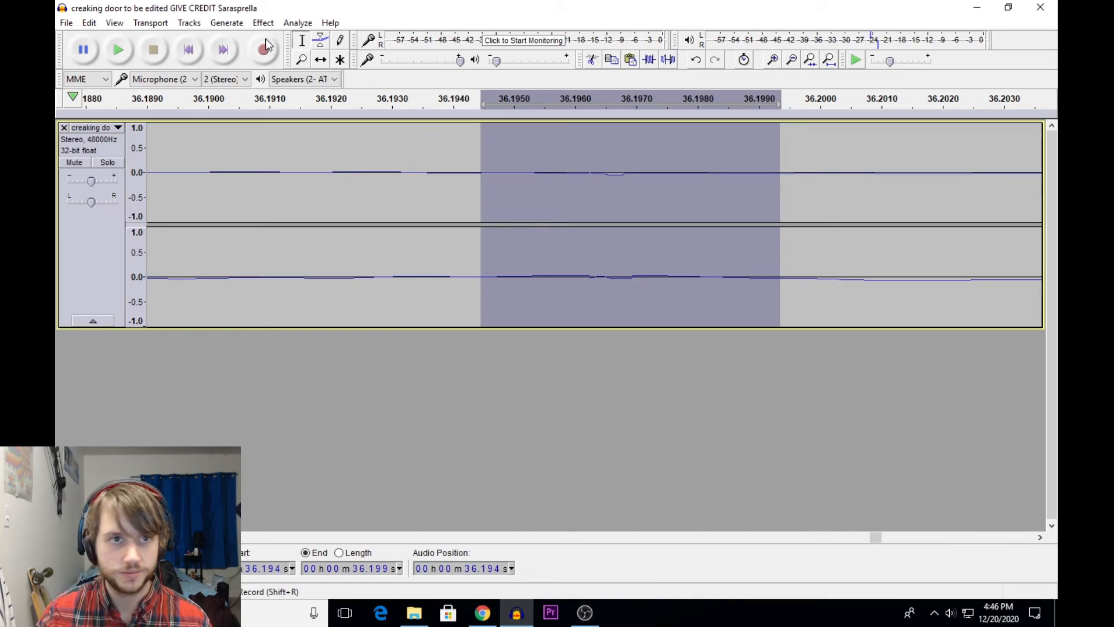
left_click(264, 22)
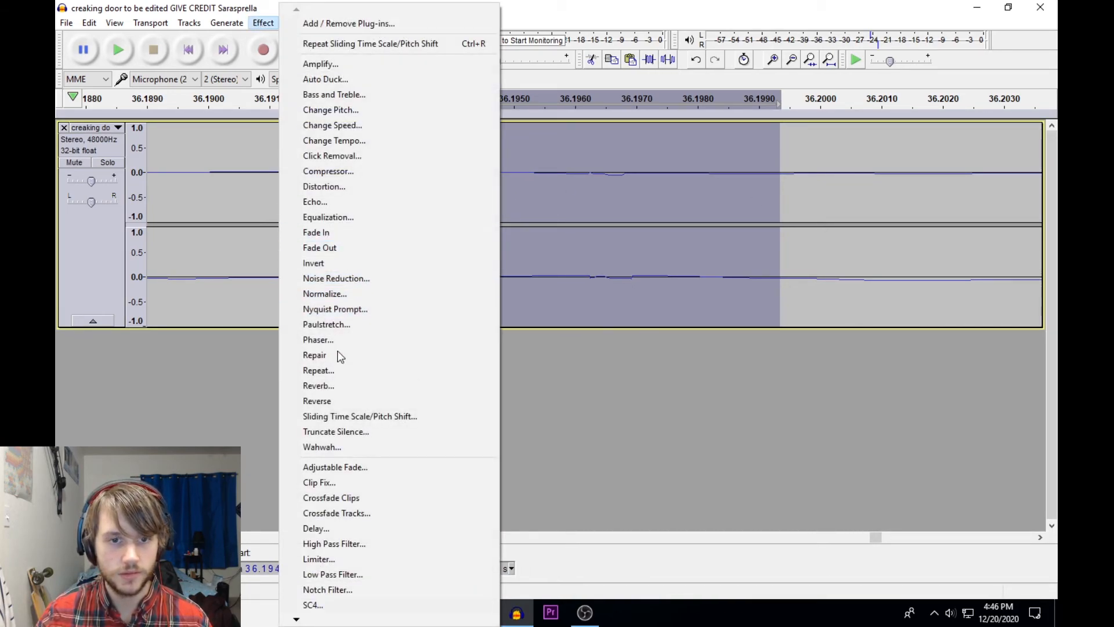
mouse_move(318, 385)
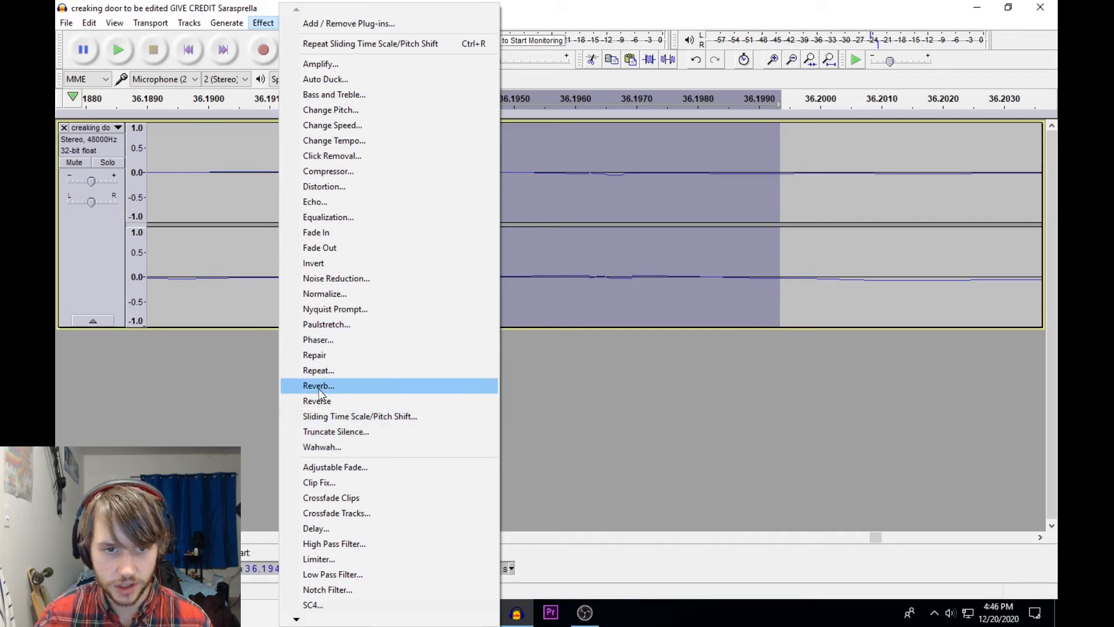
left_click(314, 355)
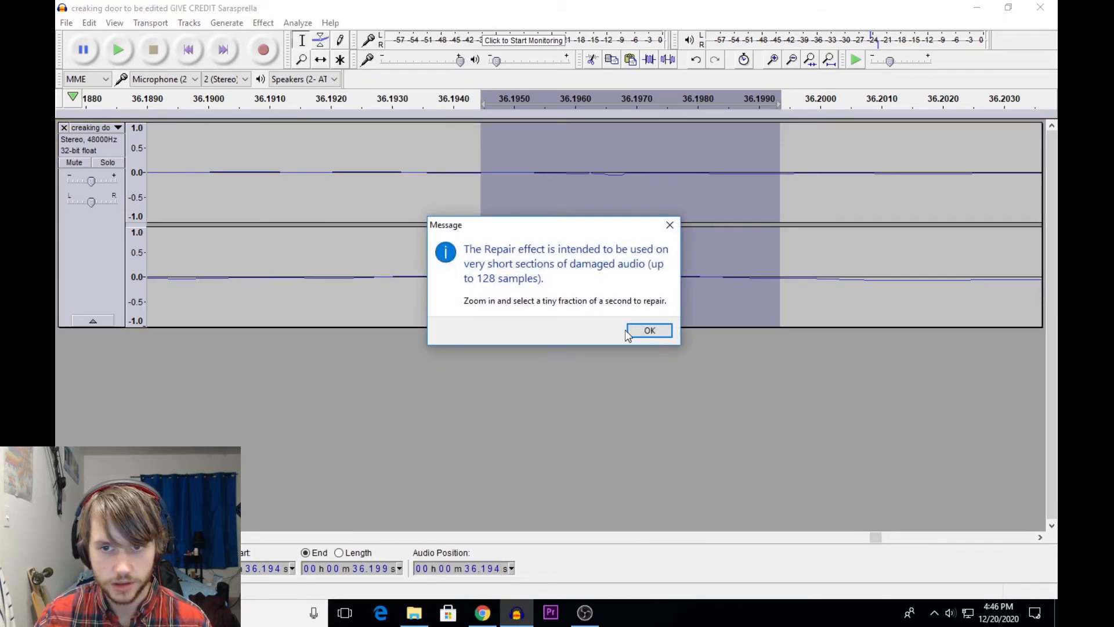
left_click(648, 330)
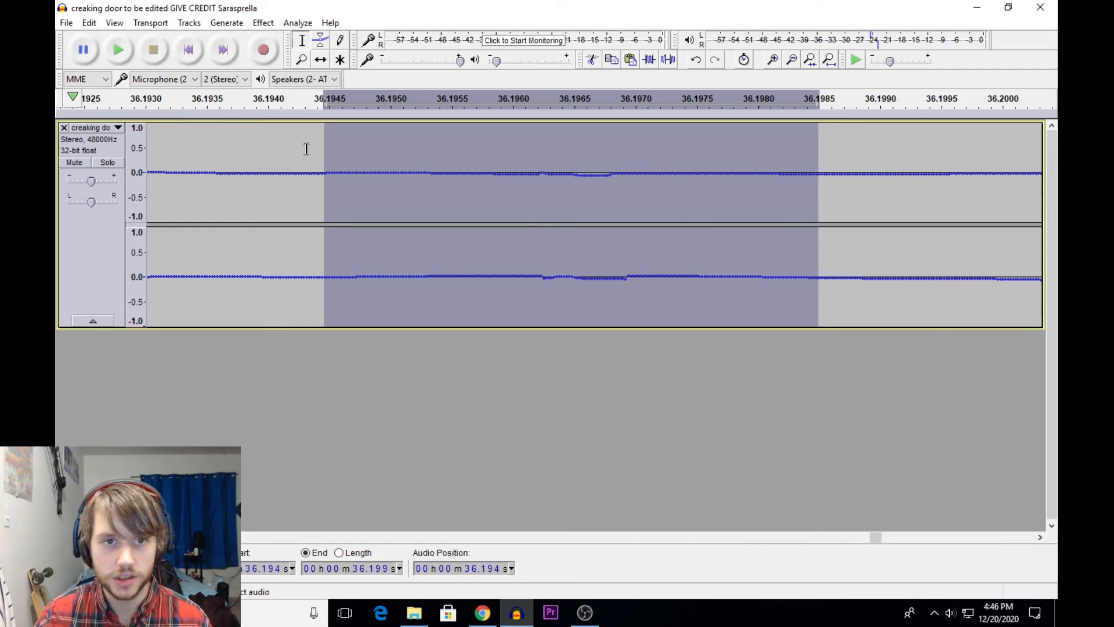
left_click(264, 24)
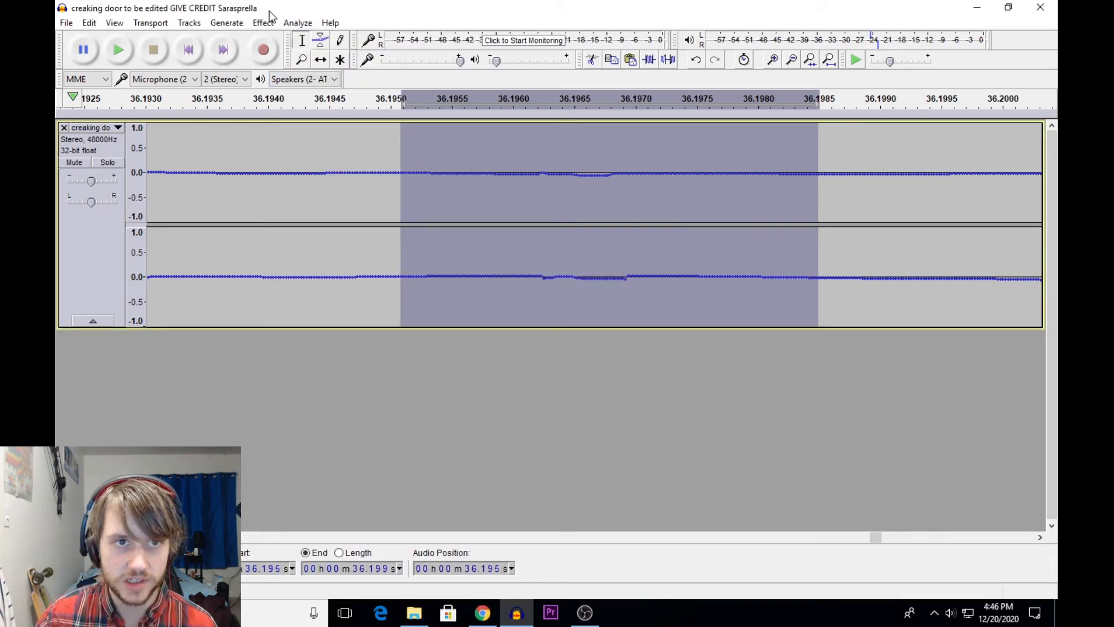
Step: Tighten the selection to a few samples, repair the click successfully, and show the whole track
left_click(264, 22)
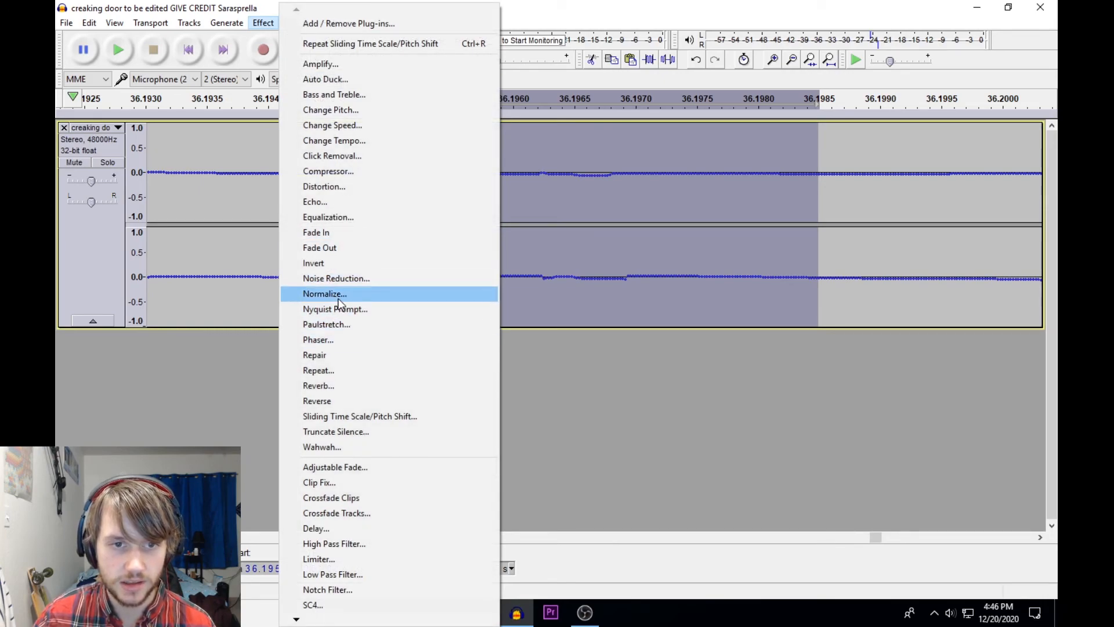
left_click(314, 356)
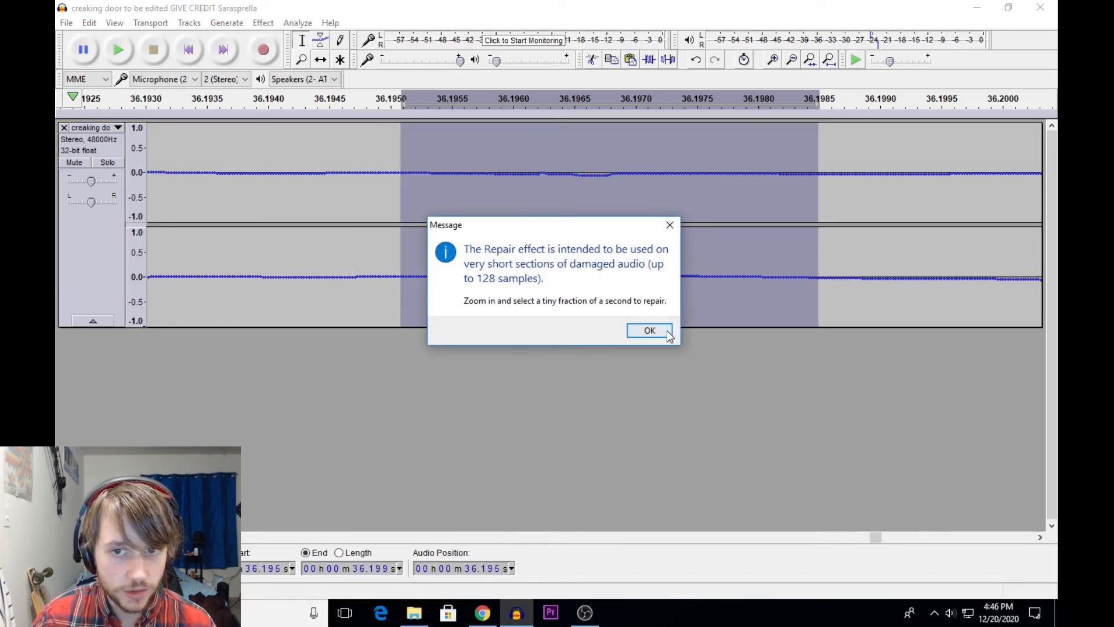
left_click(647, 331)
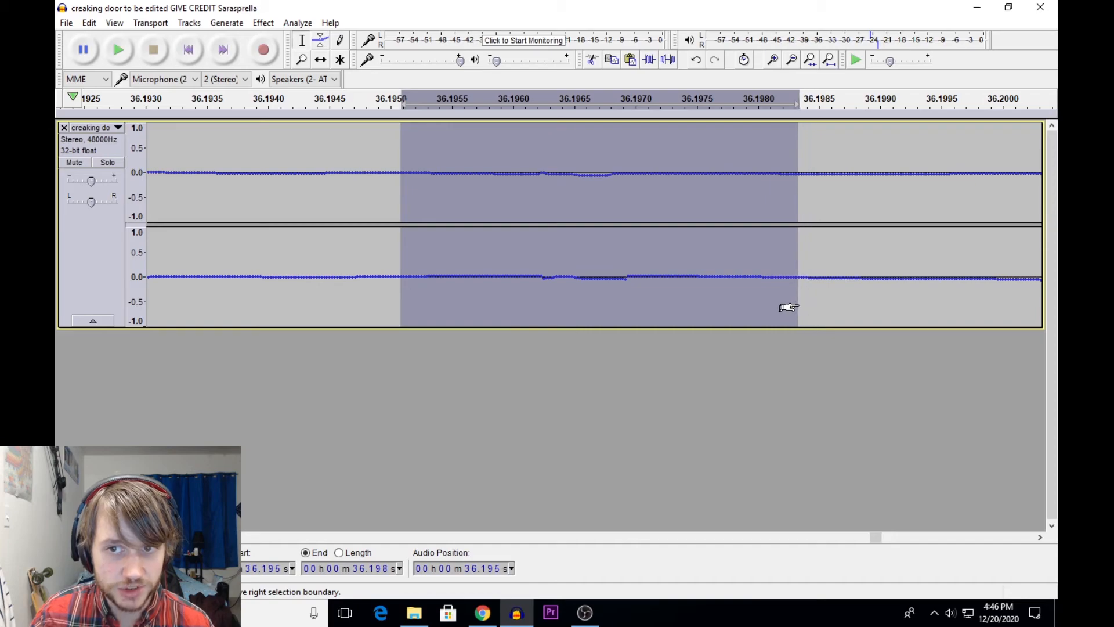
left_click(263, 22)
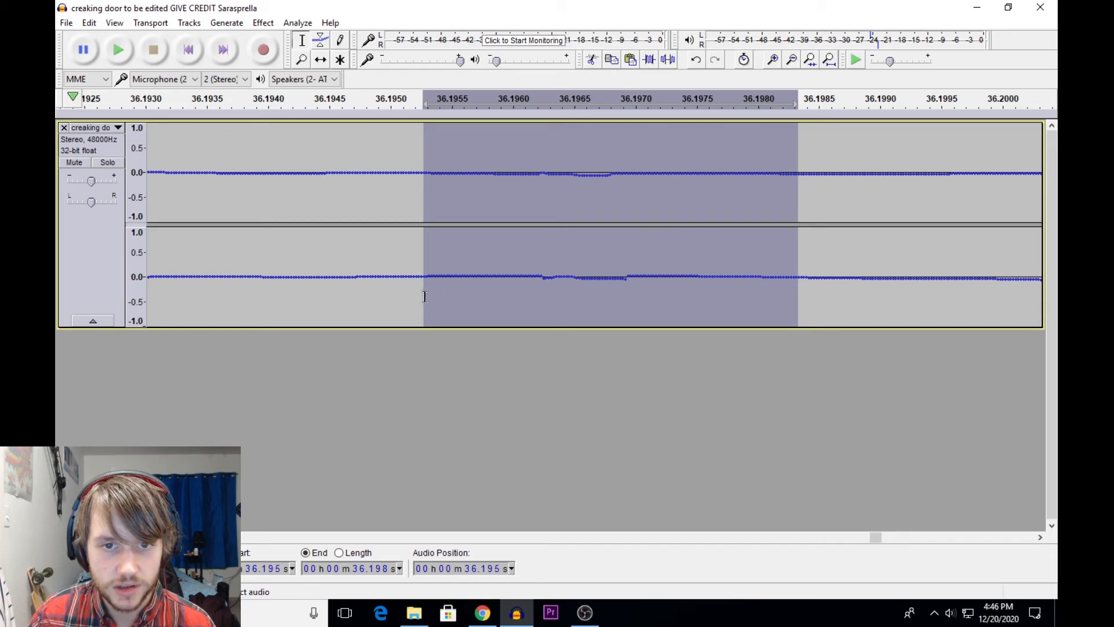
left_click(263, 23)
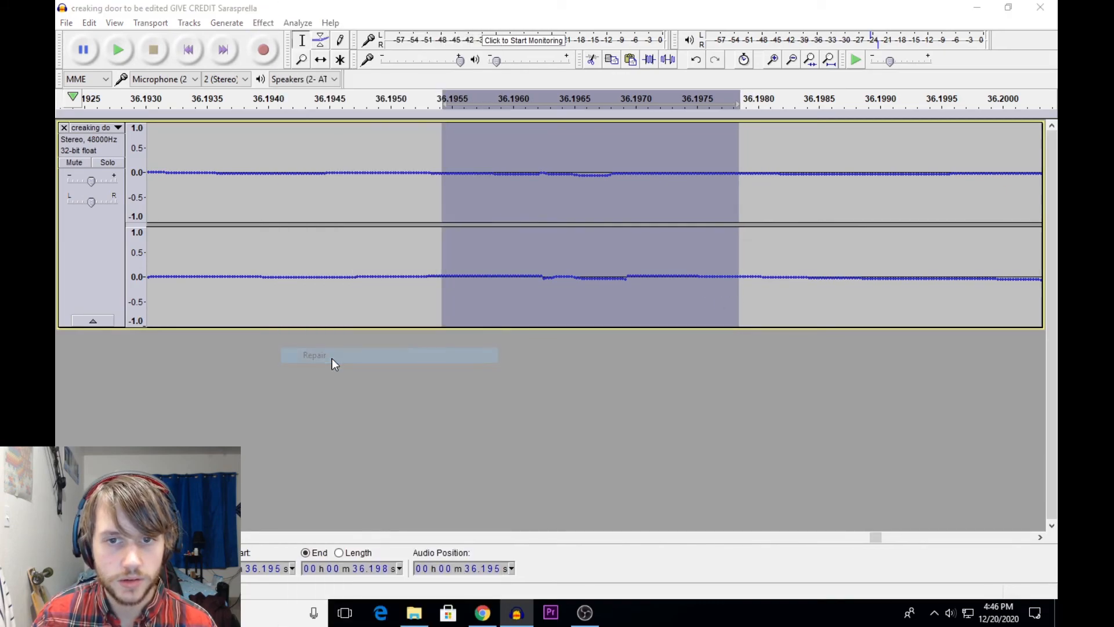
left_click(314, 355)
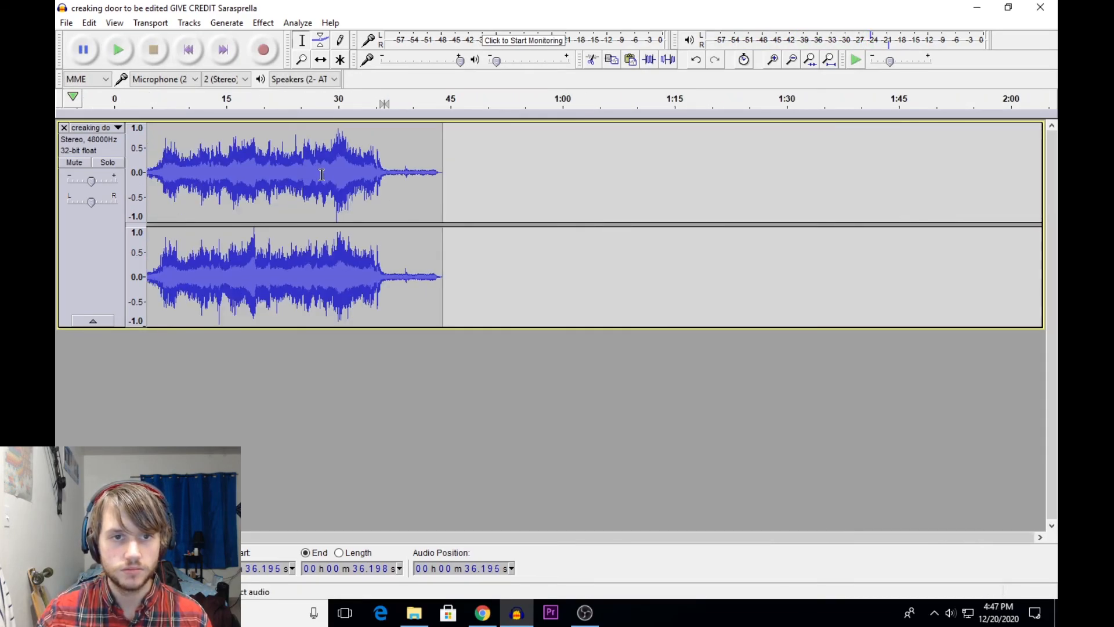
Step: Reshape the envelope around the loud burst near 35 s and preview the ending
left_click(365, 98)
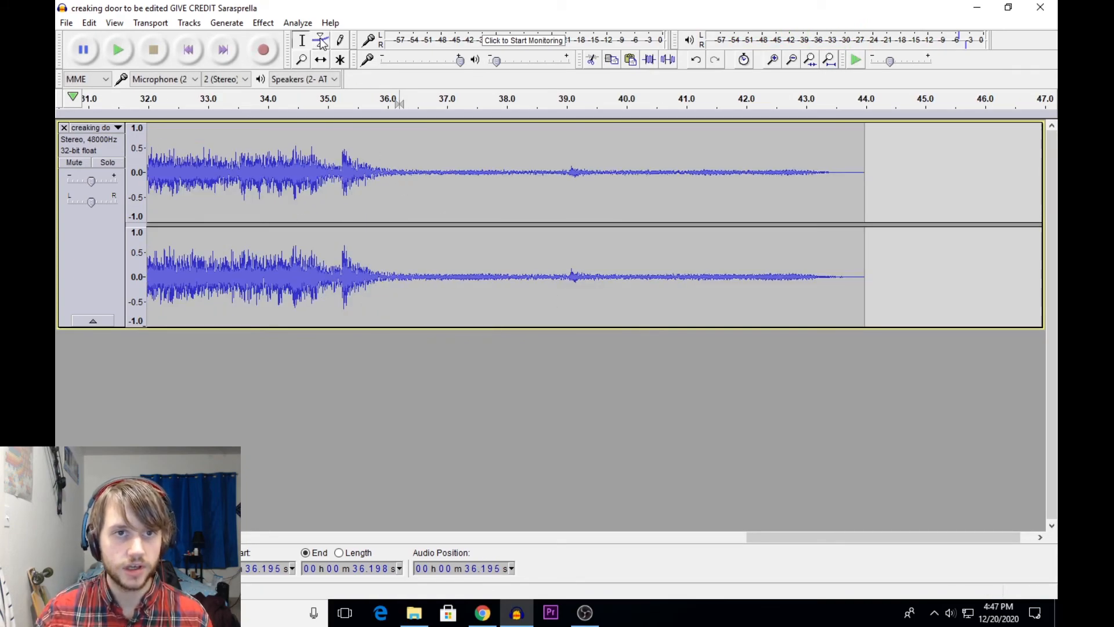
left_click(321, 40)
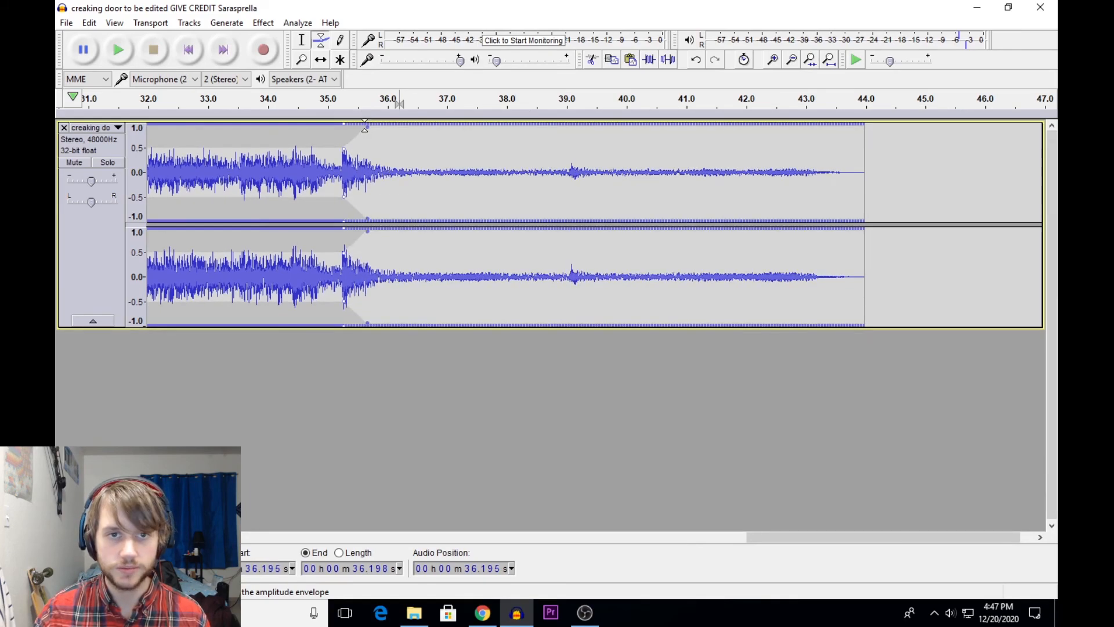
left_click(335, 97)
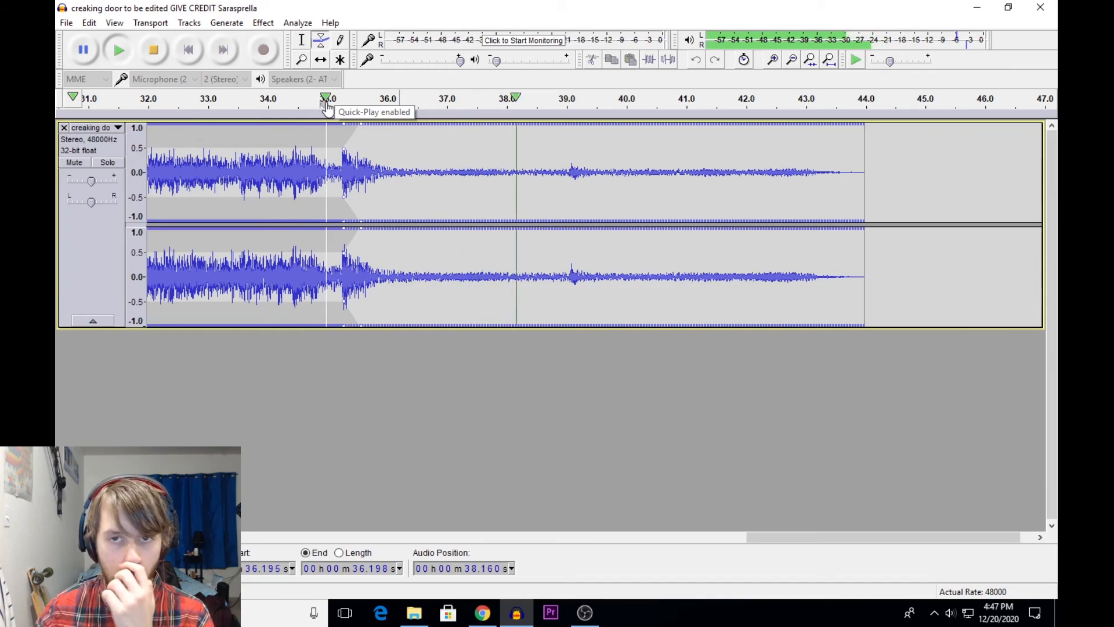
left_click(635, 97)
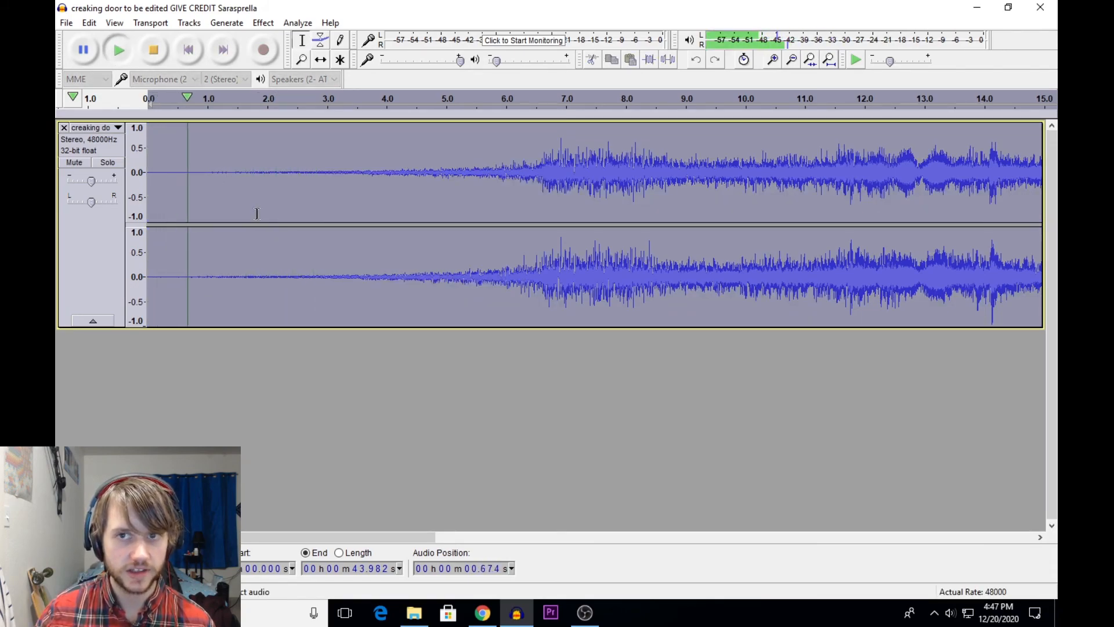
Step: Play the full 44-second reworked creaking door track from the start
left_click(305, 214)
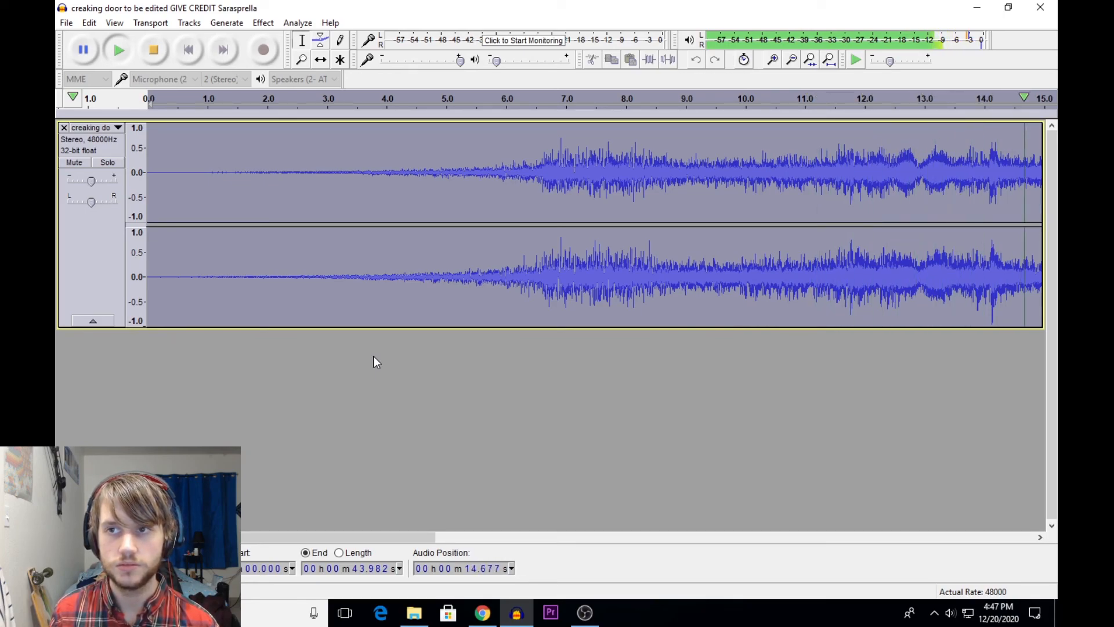
scroll("right", 3)
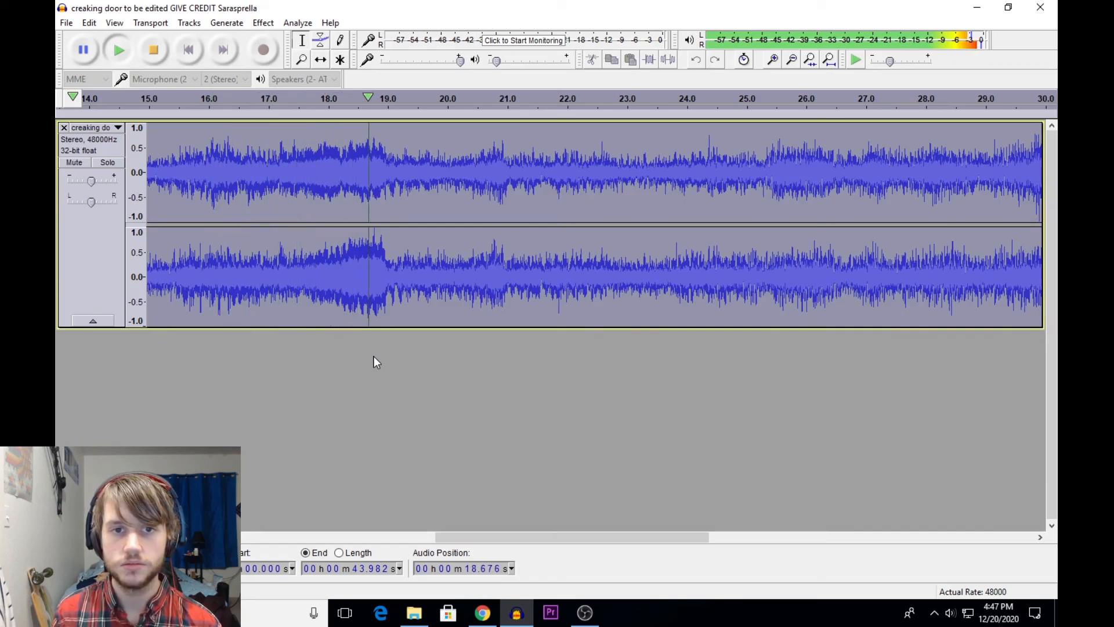
left_click(487, 214)
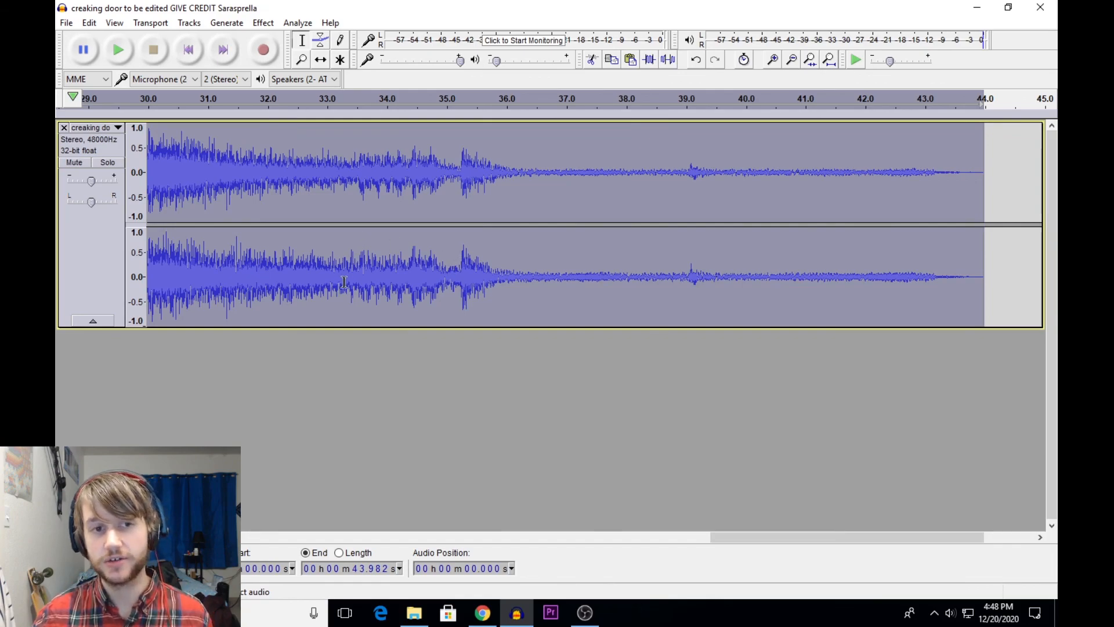
mouse_move(479, 446)
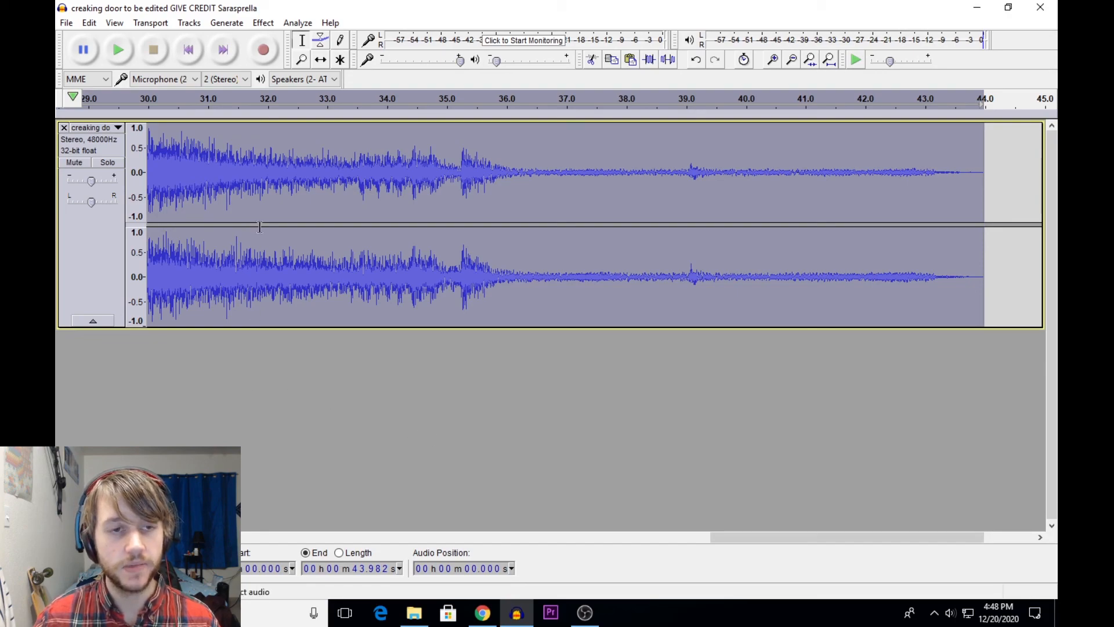
mouse_move(307, 375)
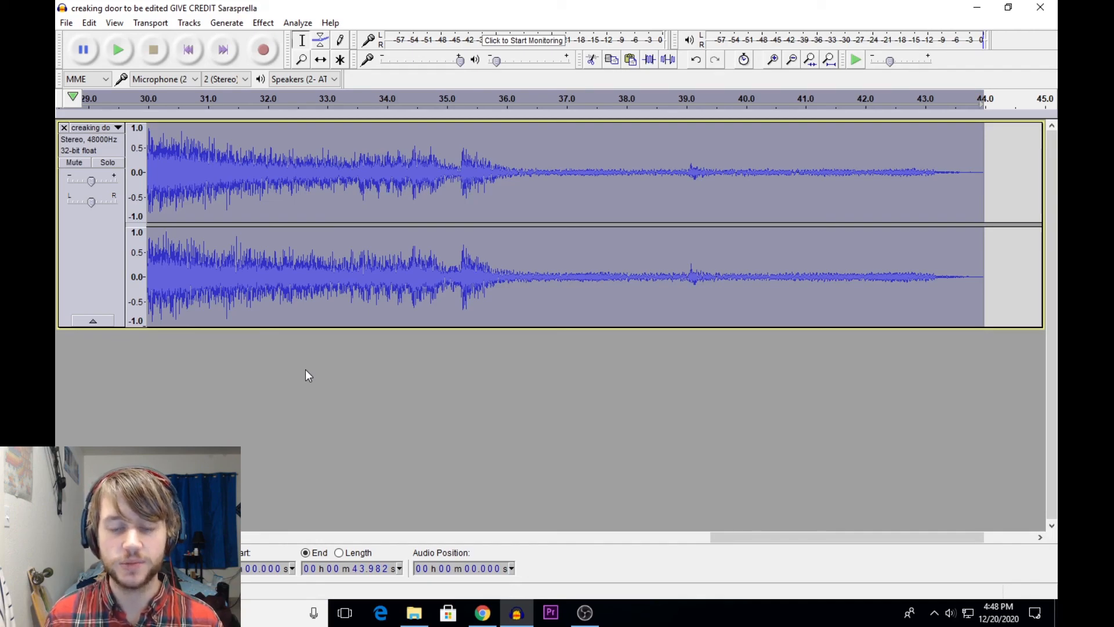
left_click(231, 100)
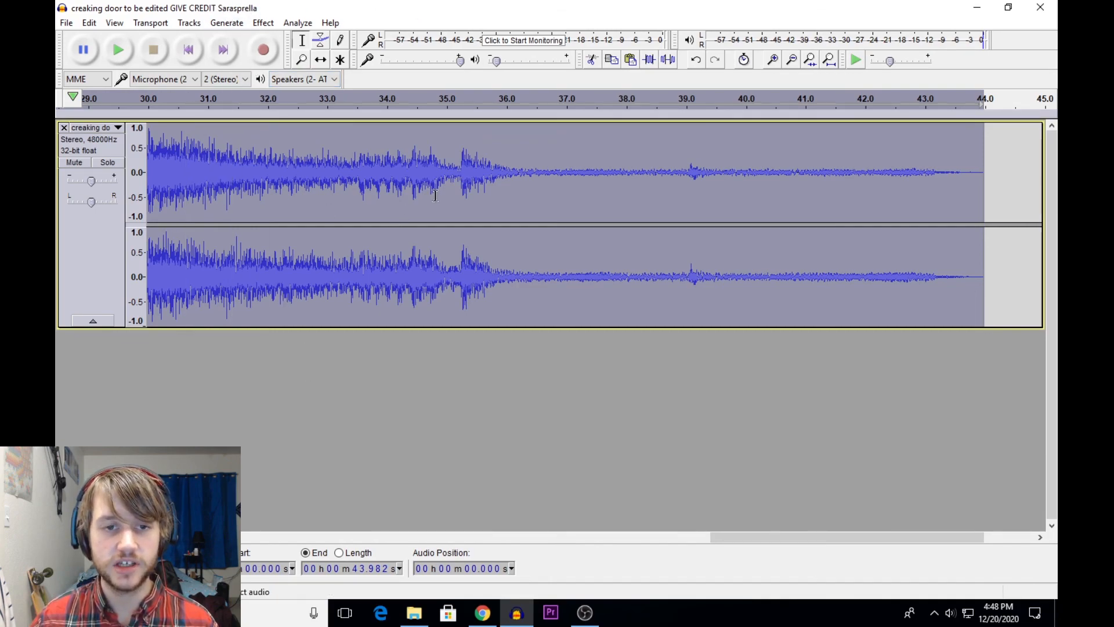
mouse_move(455, 349)
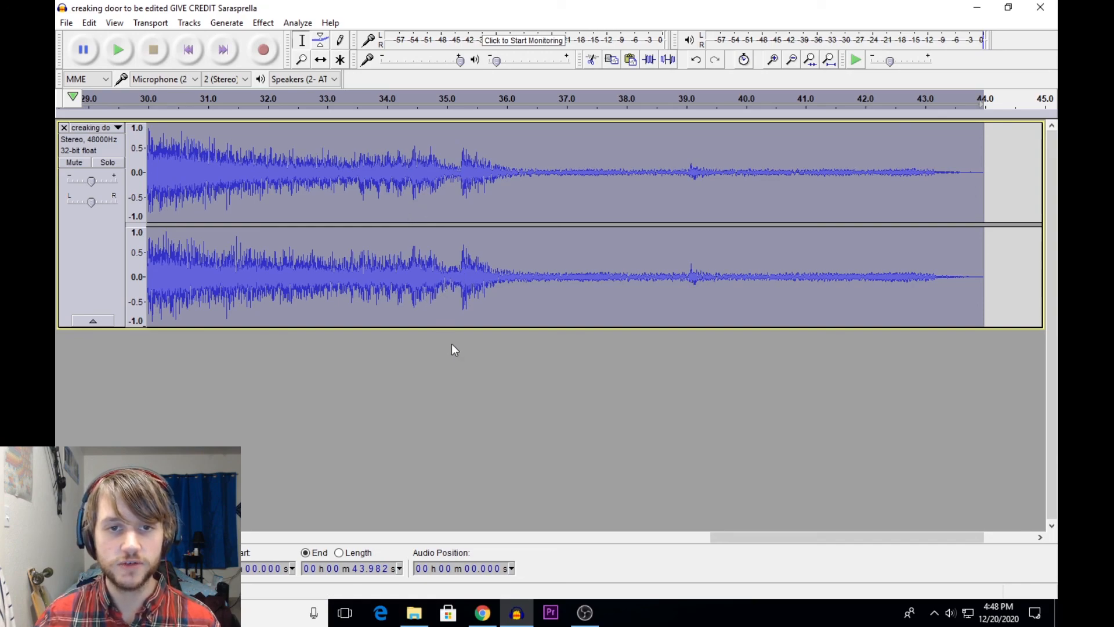
mouse_move(437, 355)
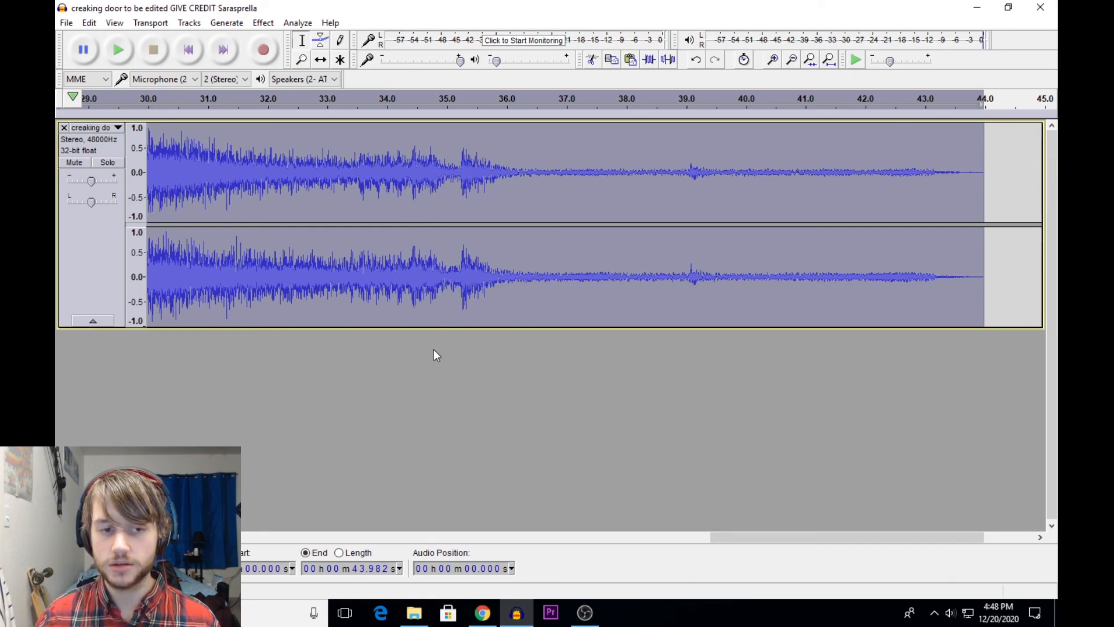
mouse_move(708, 491)
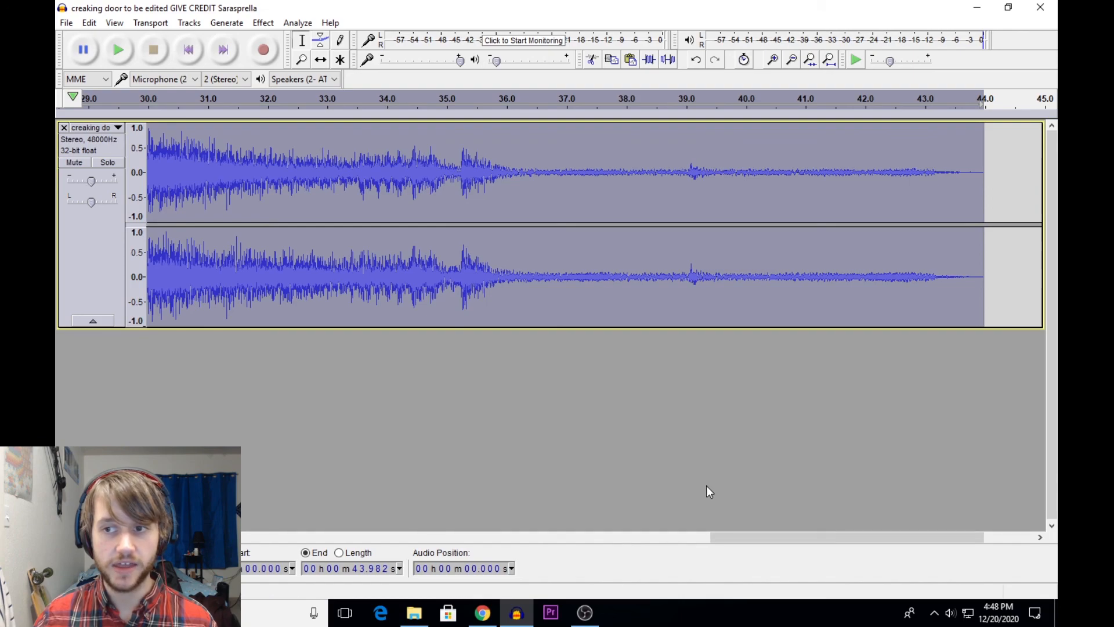
scroll("left", 3)
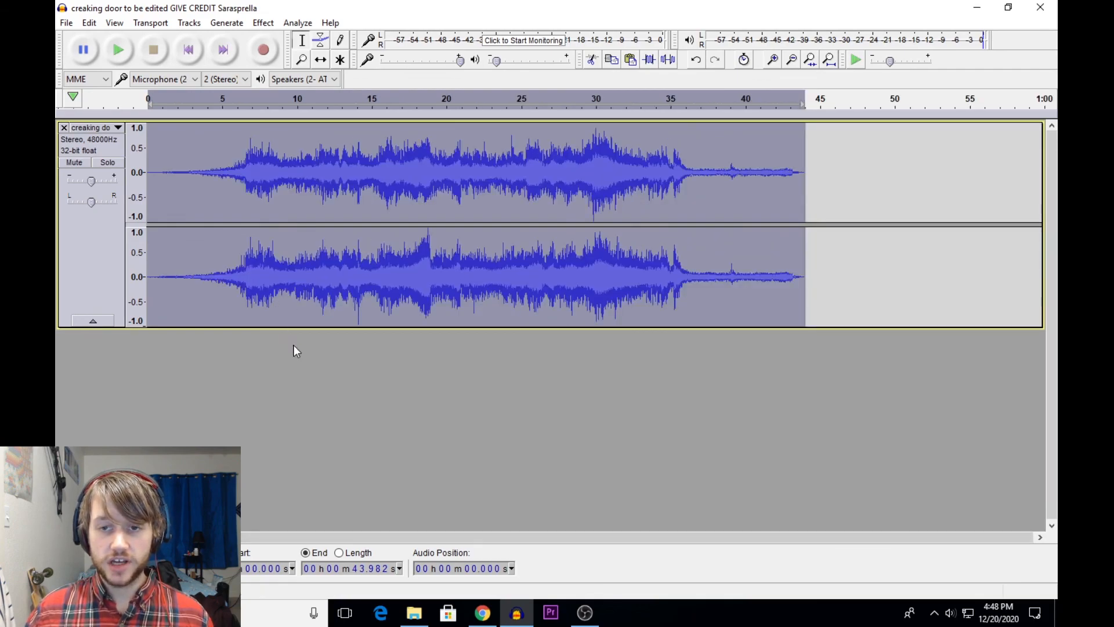
mouse_move(316, 410)
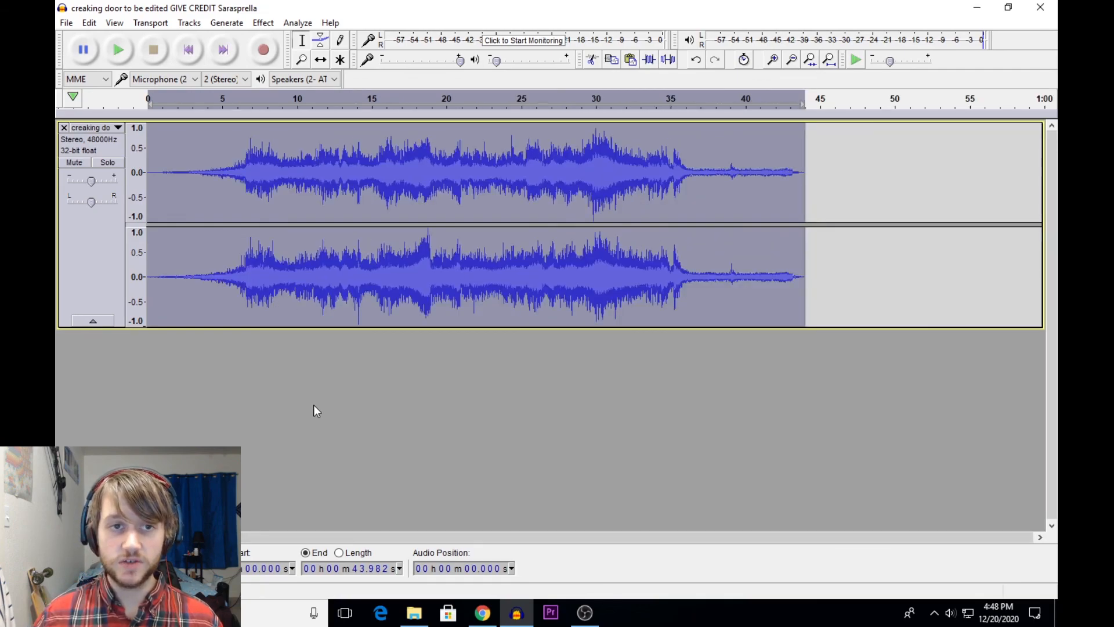